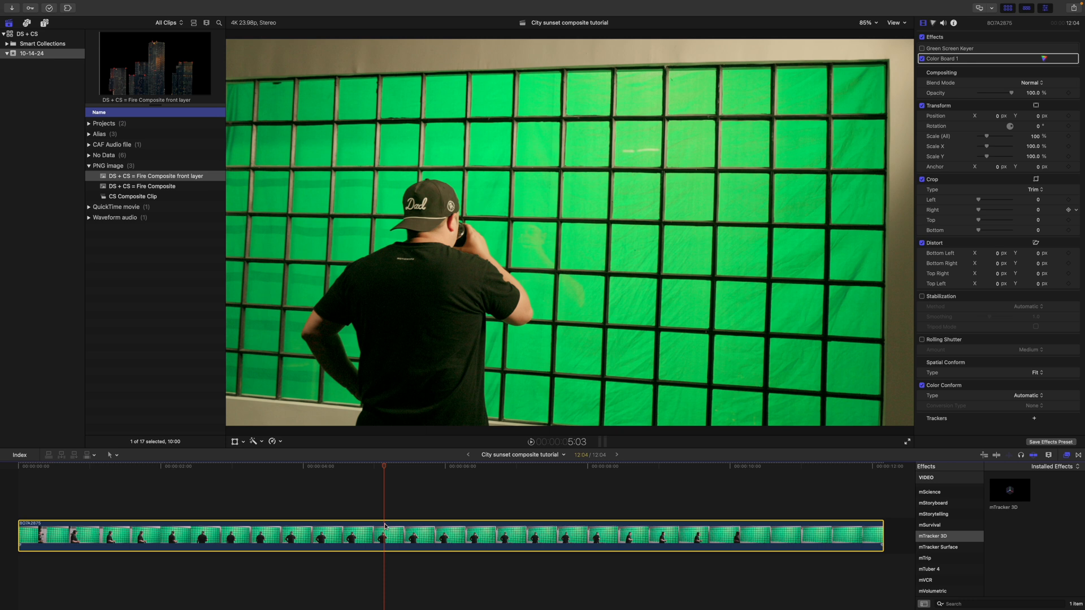
Scrub through the green-screen clip and briefly toggle the Green Screen Keyer on and off to preview it.
left_click(61, 484)
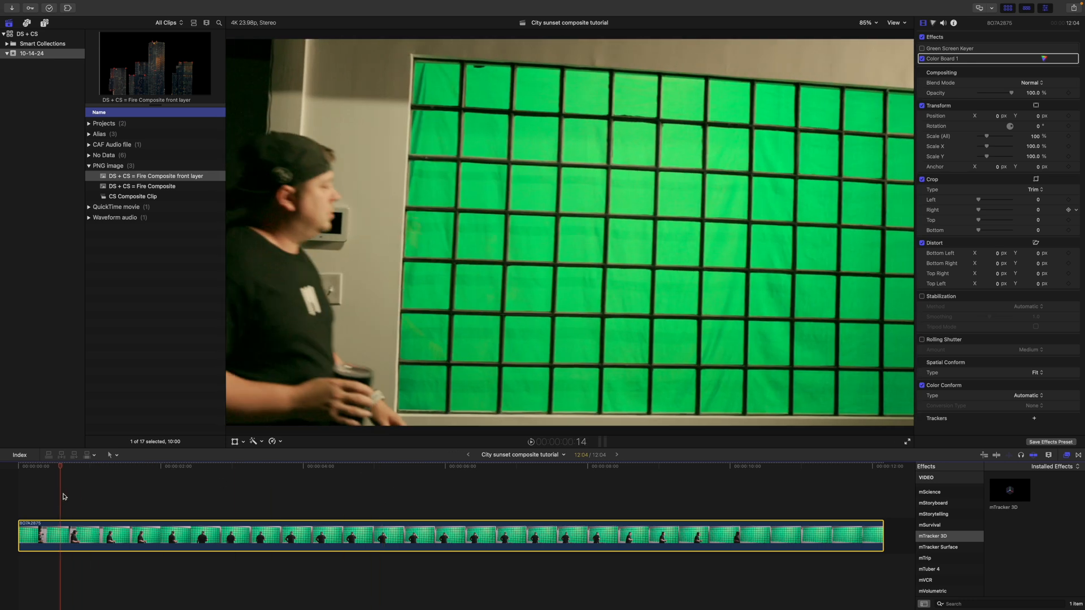
left_click(336, 467)
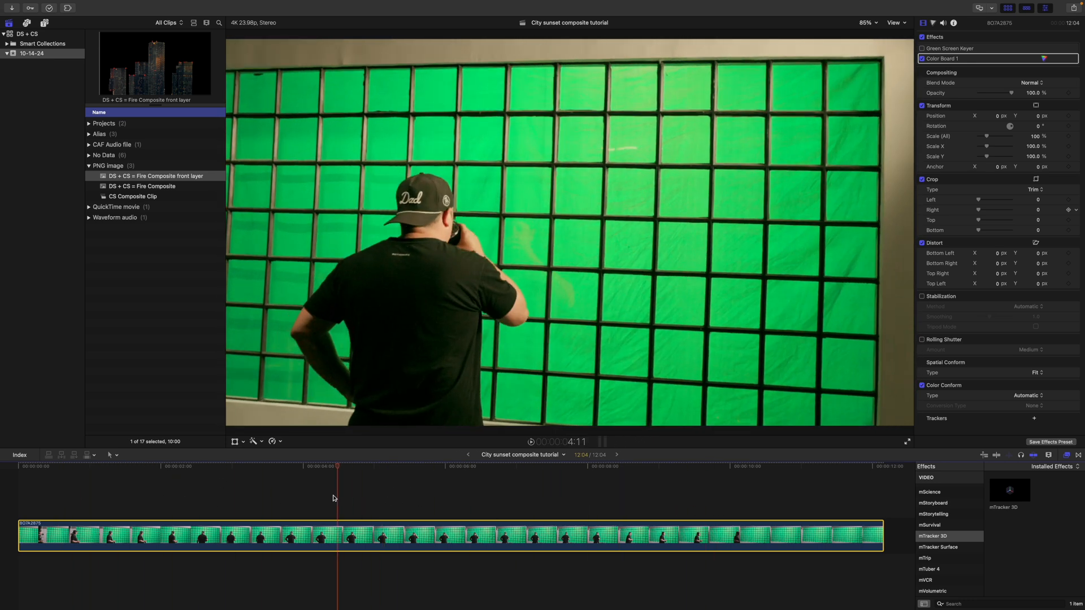
left_click(158, 467)
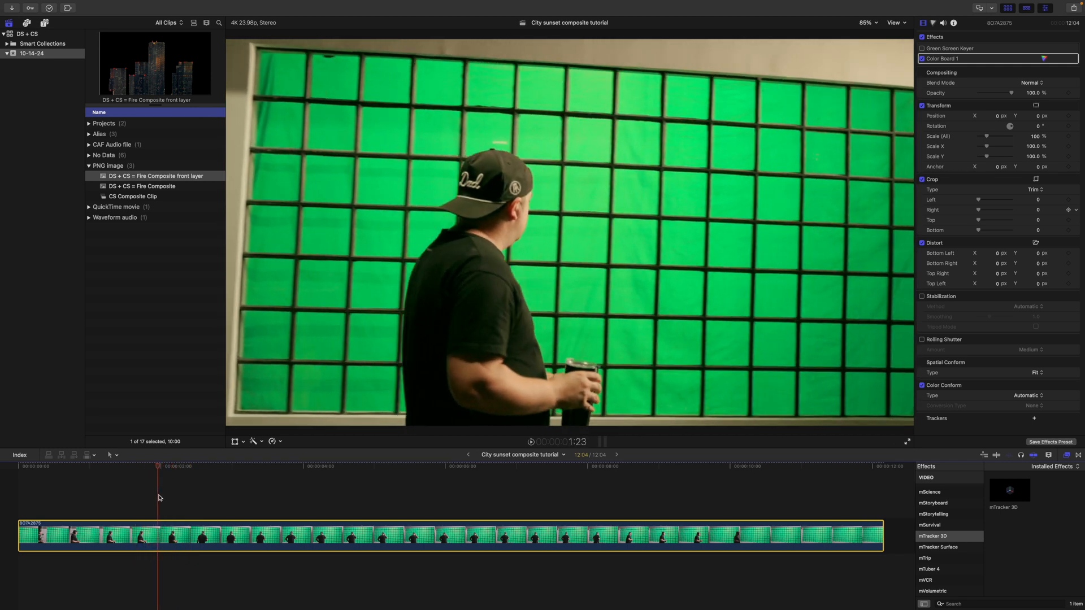
left_click(378, 485)
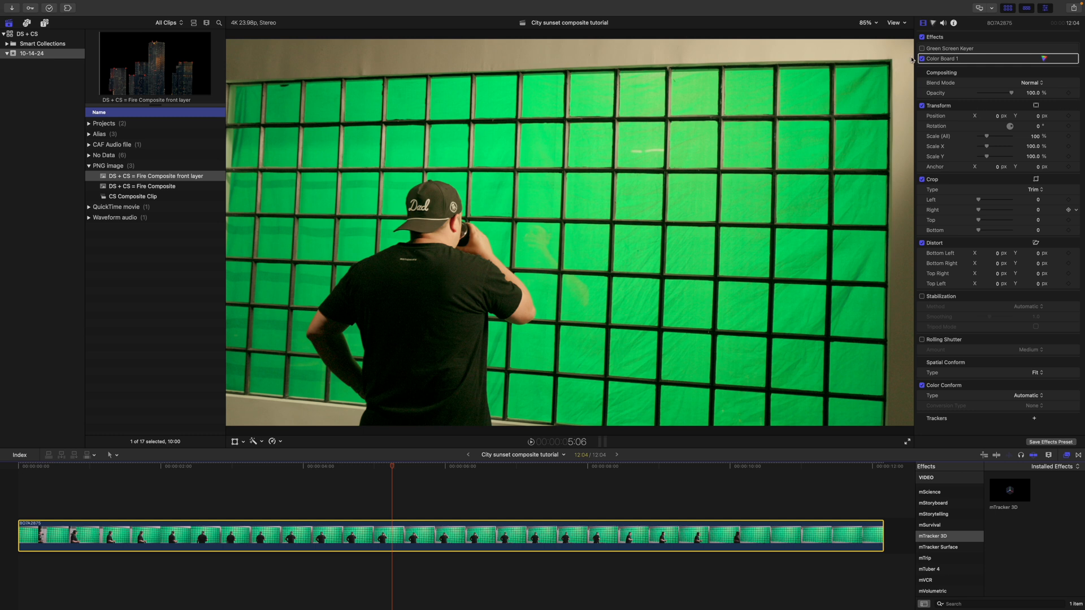
mouse_move(923, 51)
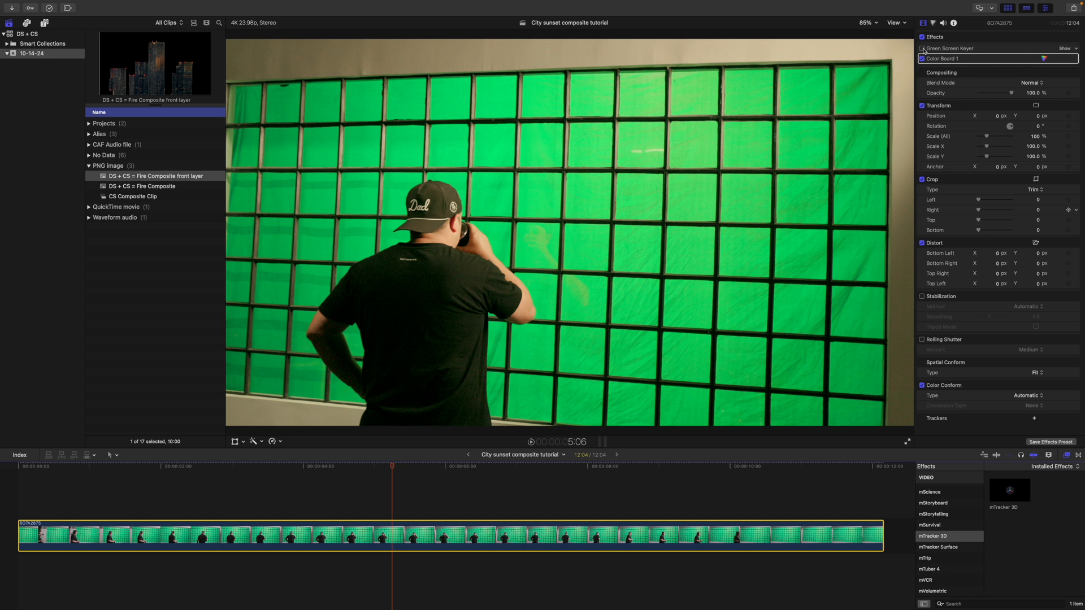
left_click(922, 49)
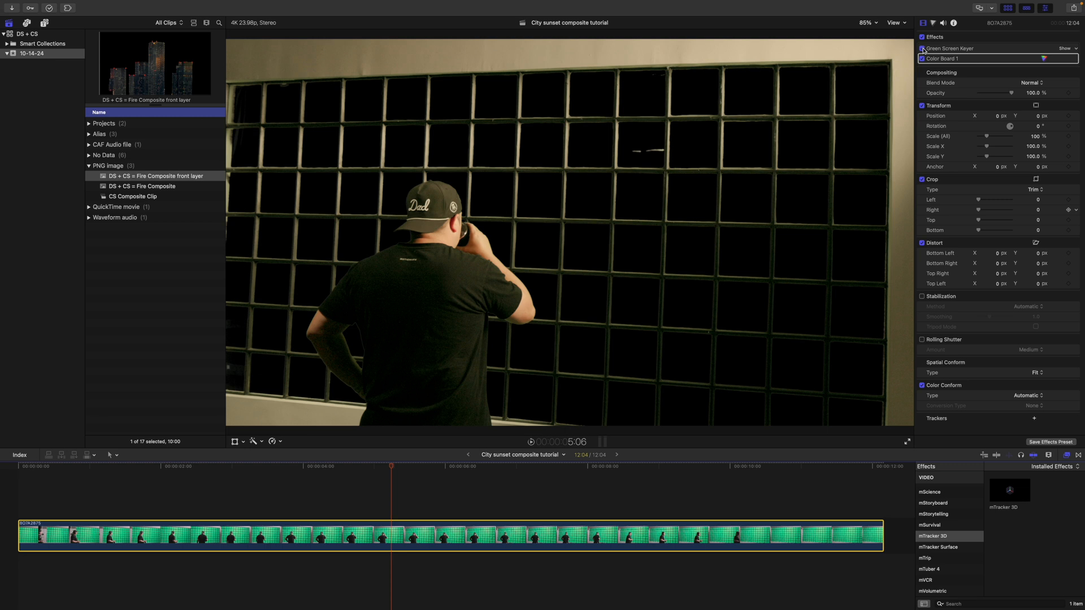
left_click(922, 48)
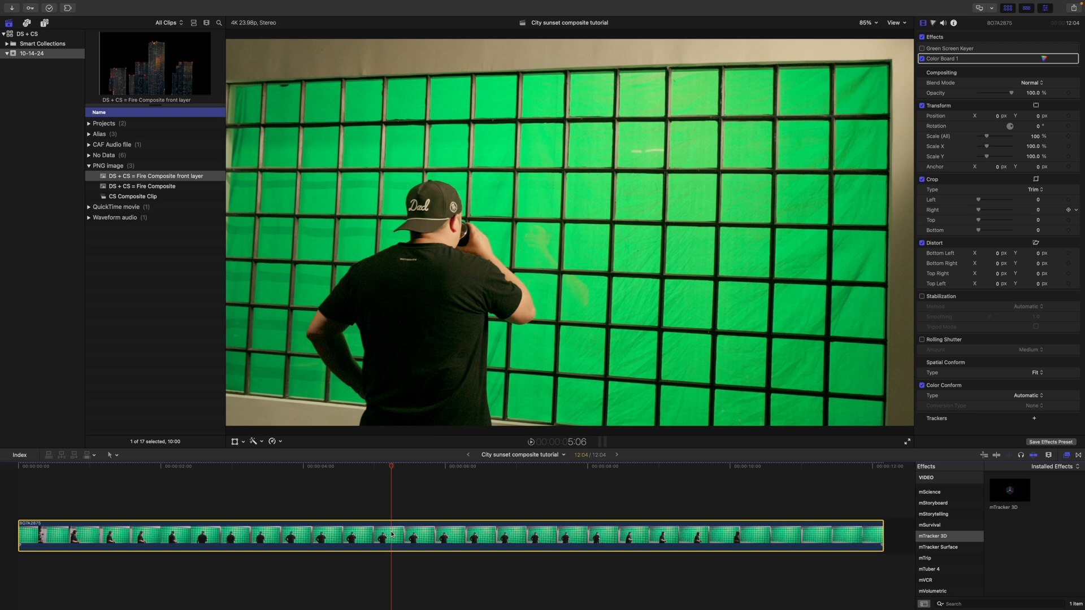
Browse to the Masks and Keying effects category in the Effects Browser.
scroll("down", 3)
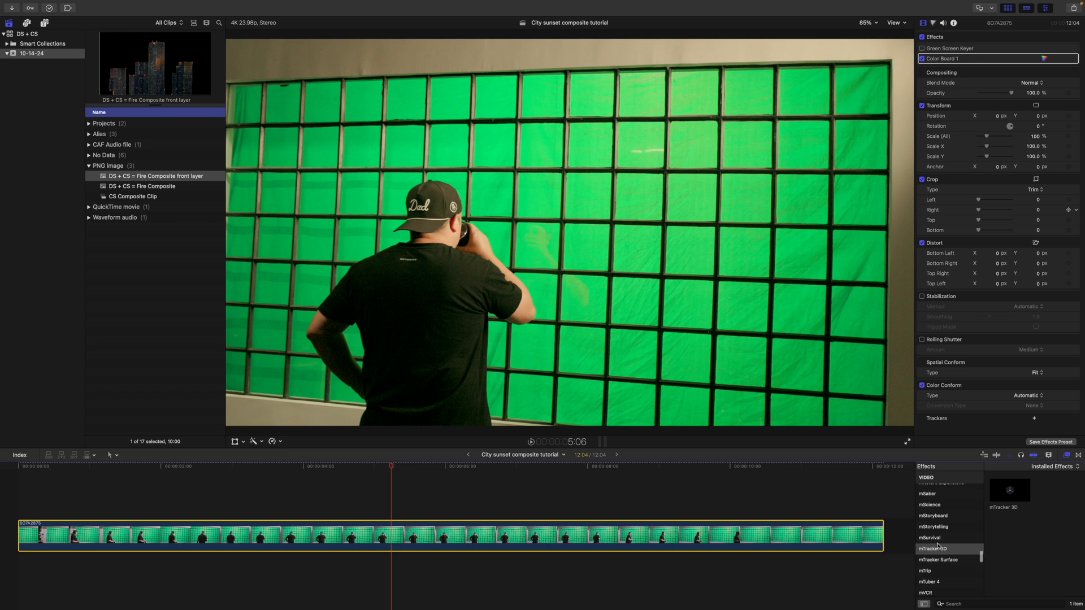
scroll("up", 3)
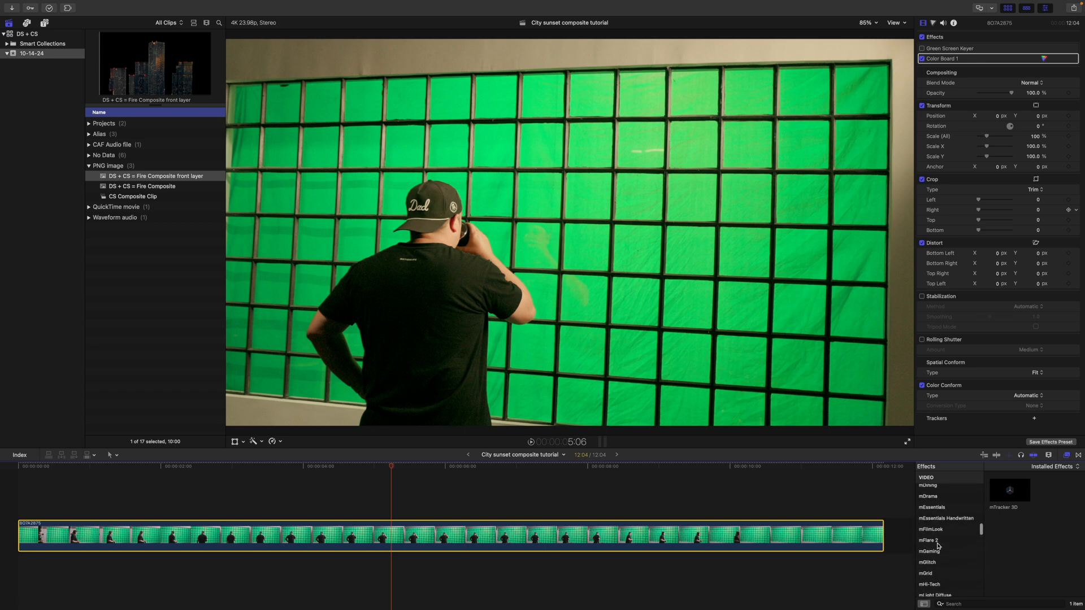
scroll("up", 3)
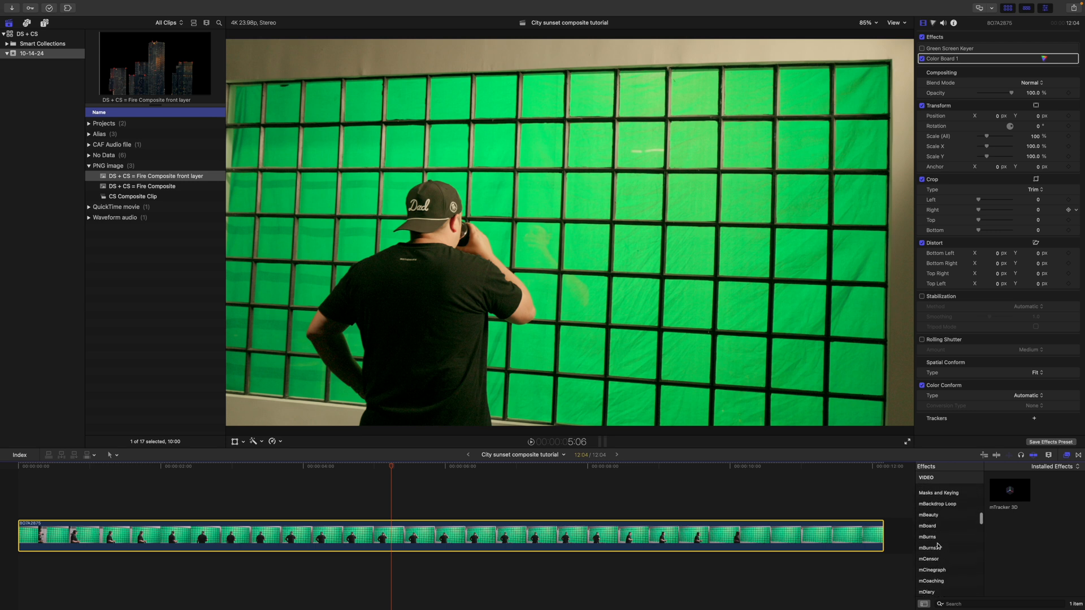
left_click(937, 517)
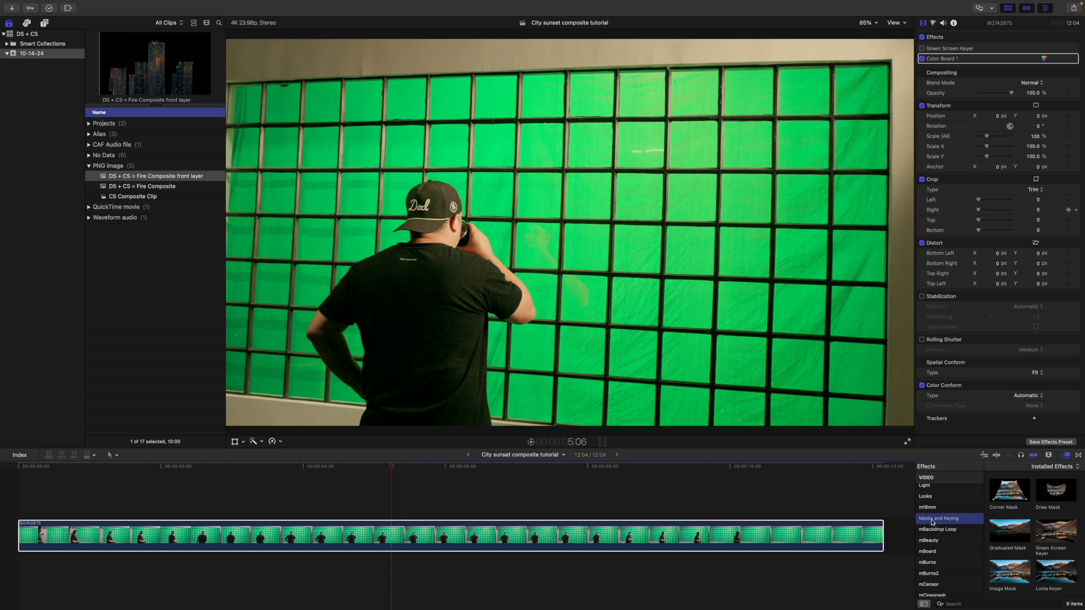
scroll("down", 3)
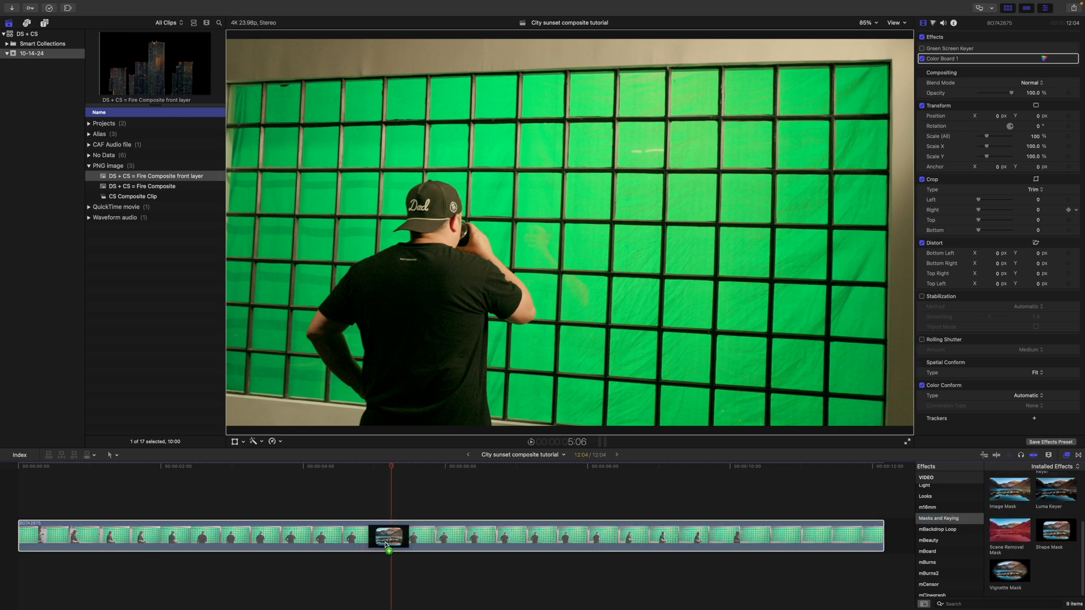
Apply a Shape Mask to the clip, invert it, and expose its transforms for keyframing at earlier clip points.
double_click(1049, 531)
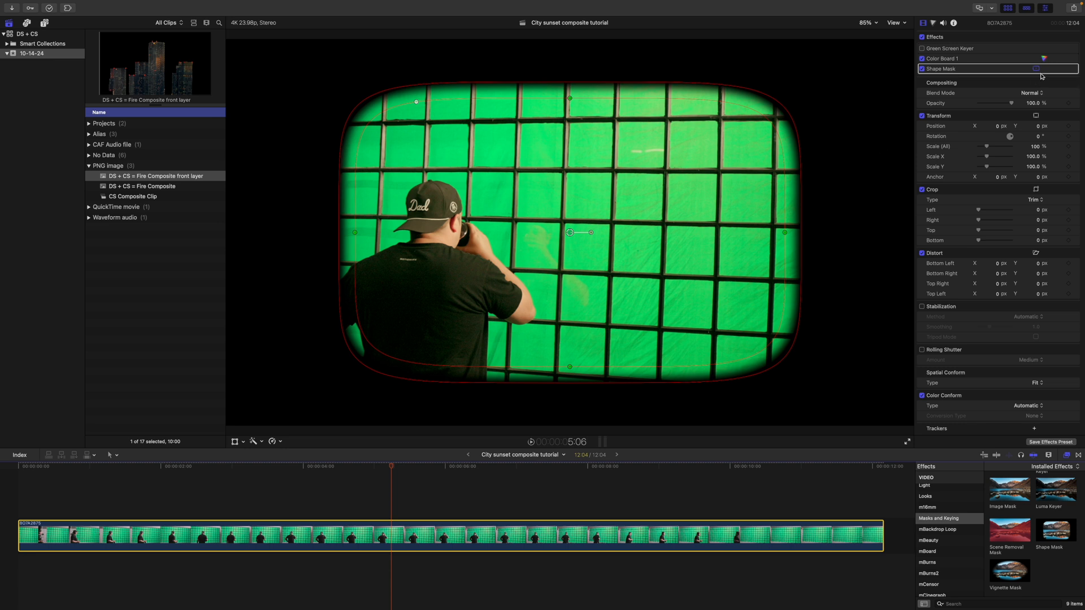
left_click(940, 69)
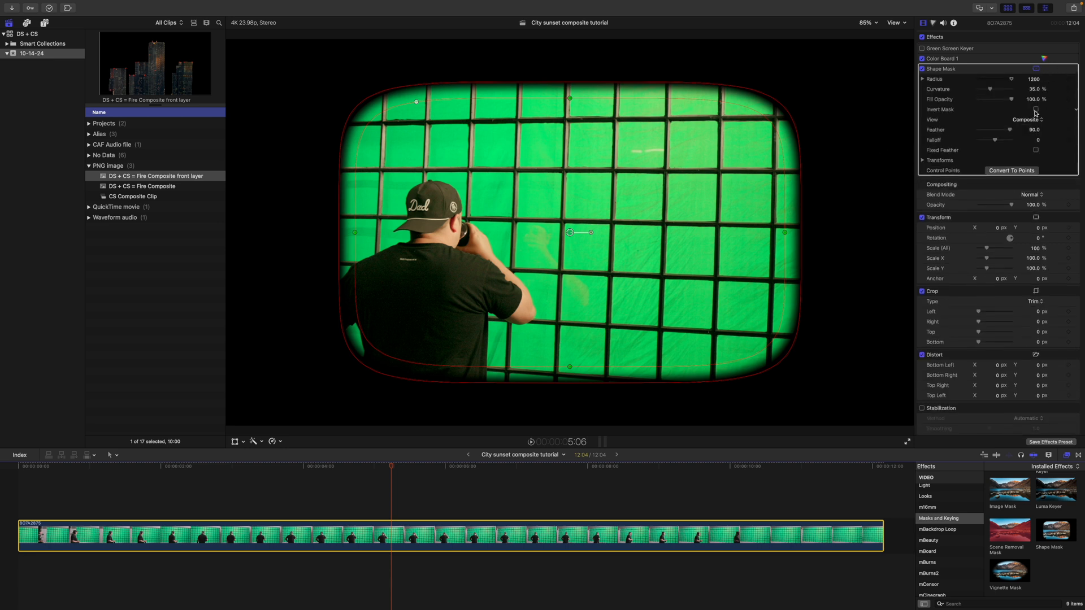
left_click(1035, 109)
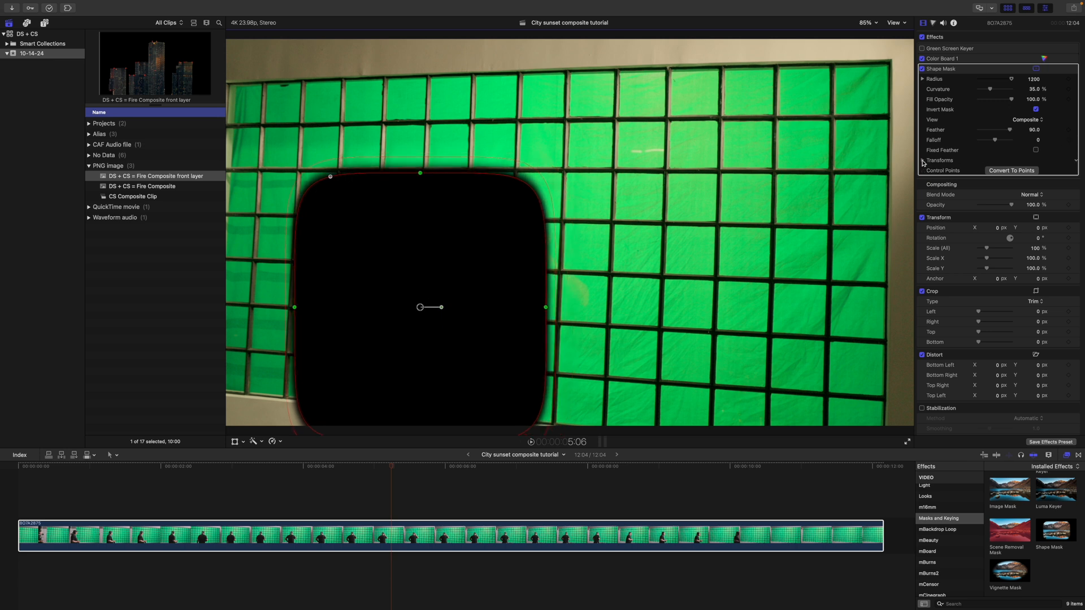
left_click(923, 159)
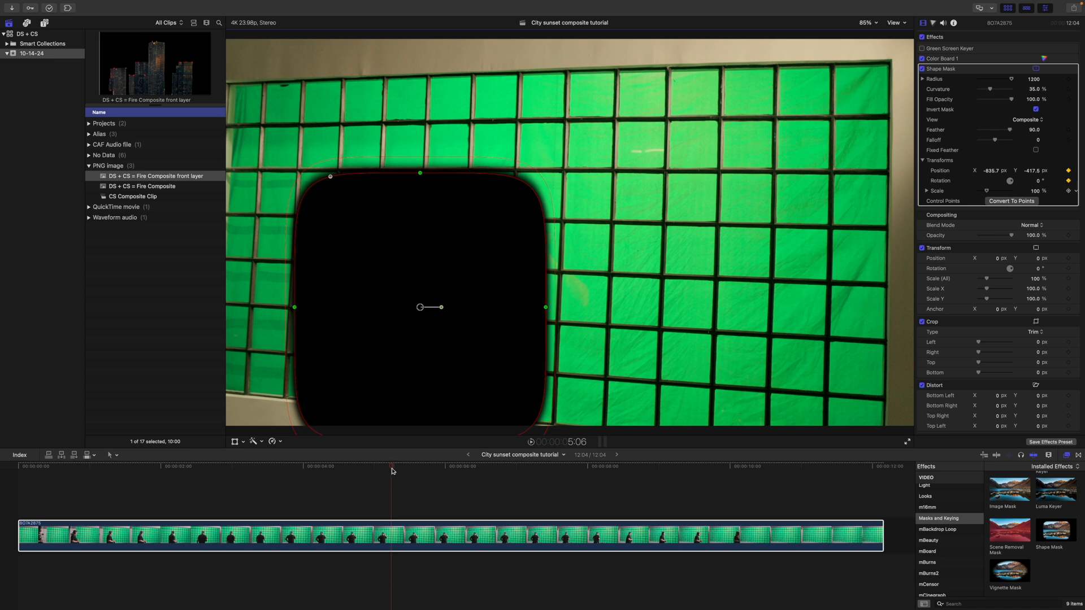
left_click(122, 465)
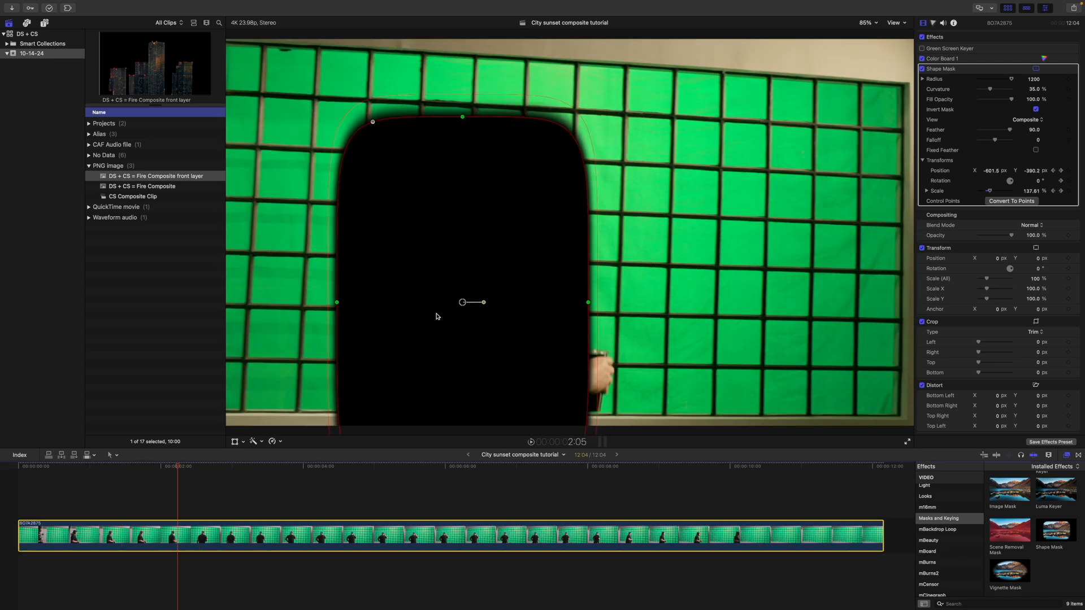
left_click(70, 465)
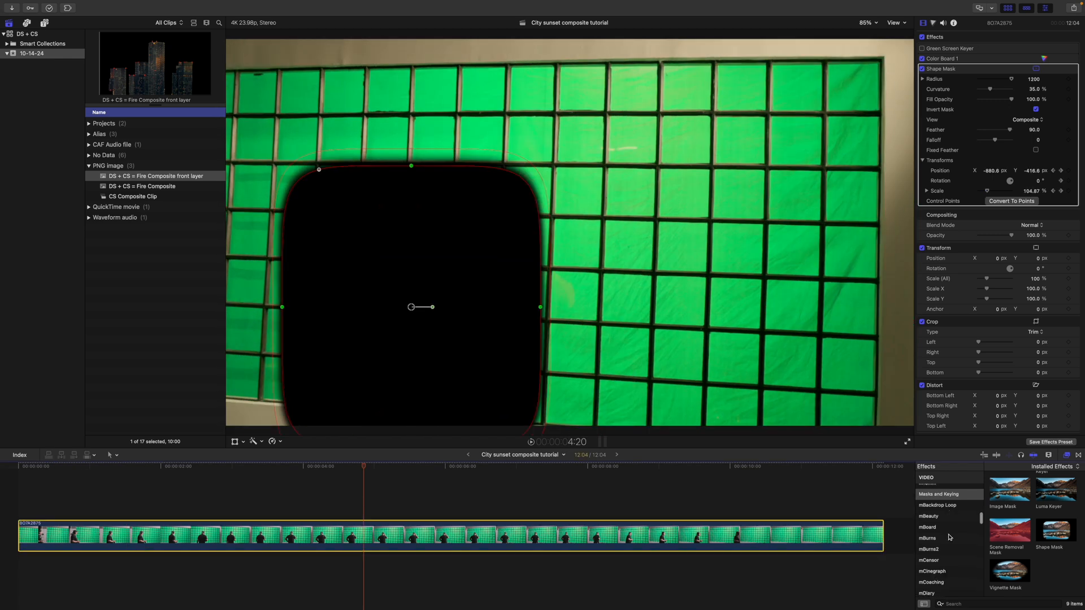
Apply mTracker 3D to the masked clip and run the 3D track through Analyzing Frames.
scroll("down", 3)
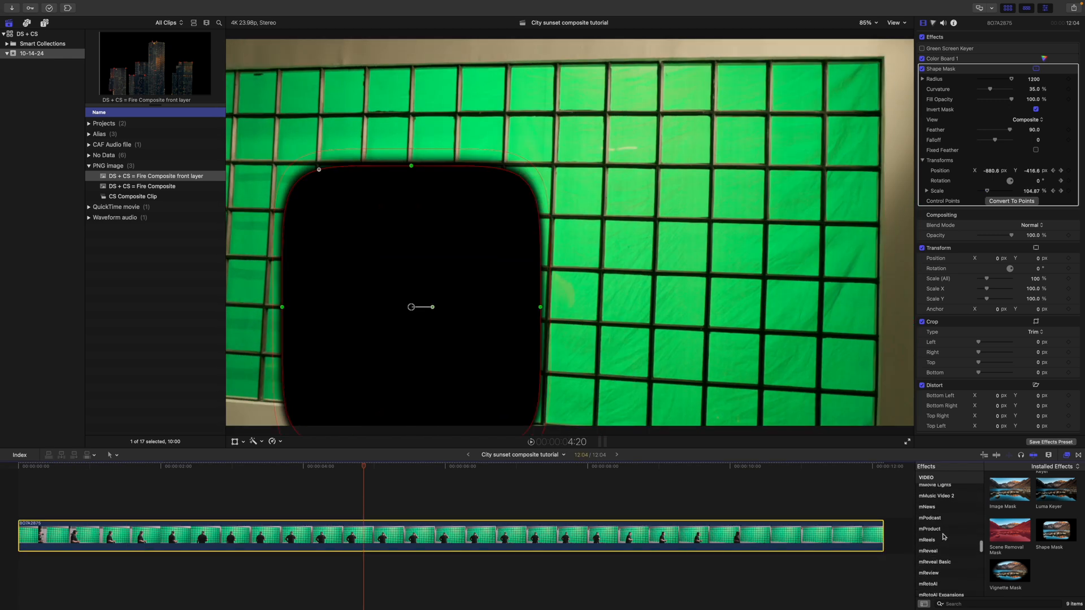
scroll("down", 3)
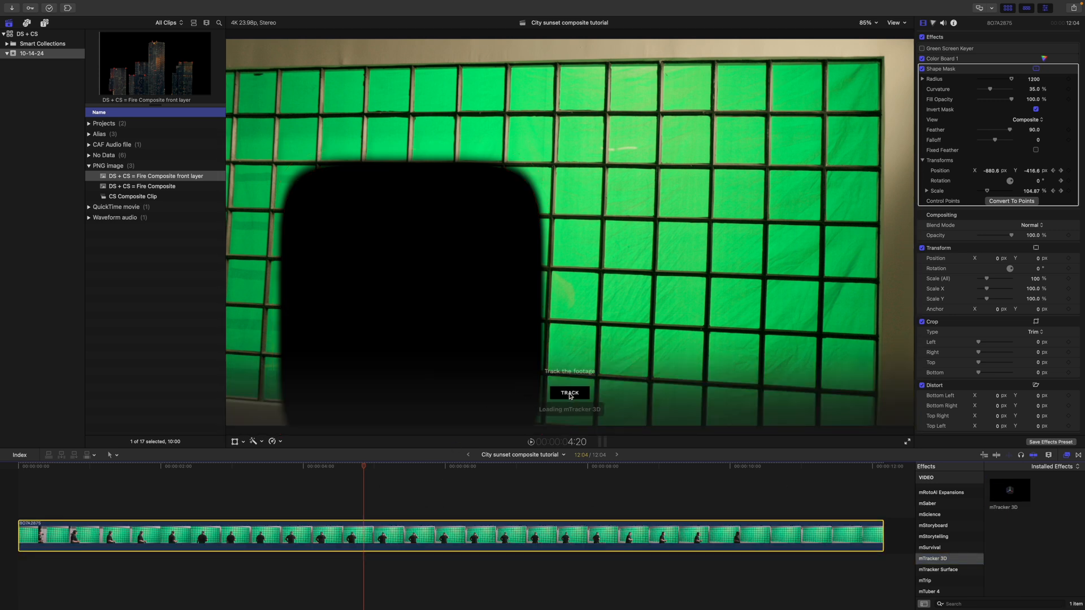
left_click(570, 392)
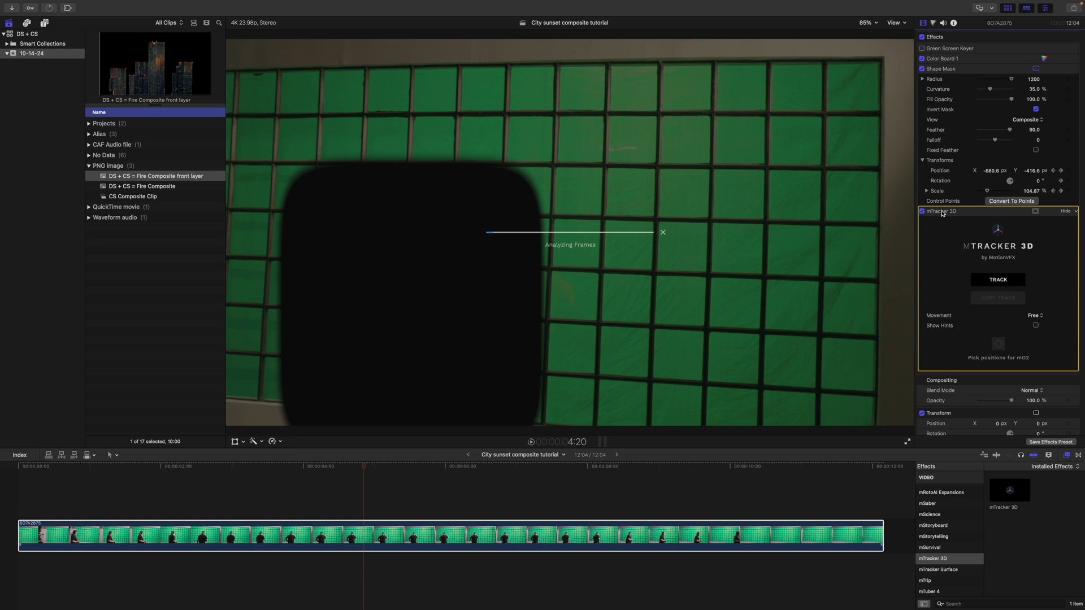
left_click(998, 279)
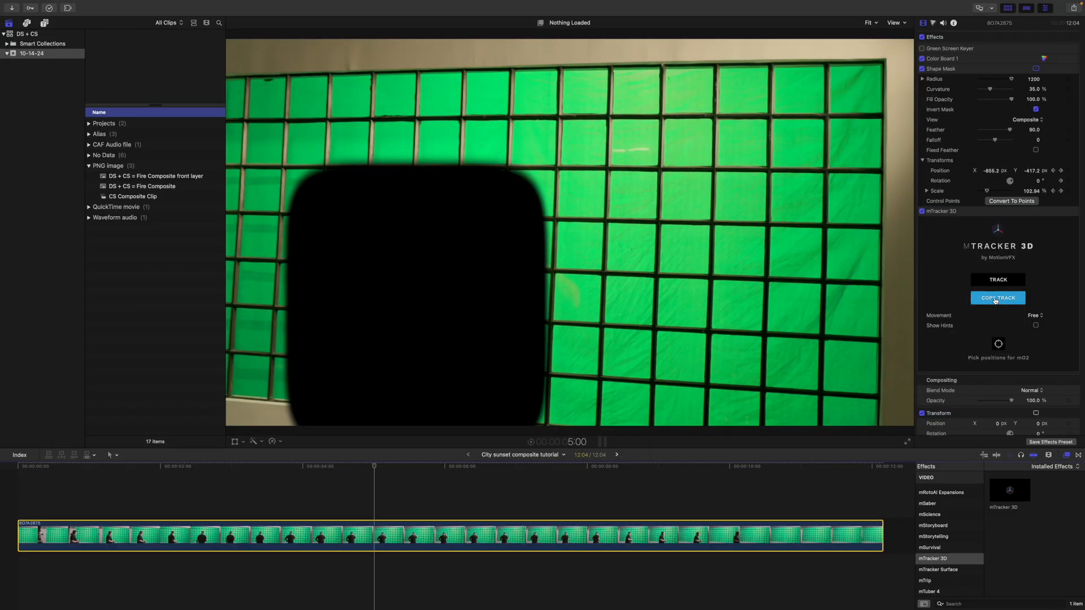
mouse_move(963, 252)
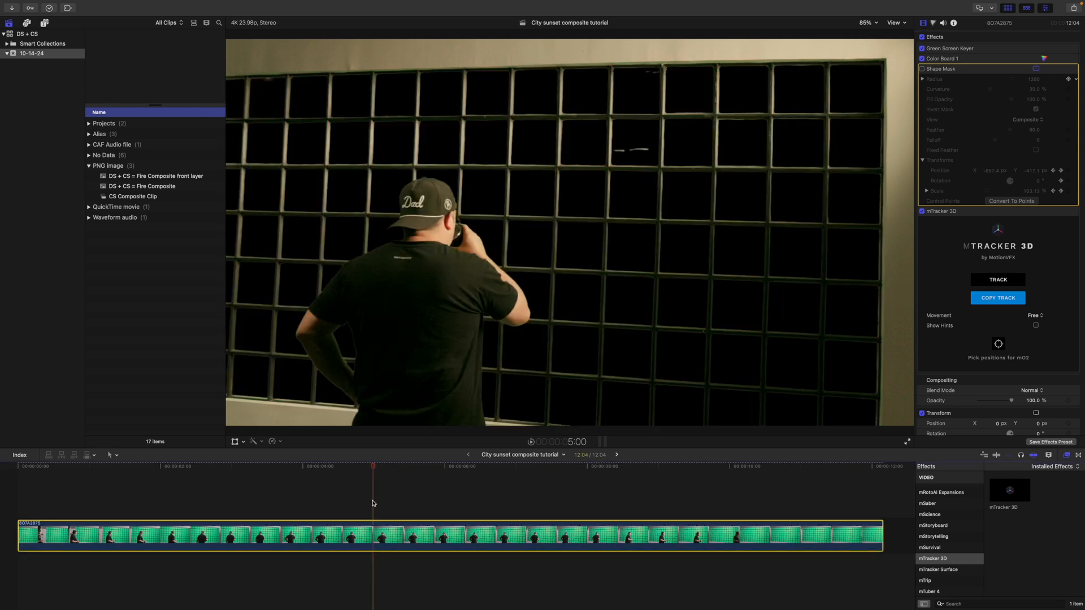
Move the playhead to another frame to check the keyed-out wall with the mask off.
left_click(236, 482)
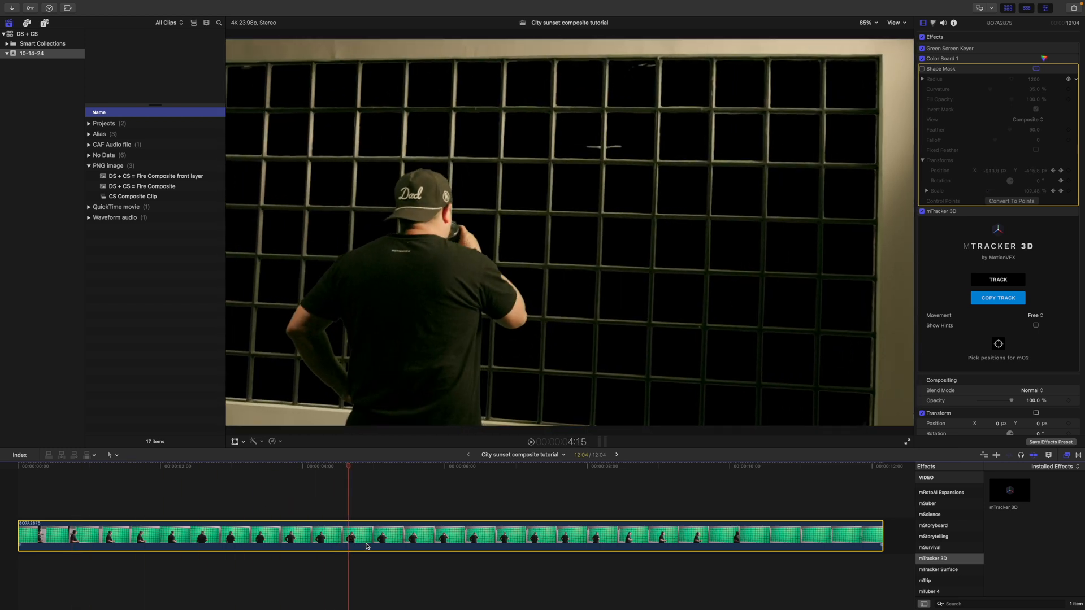
Place the mTracker 3D Horizon Screen drop-zone title above the window clip from the Titles browser.
left_click(44, 23)
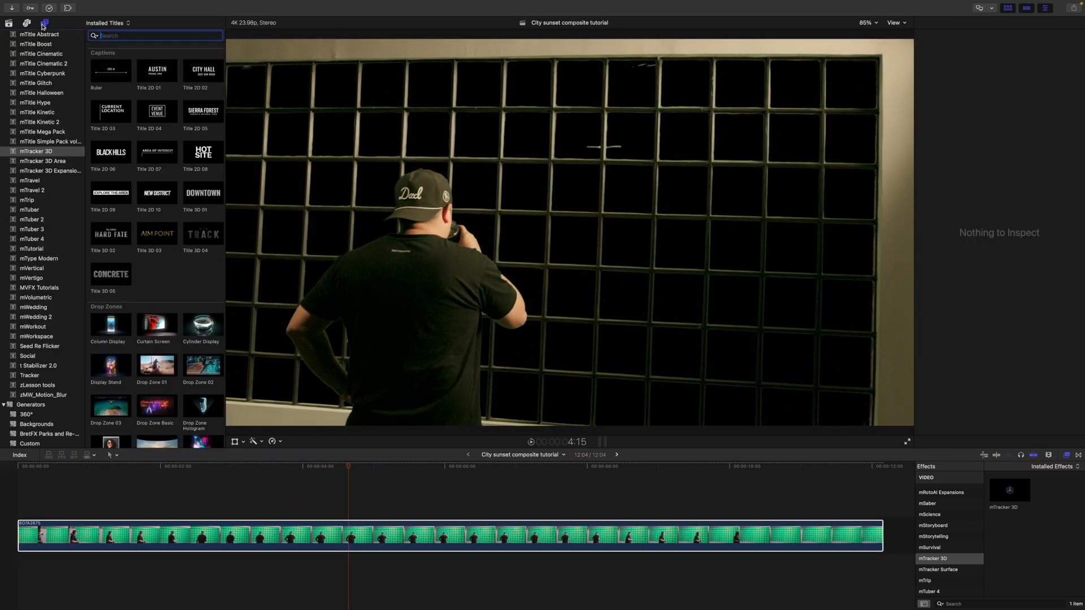
mouse_move(88, 215)
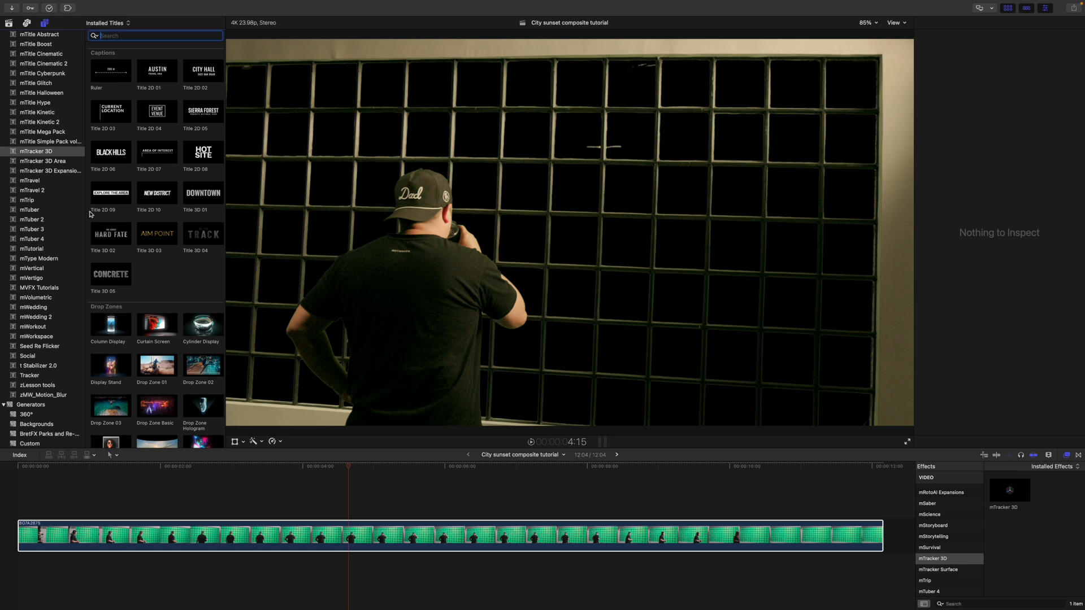
mouse_move(192, 270)
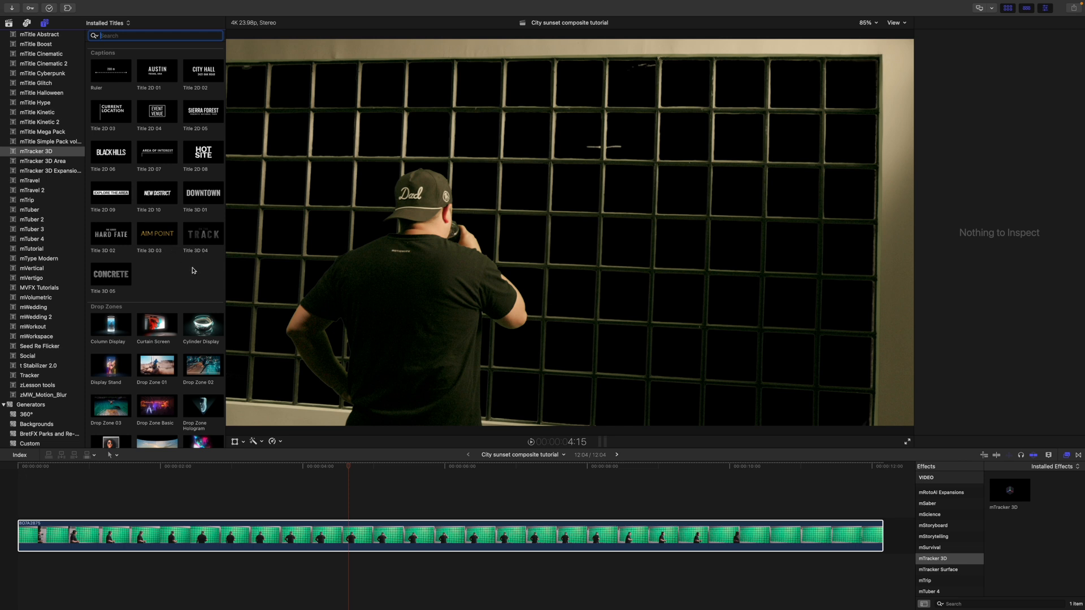
scroll("down", 3)
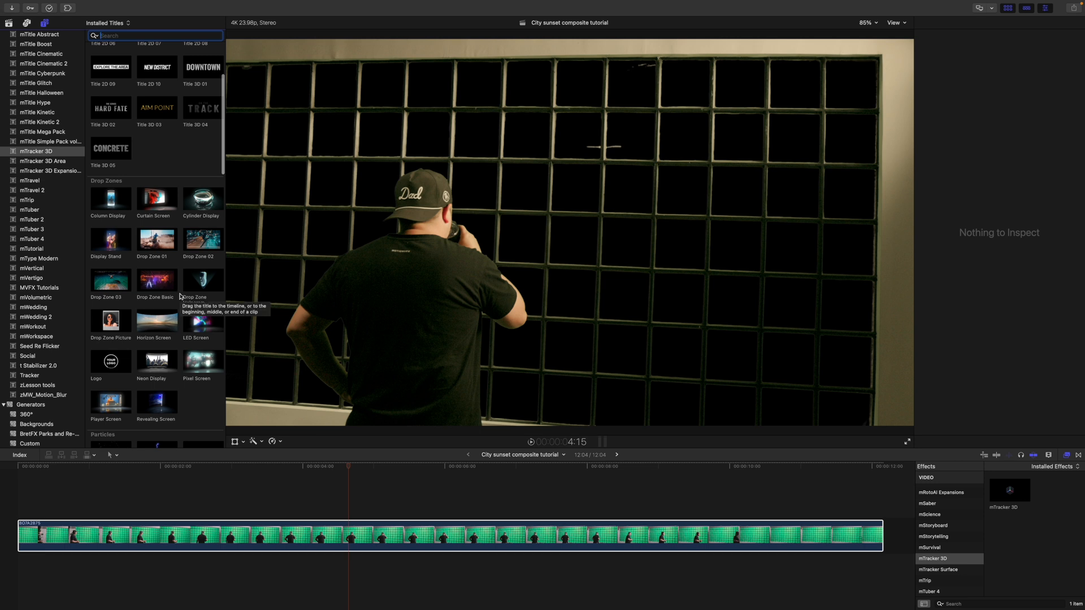
mouse_move(153, 263)
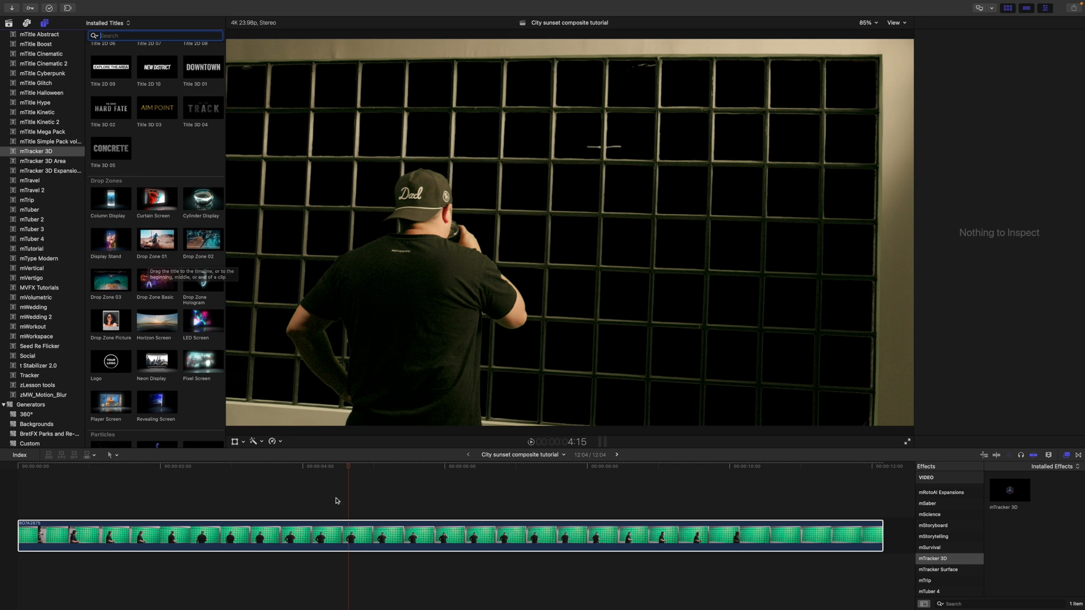
left_click(123, 465)
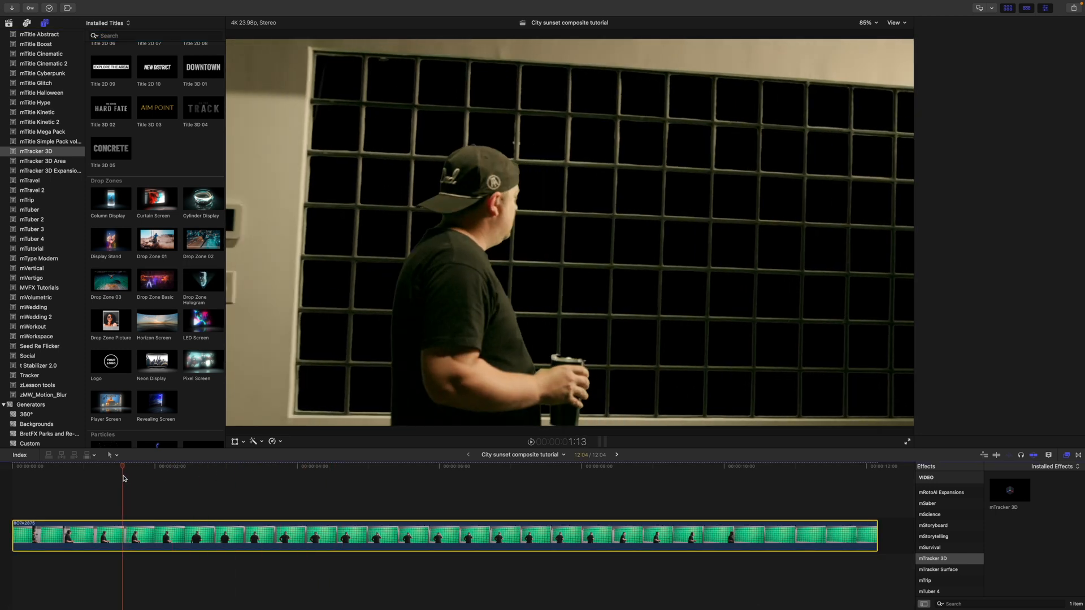
left_click(437, 485)
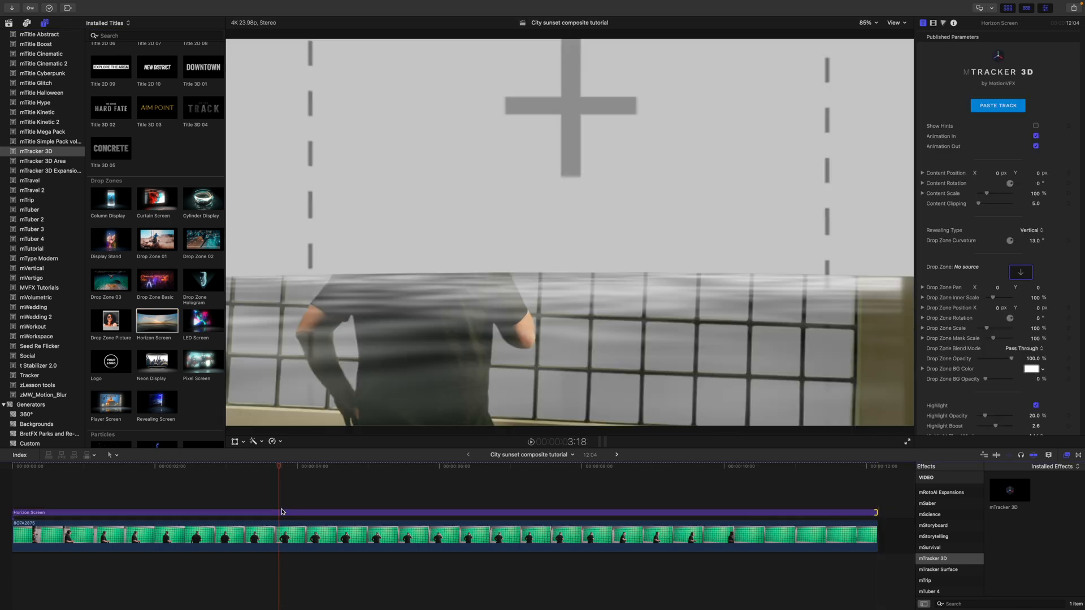
Apply the pasted track to the Horizon Screen title and scrub several points to check its low placement.
left_click(996, 105)
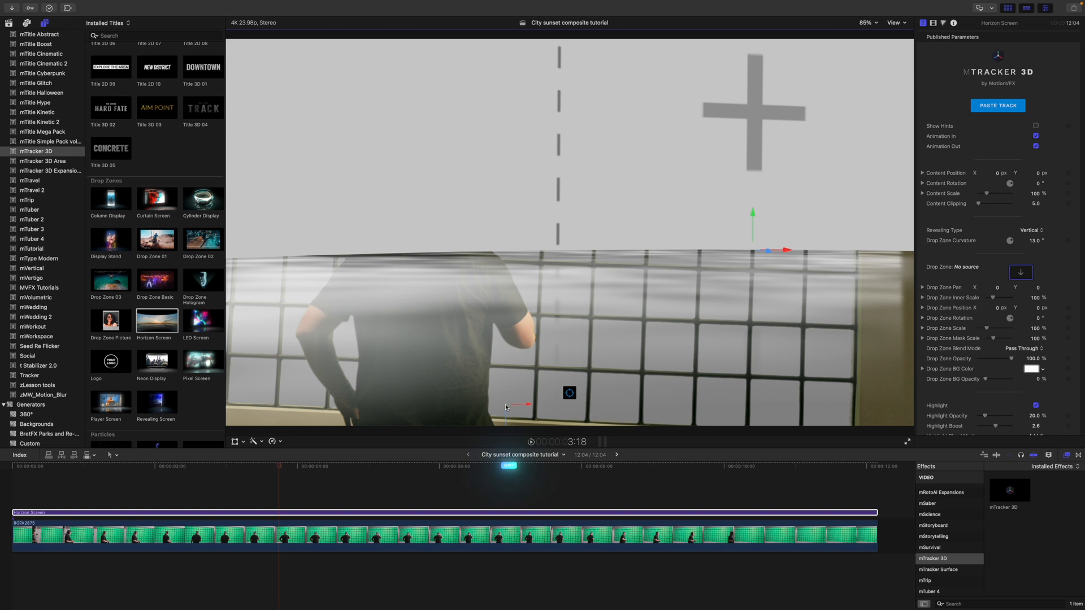
key("shift")
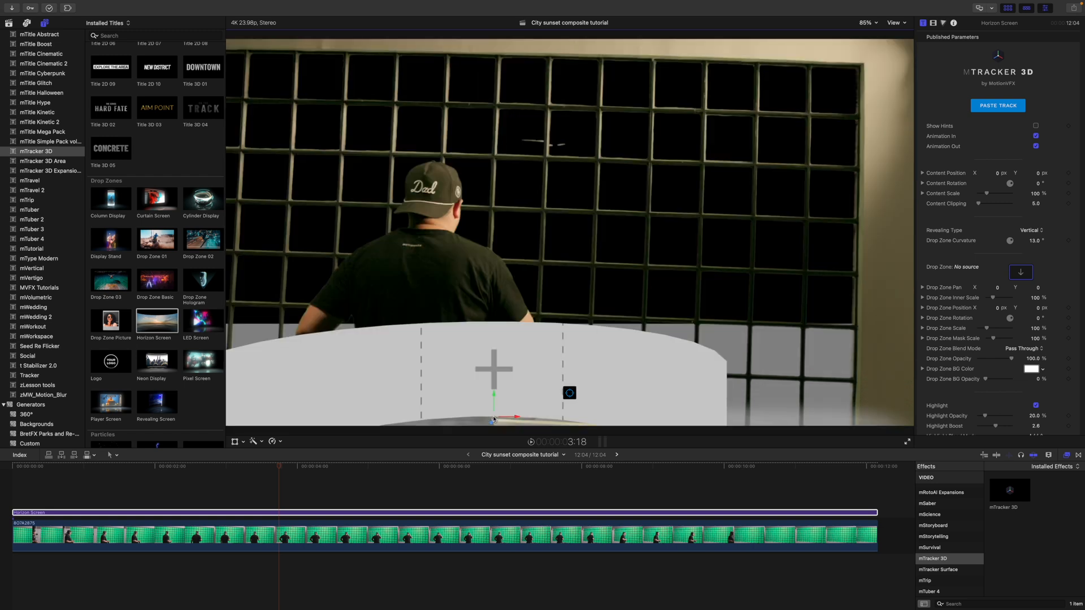
left_click(193, 465)
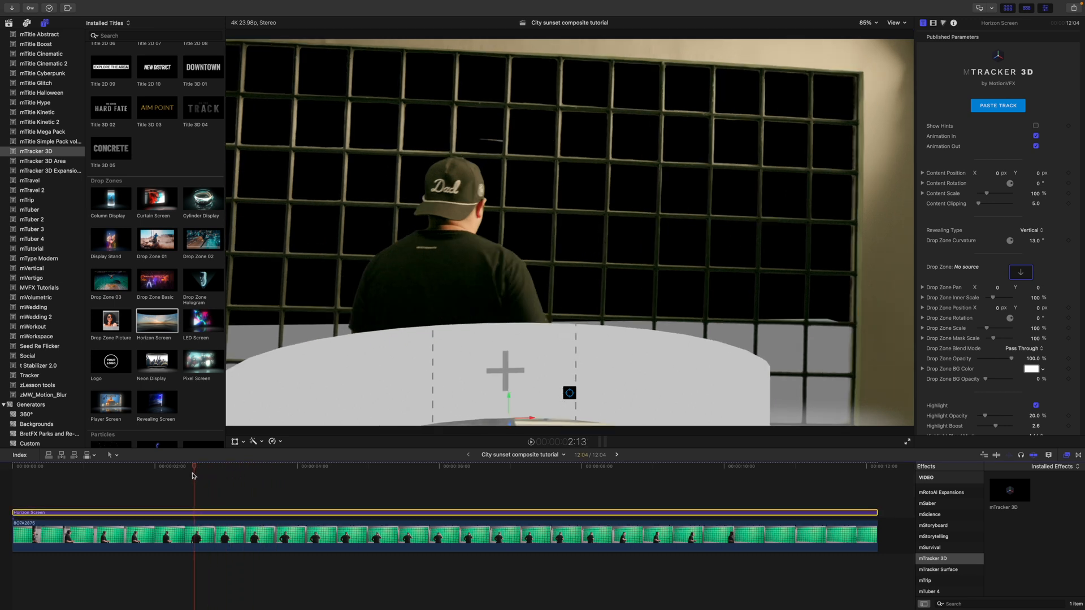
left_click(247, 467)
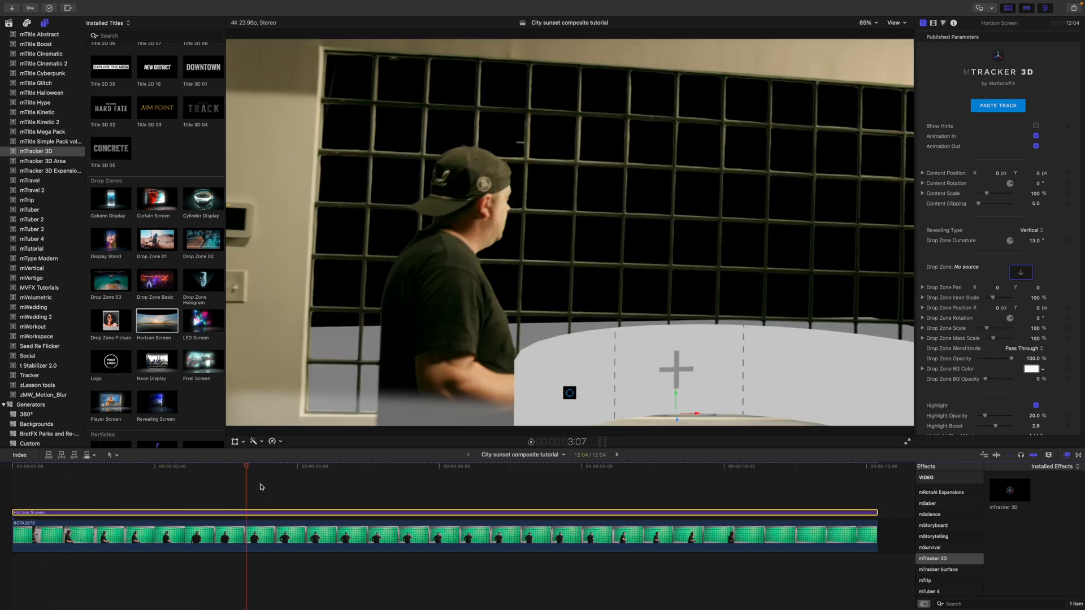
left_click(794, 467)
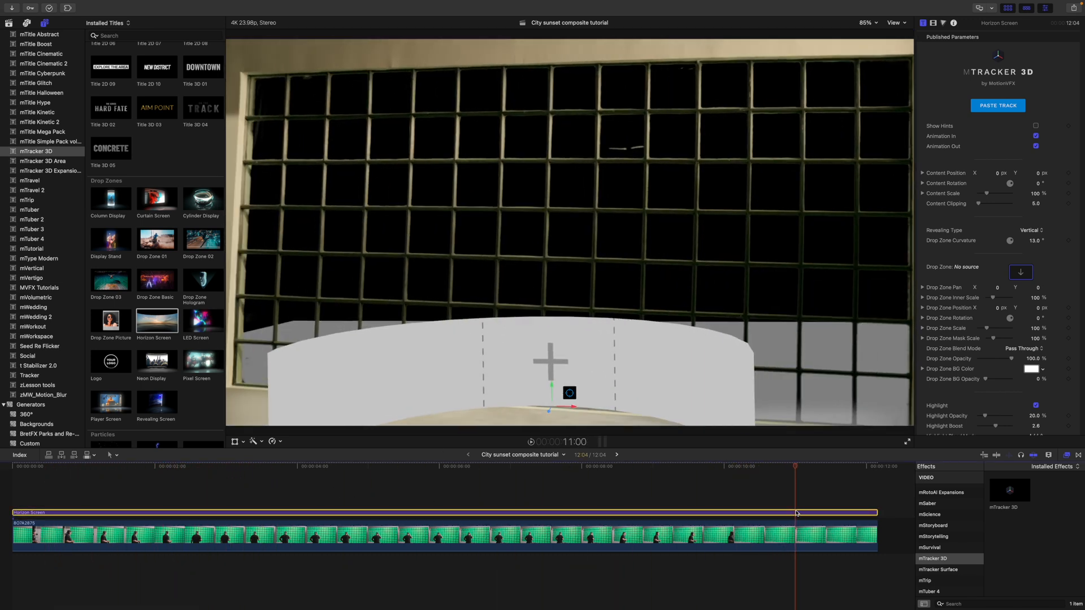
left_click(301, 465)
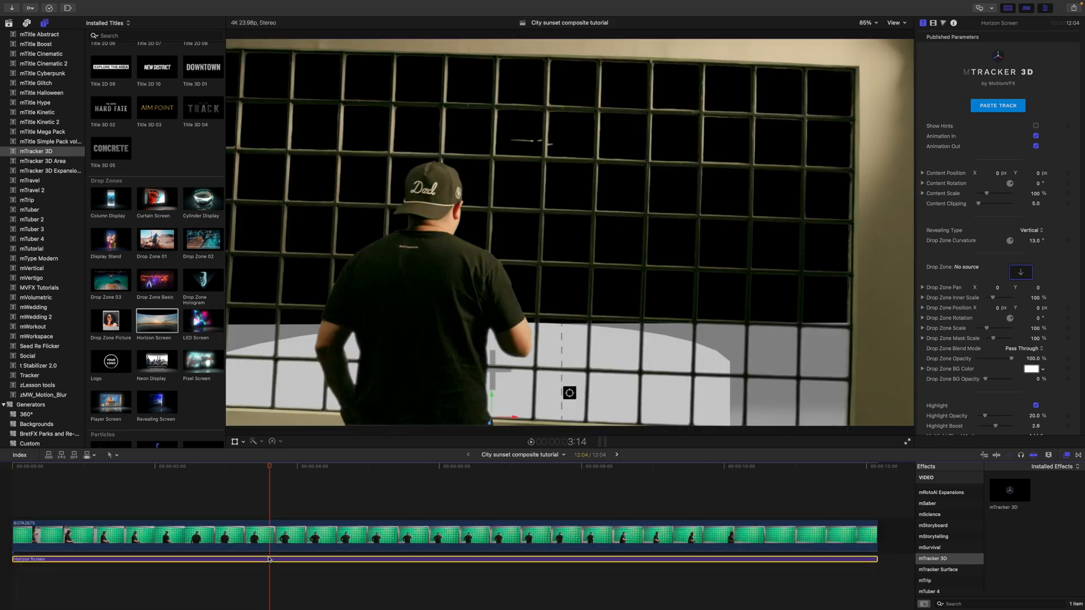
mouse_move(304, 490)
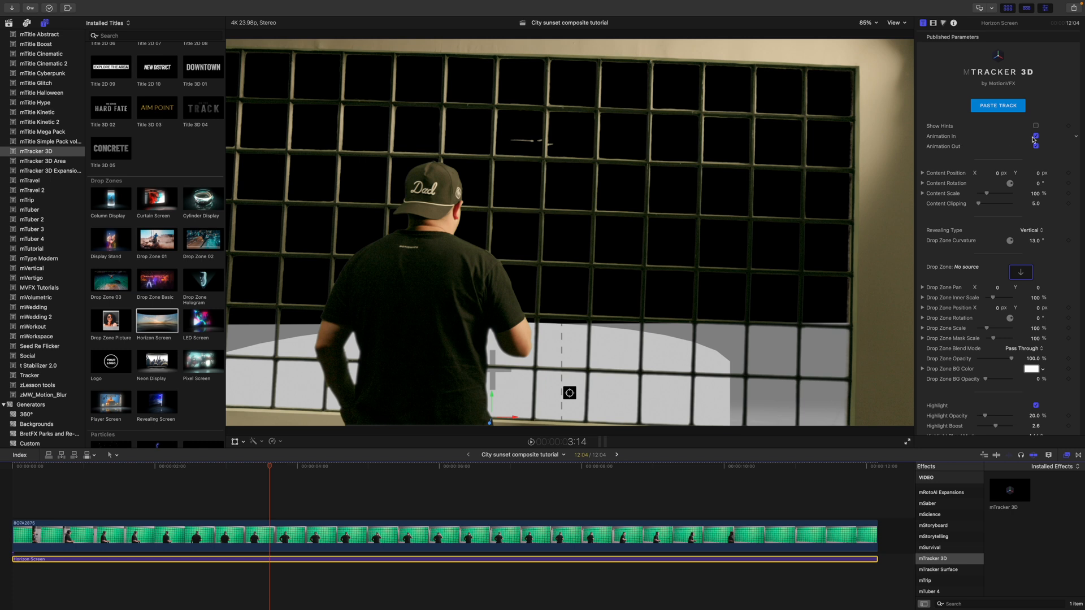
Switch off the Horizon Screen's Animation In and Animation Out.
left_click(1036, 136)
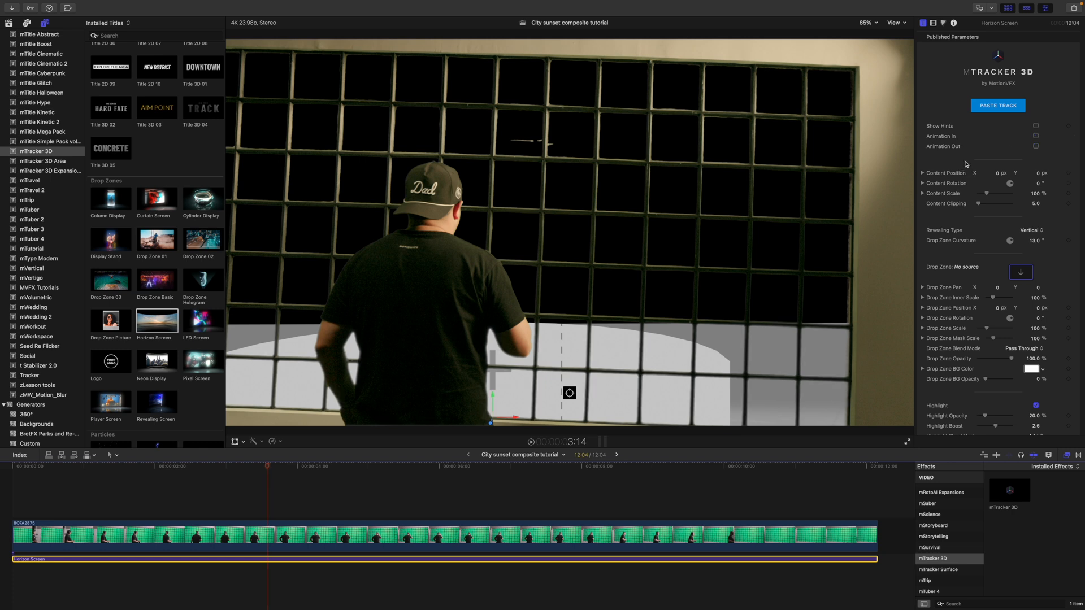
mouse_move(470, 401)
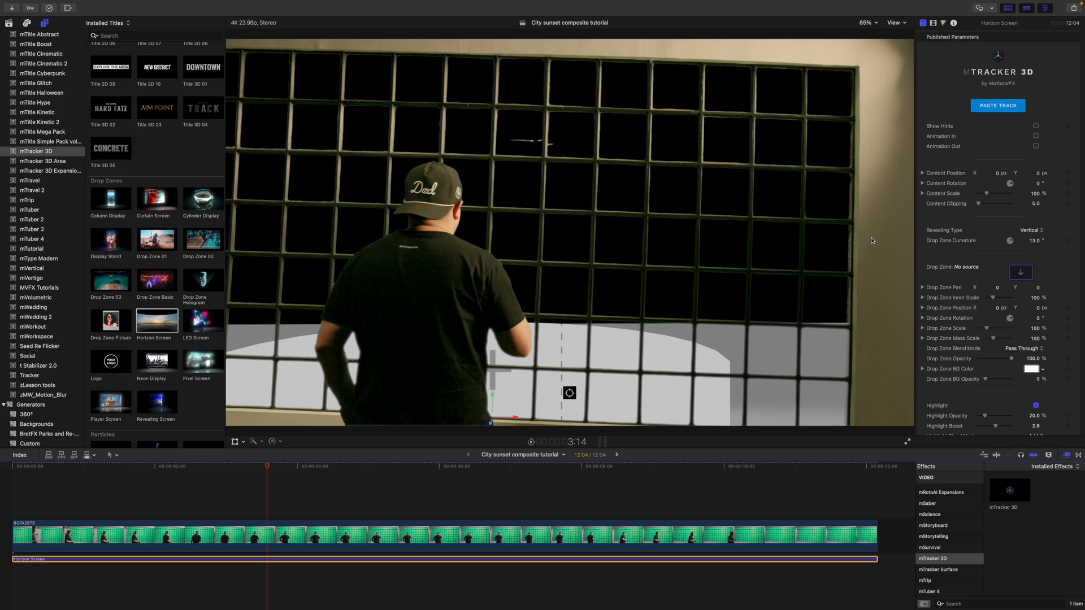
left_click(922, 183)
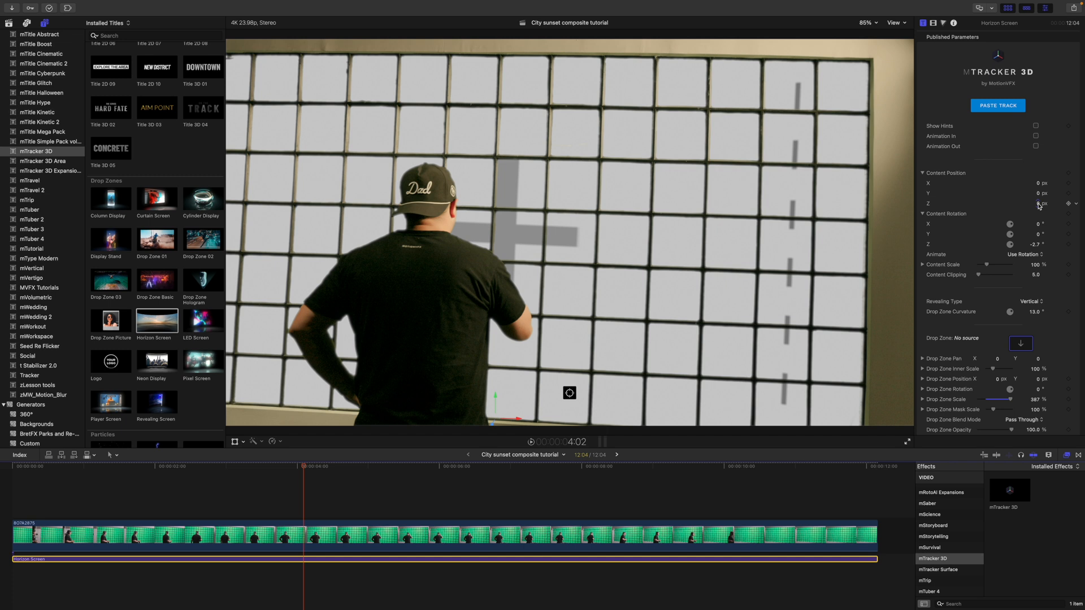
Set Content Position Z -250, Y -69.31, Rotation Z -2.7° and Content Scale 245% for the Horizon Screen.
left_click(1023, 202)
type("-250")
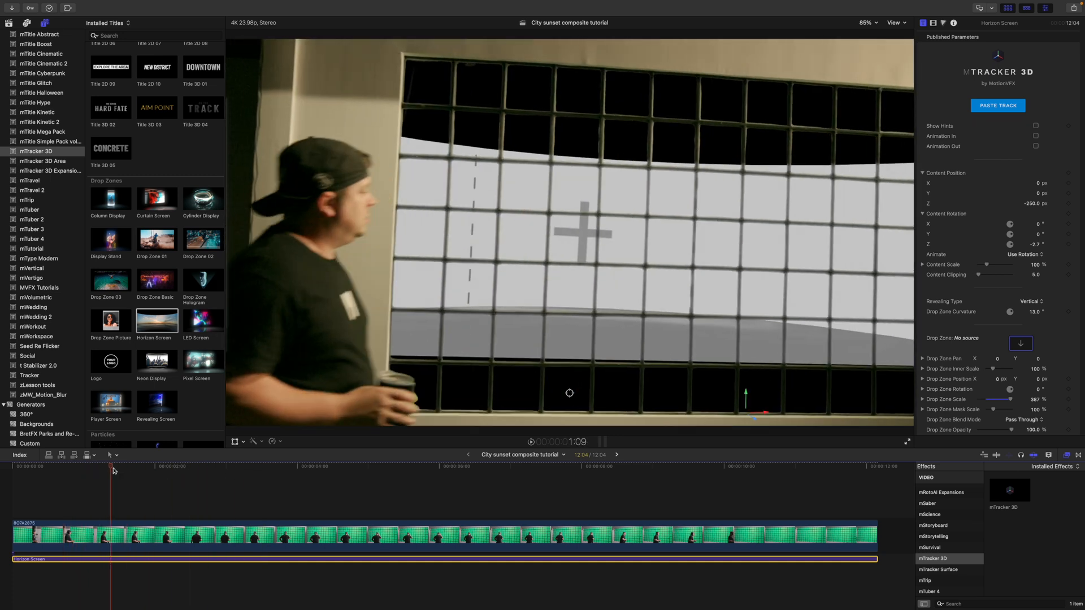
left_click(704, 466)
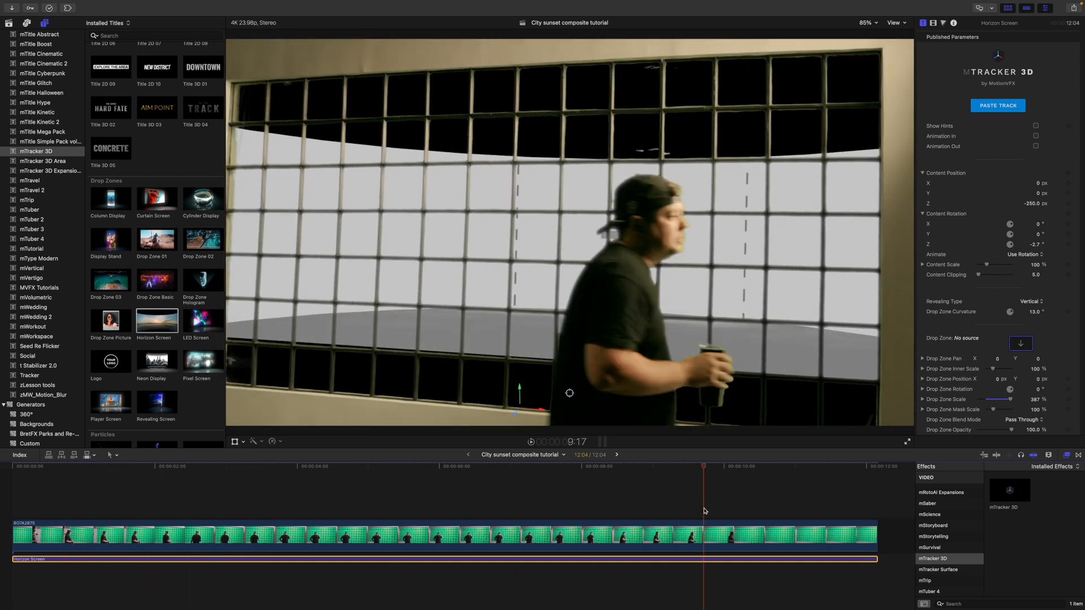
left_click(269, 465)
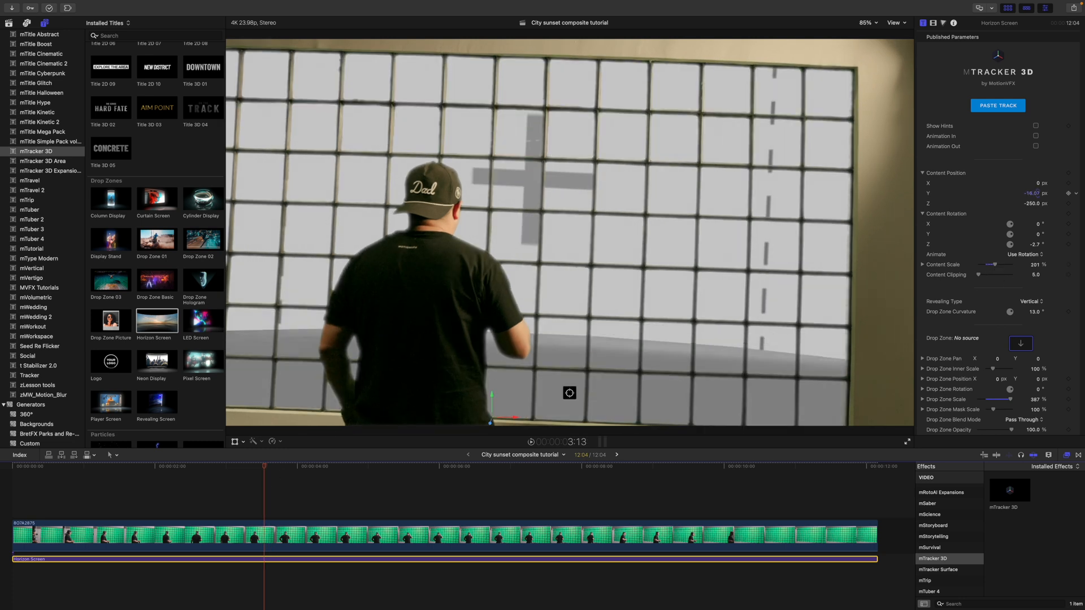
left_click(187, 465)
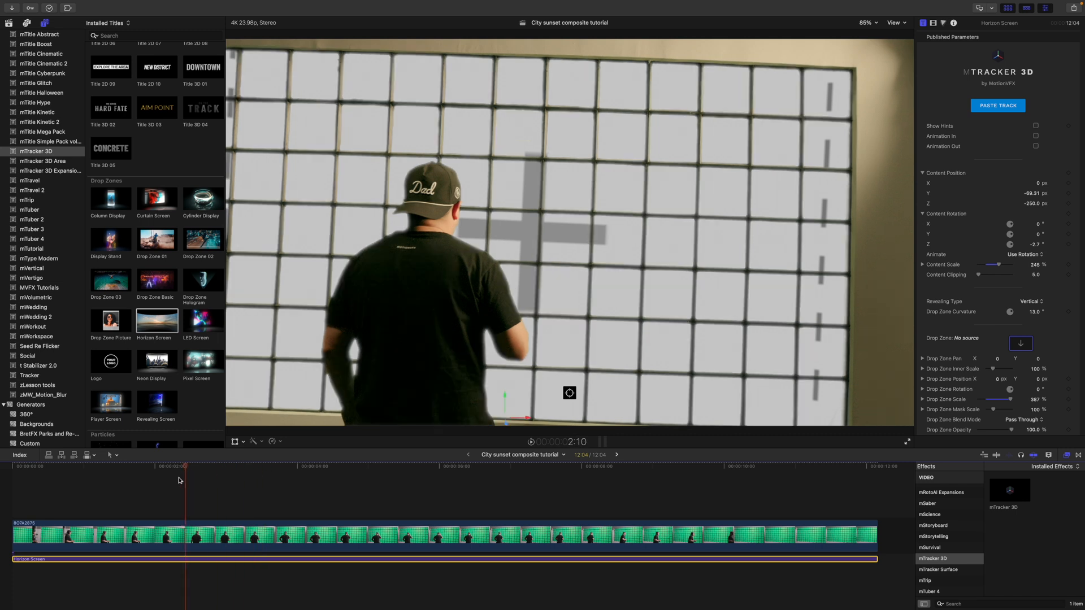
Scrub across the clip to confirm the grey screen fills the window panes throughout.
left_click(236, 465)
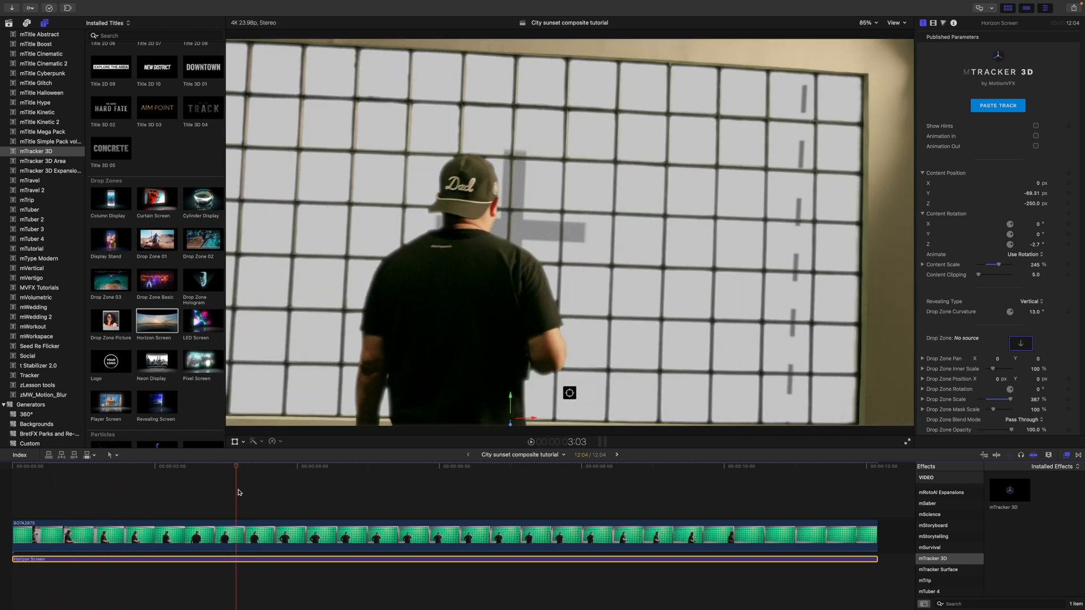
left_click(468, 466)
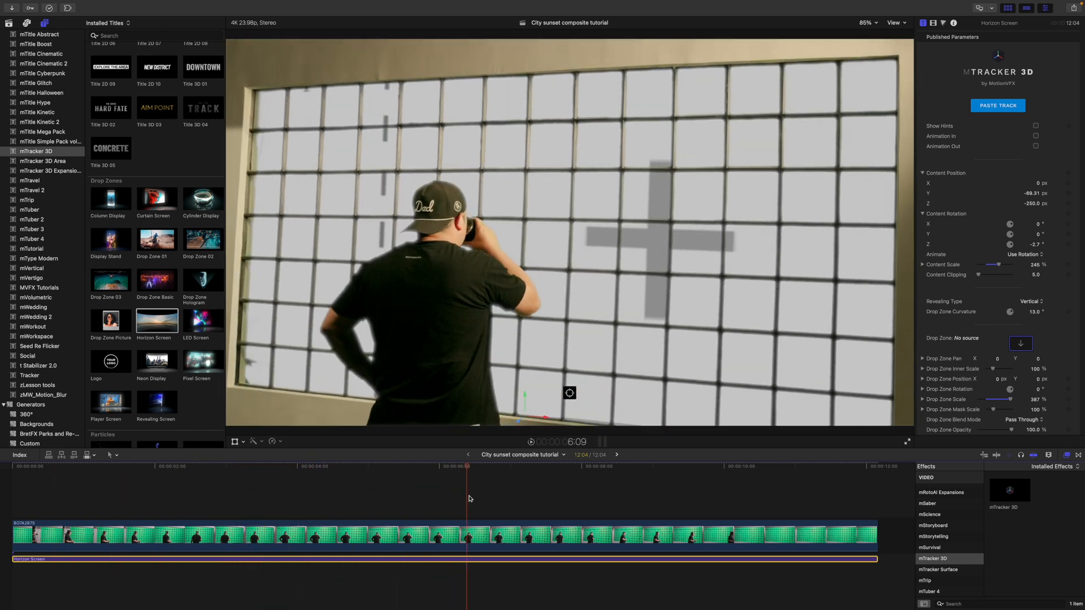
left_click(190, 470)
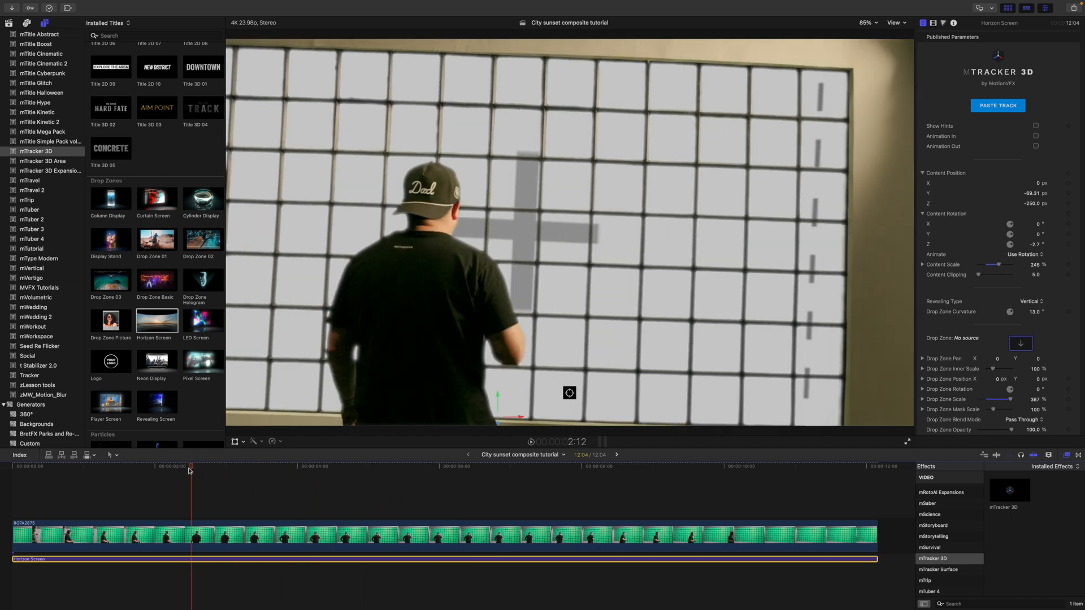
left_click(279, 466)
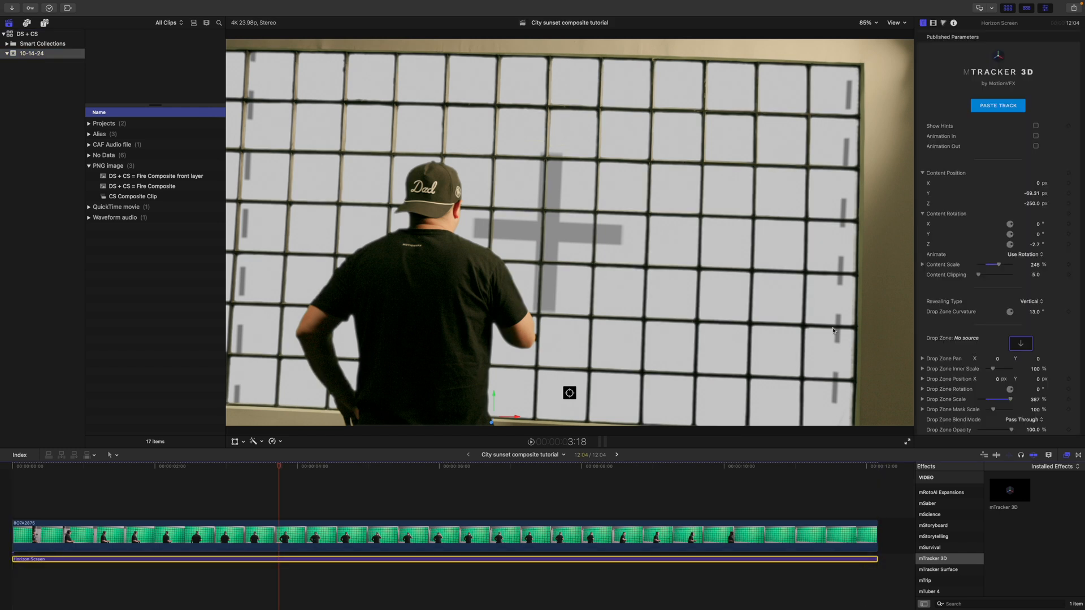
Fill the Horizon Screen drop zone with the 'DS + CS = Fire Composite' sunset city image.
left_click(1020, 344)
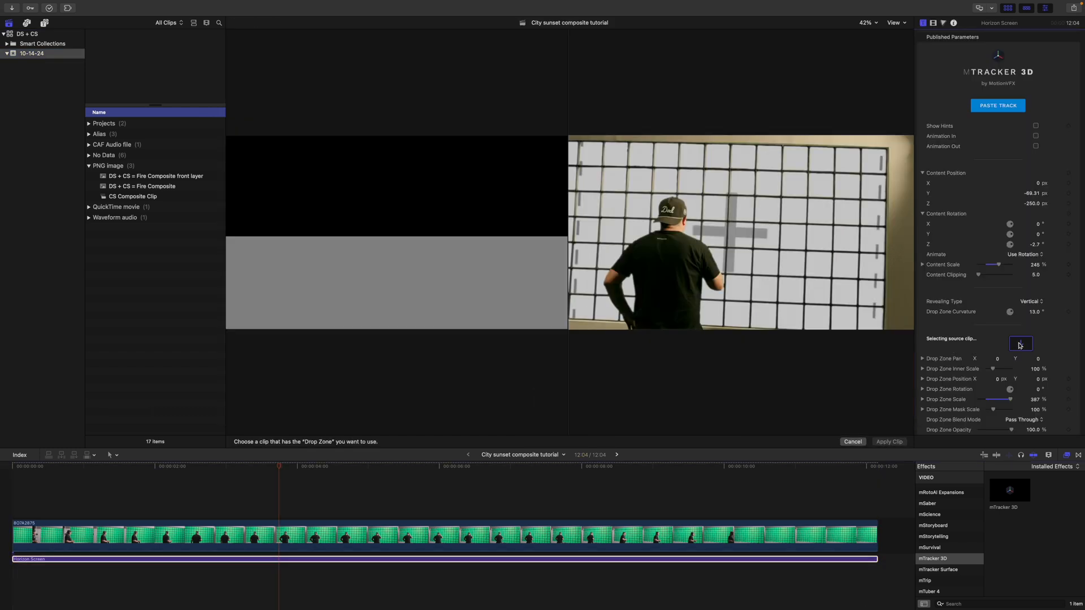
left_click(156, 176)
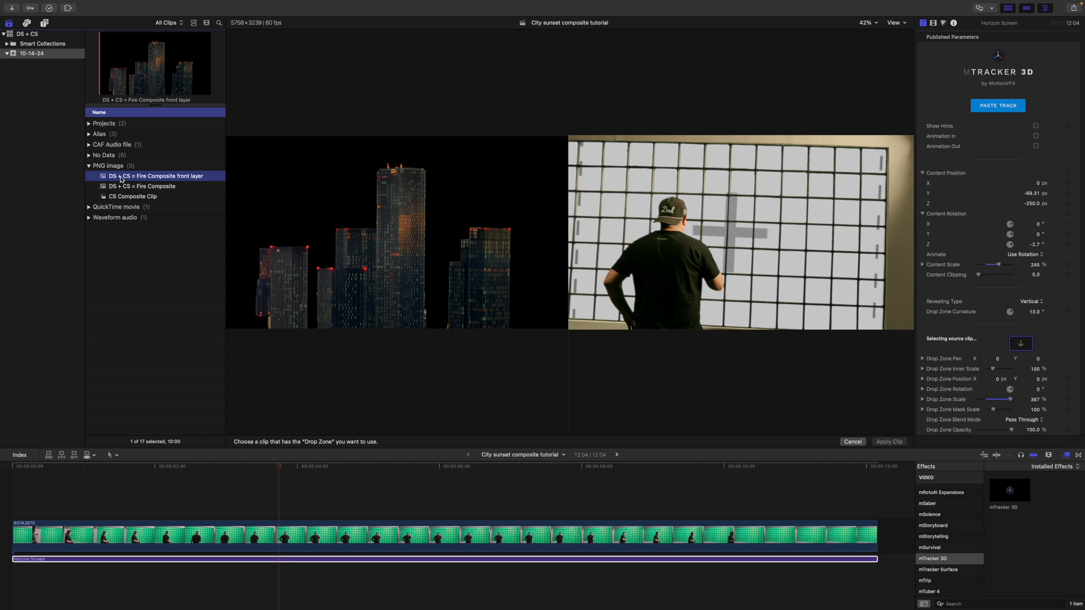
left_click(144, 186)
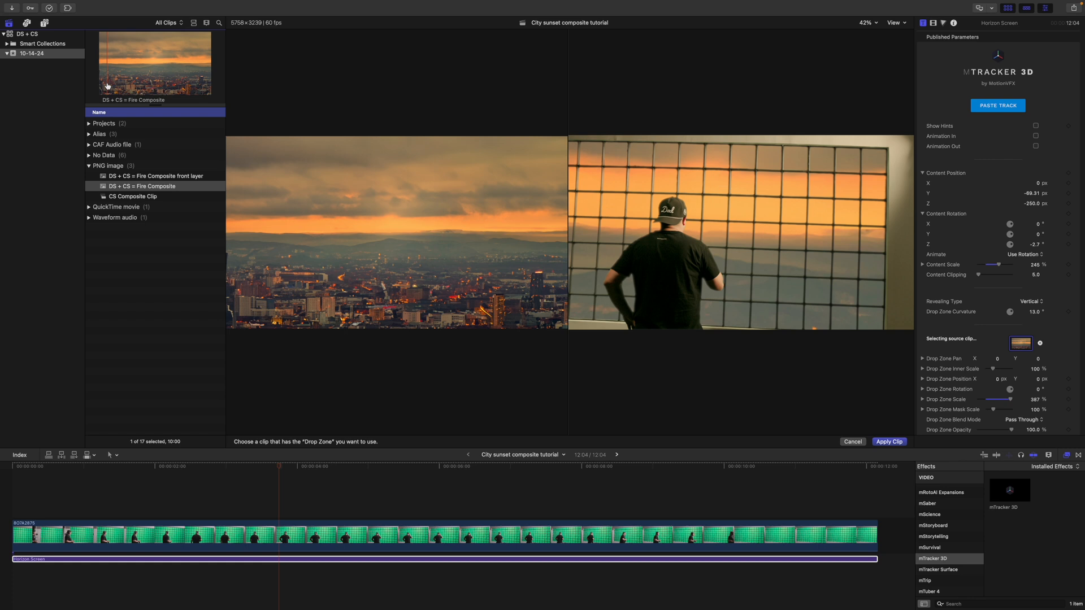
left_click(889, 442)
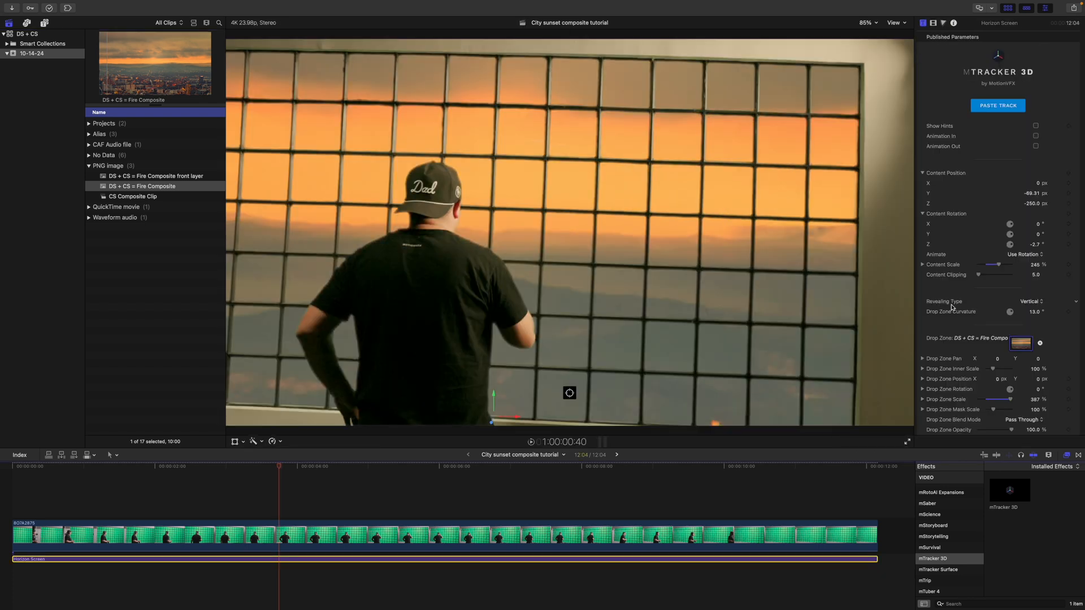
Set Drop Zone Inner Scale 41% and Pan Y 3.4, disable Reflections and Refraction, and enable Noise at 0.07.
scroll("down", 3)
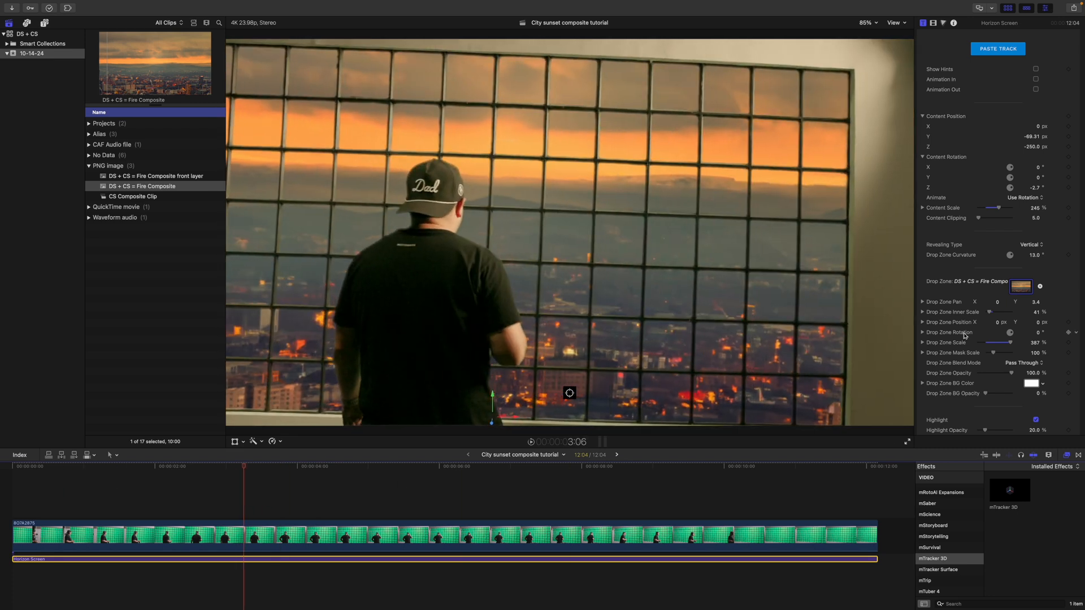
scroll("down", 3)
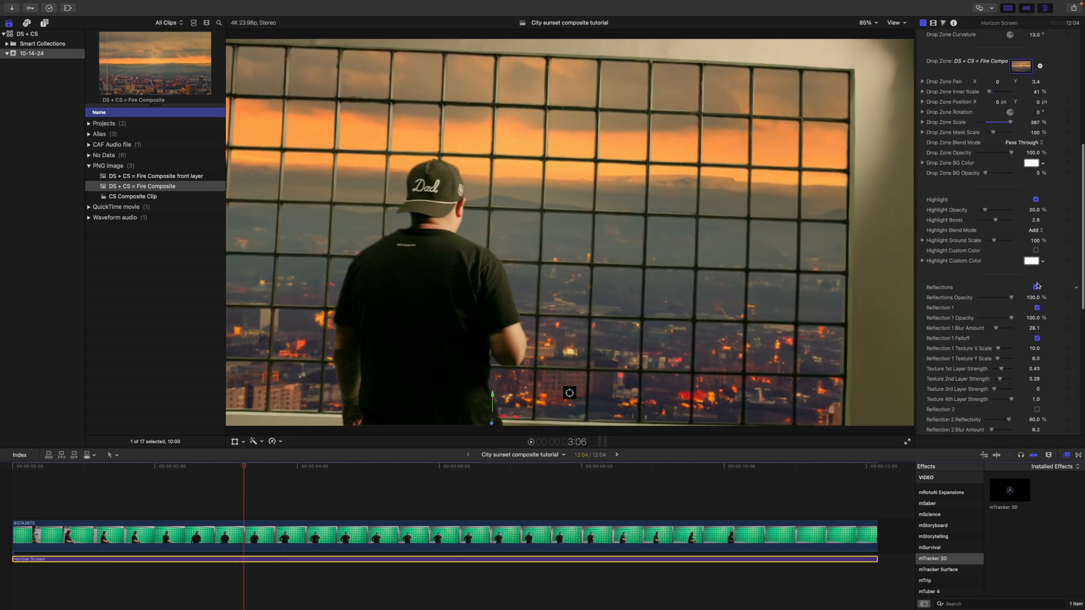
scroll("down", 3)
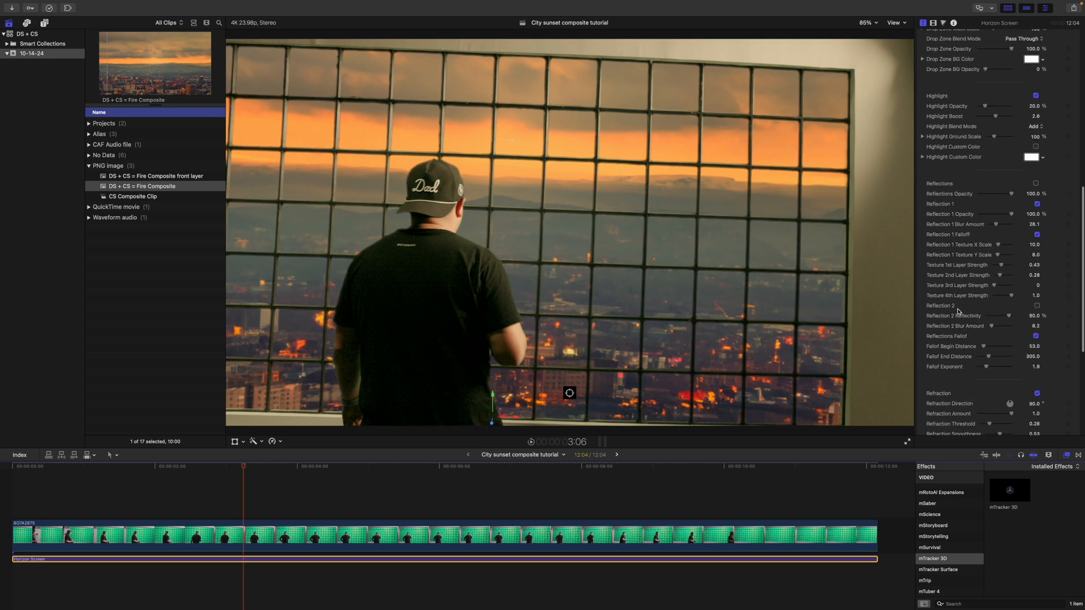
scroll("down", 3)
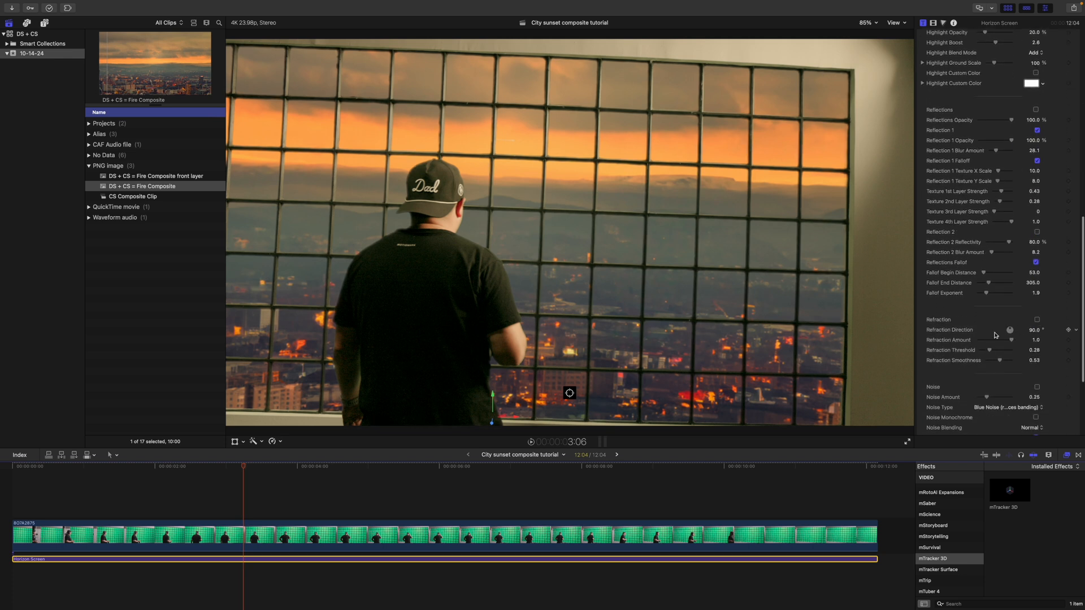
scroll("down", 3)
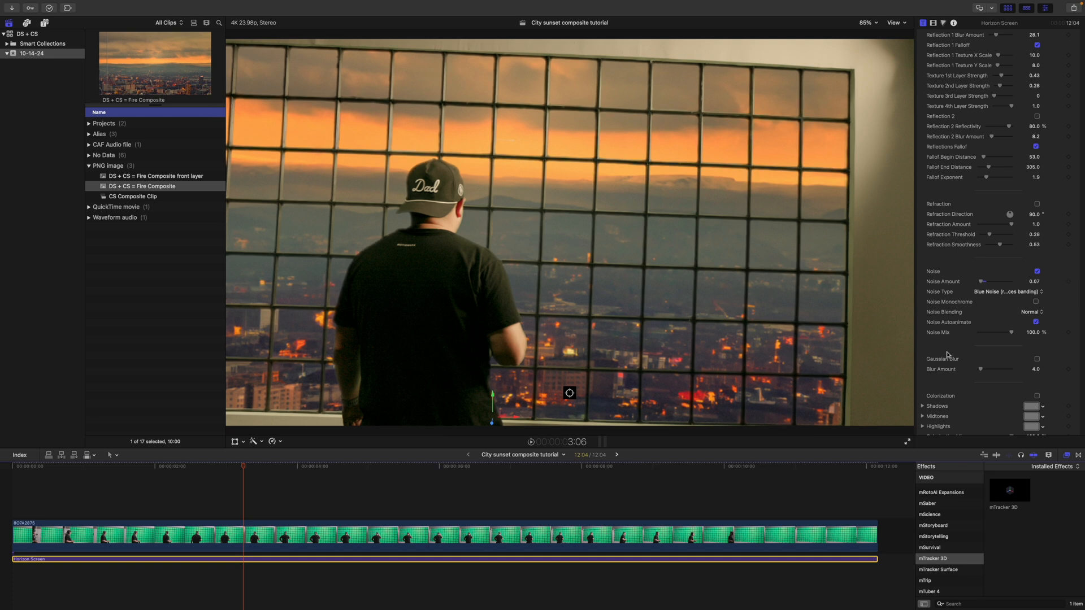
left_click(1036, 360)
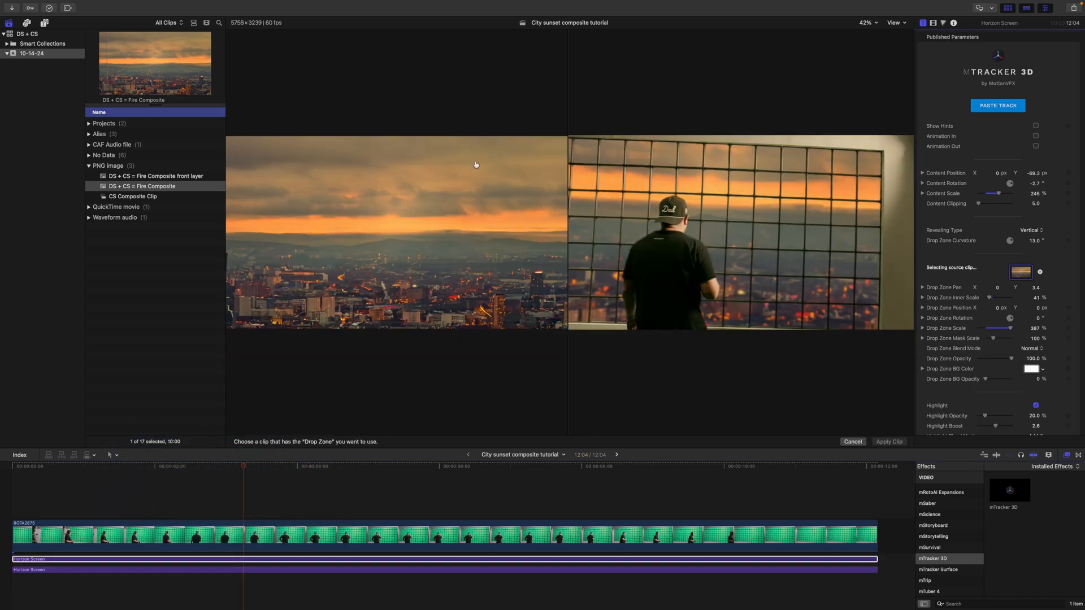
Fill the duplicated Horizon Screen's drop zone with the foreground city towers image and apply it.
left_click(156, 176)
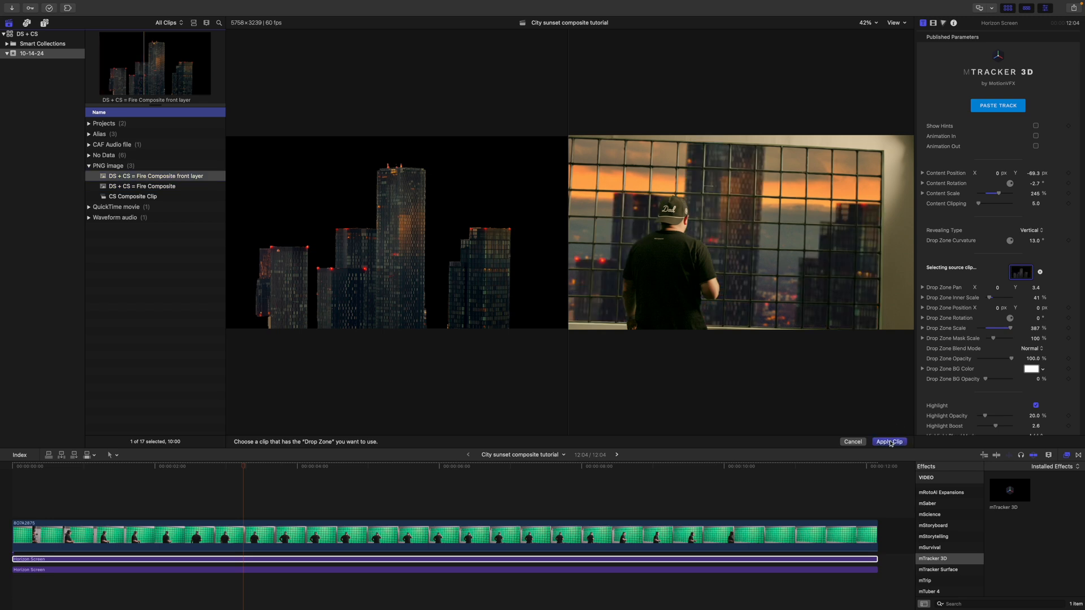
left_click(889, 442)
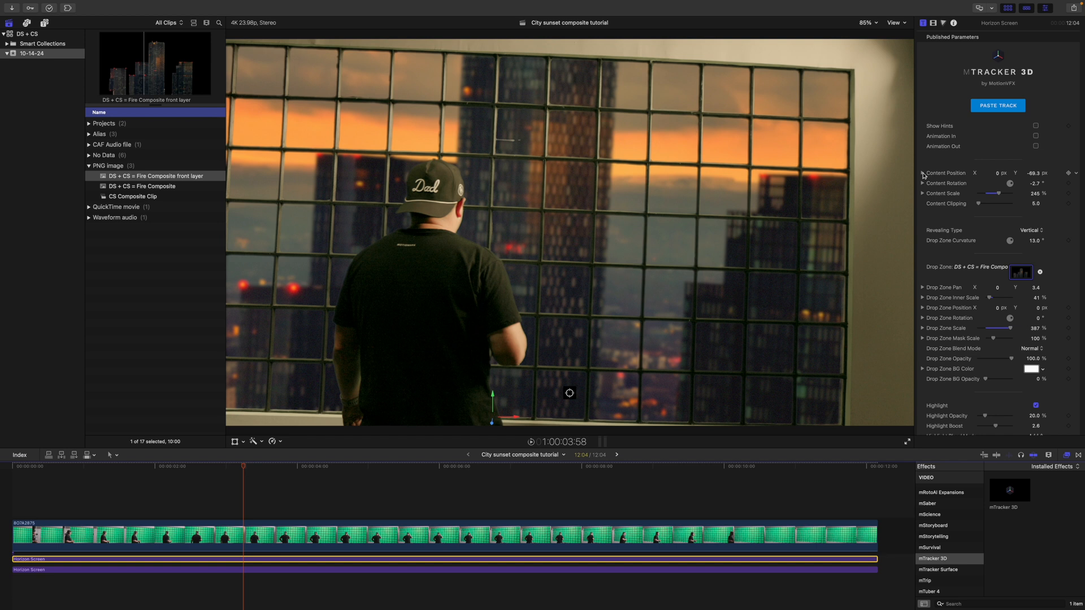
left_click(923, 173)
type("-100")
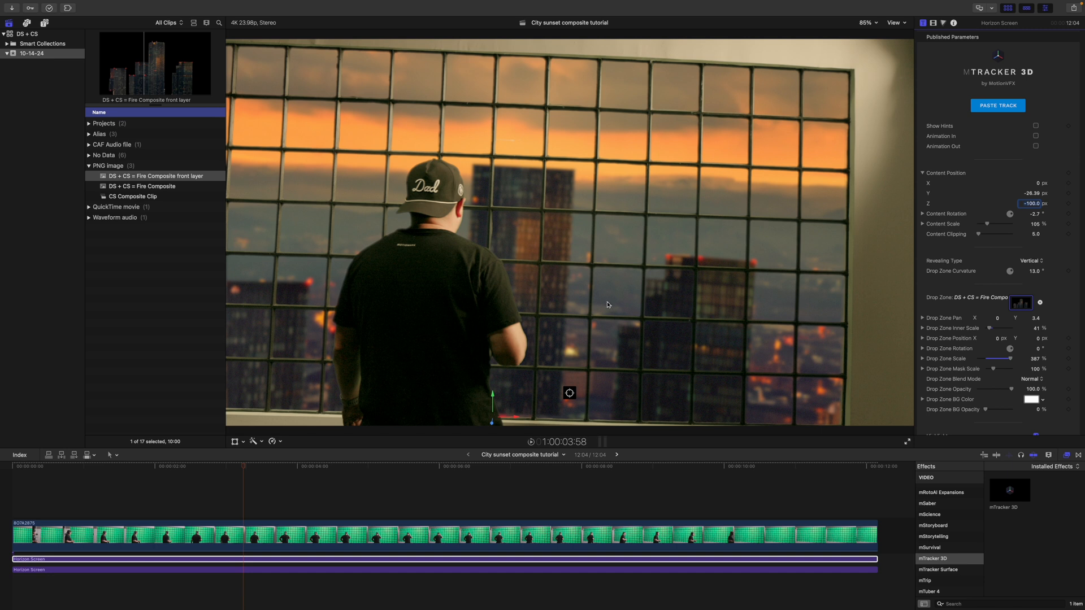
mouse_move(599, 331)
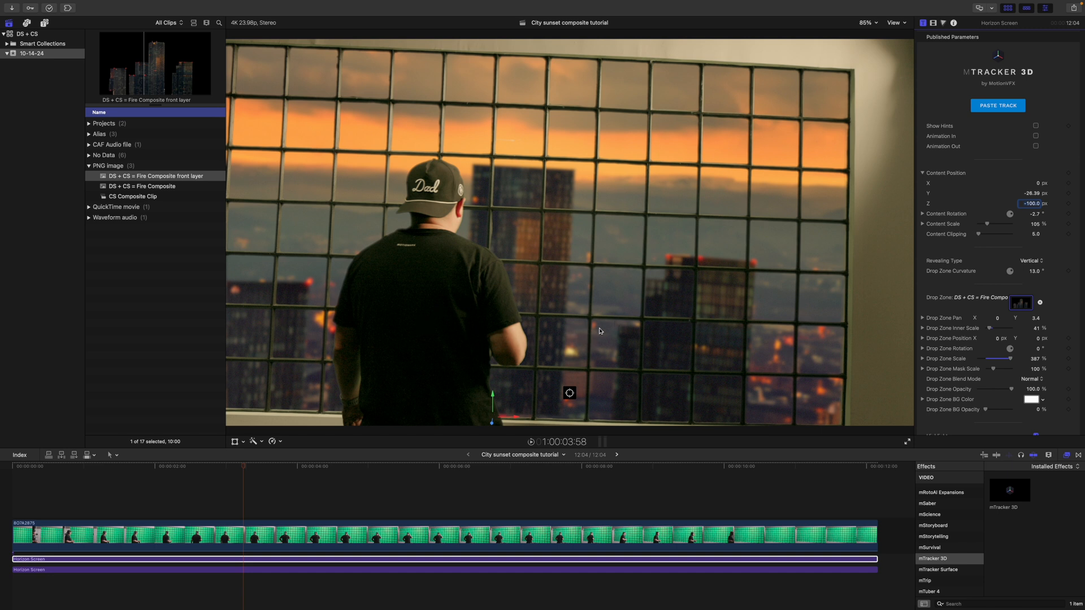
mouse_move(941, 283)
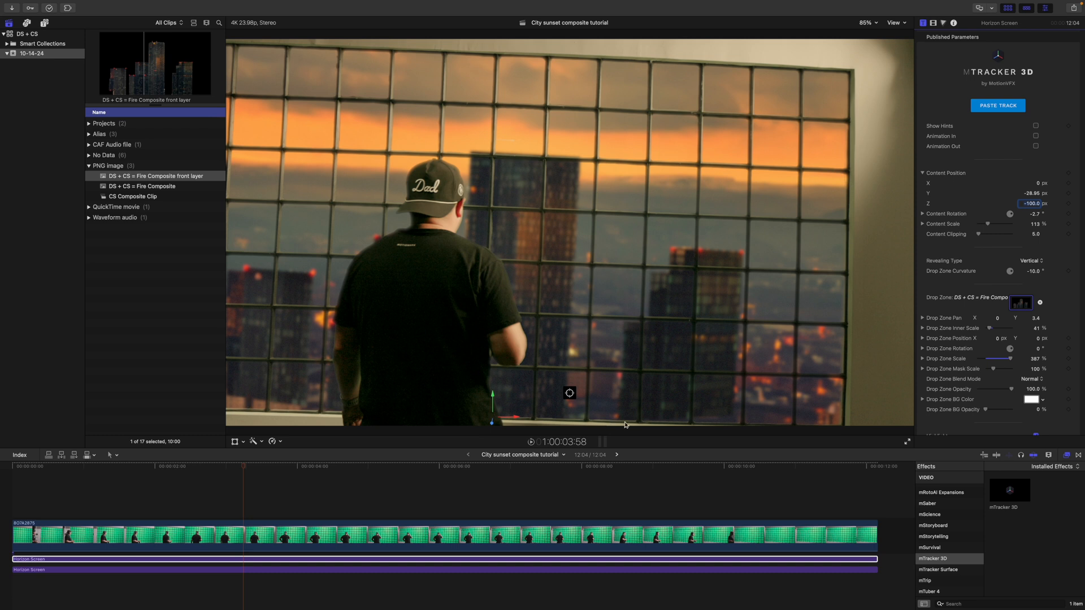
mouse_move(269, 408)
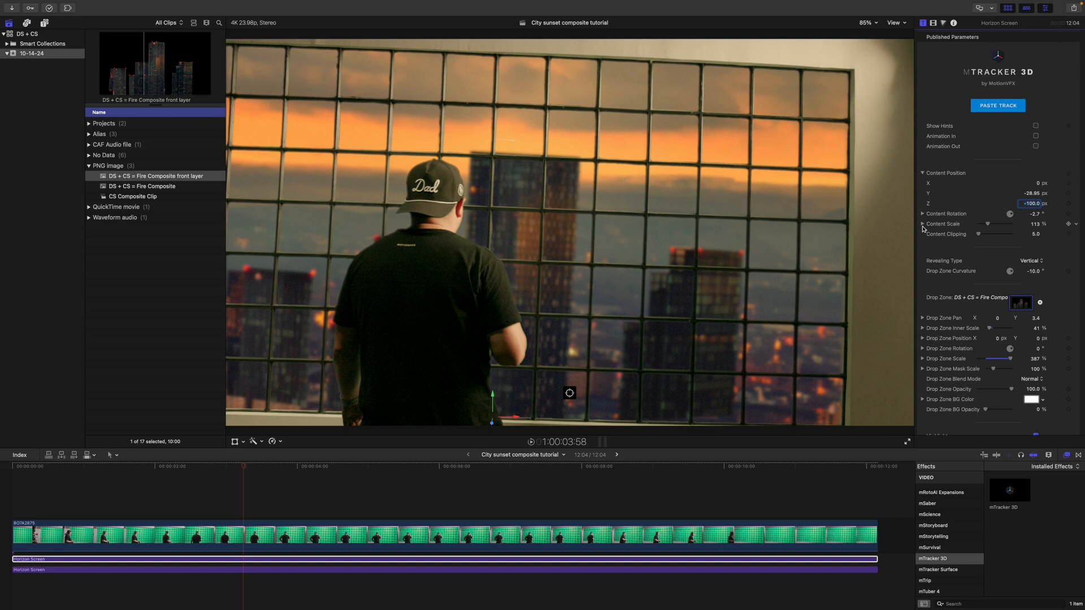
Expand the skyline's Content Rotation axes after scaling it to 113% with -10° curvature.
left_click(924, 214)
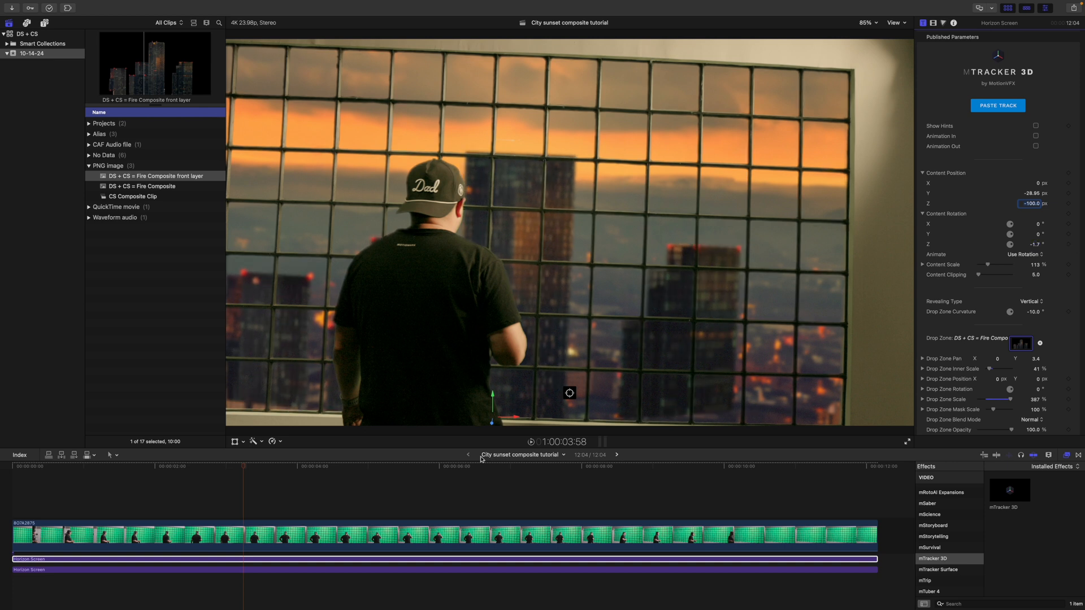
left_click(223, 466)
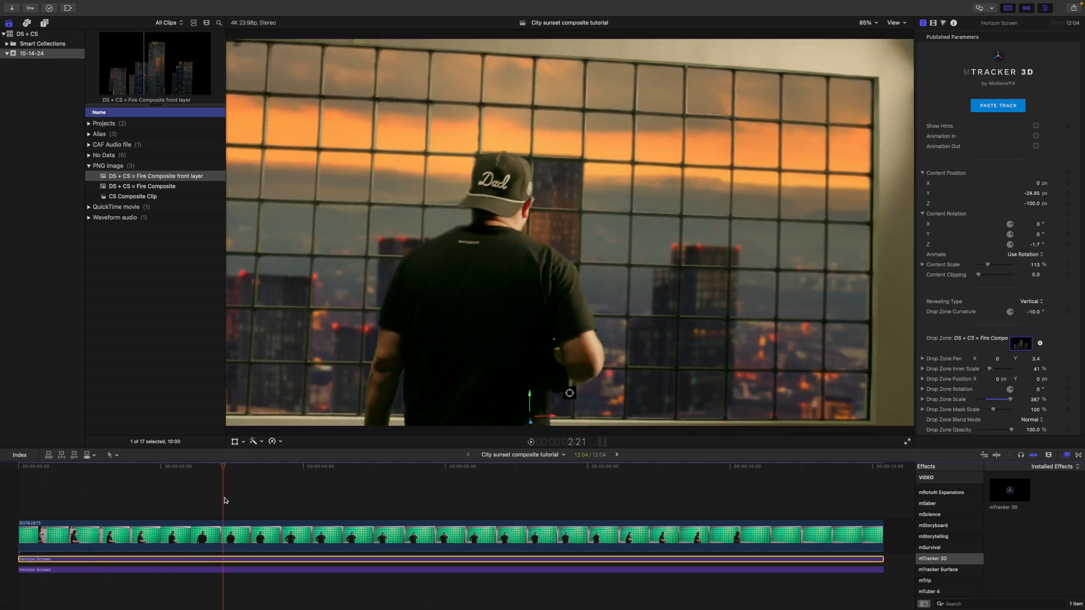
left_click(341, 466)
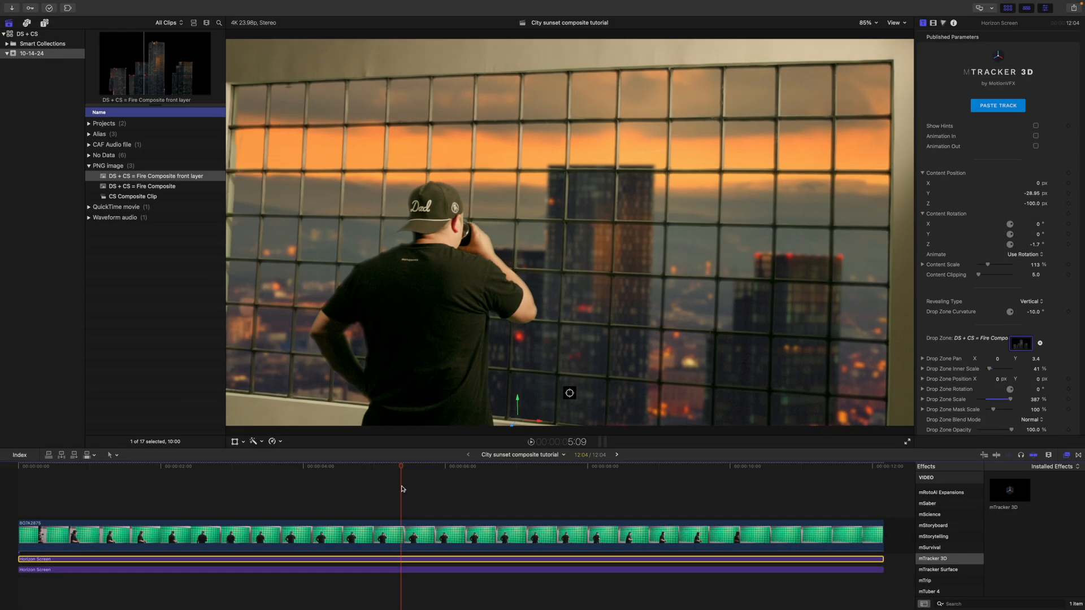
left_click(362, 466)
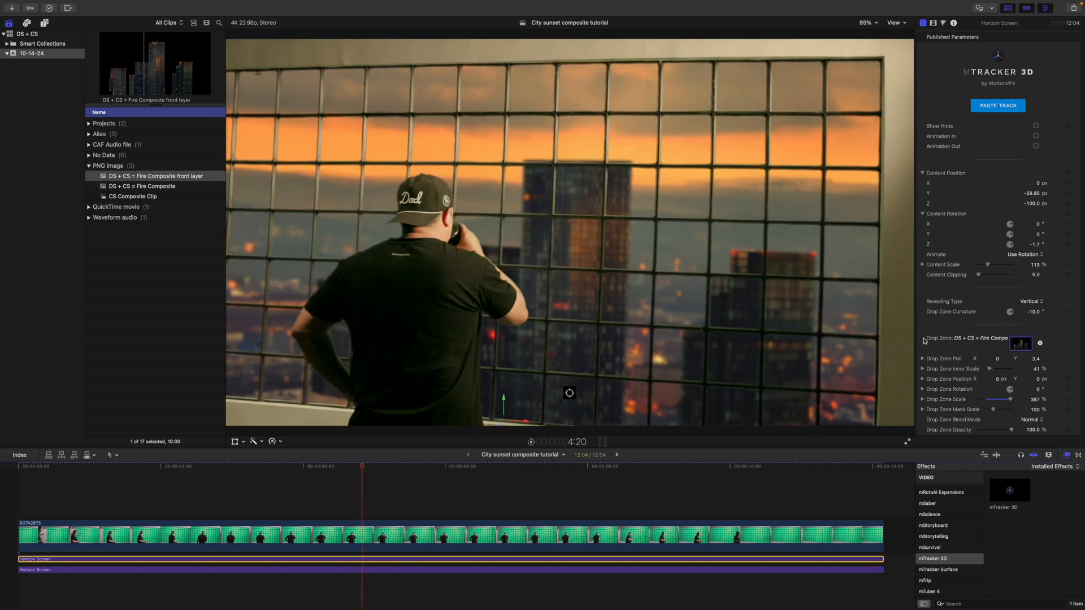
scroll("down", 3)
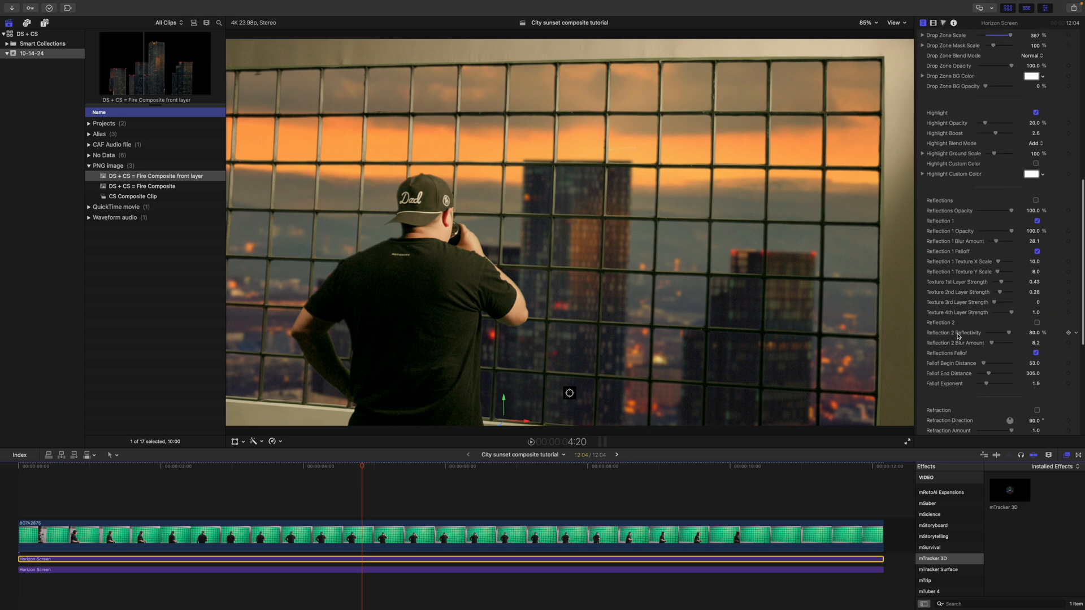
scroll("down", 3)
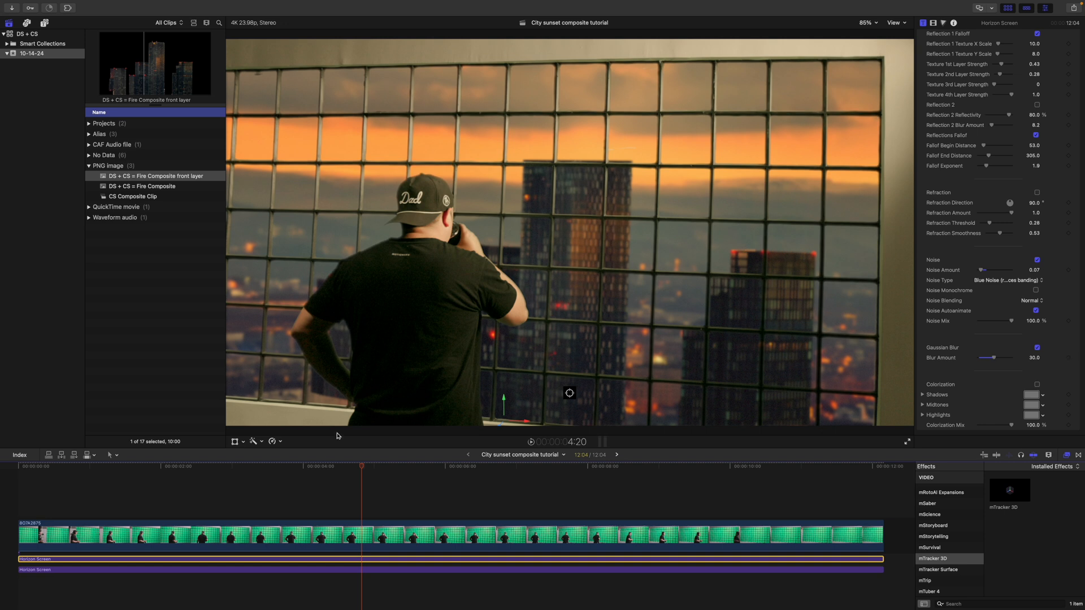
mouse_move(358, 466)
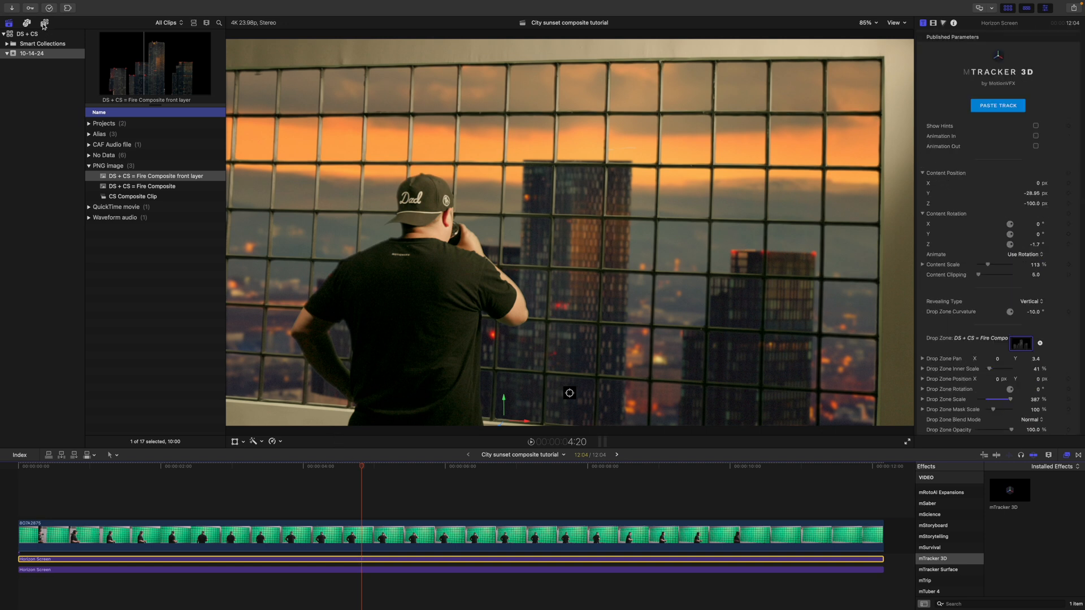
Locate the mAdjustment Layer in the Titles browser to span it over the clip.
left_click(44, 23)
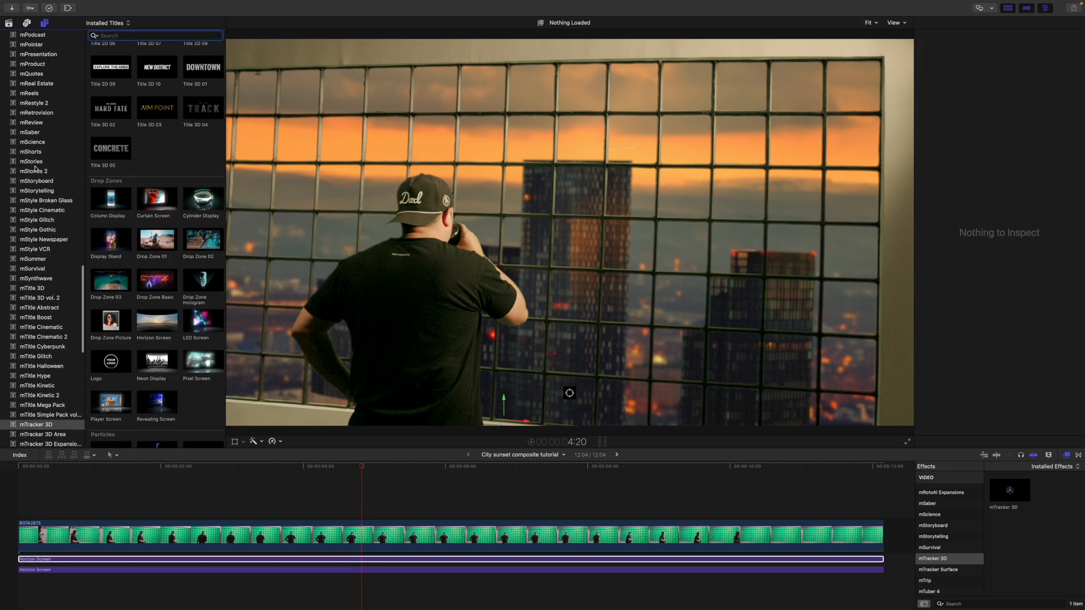
scroll("up", 3)
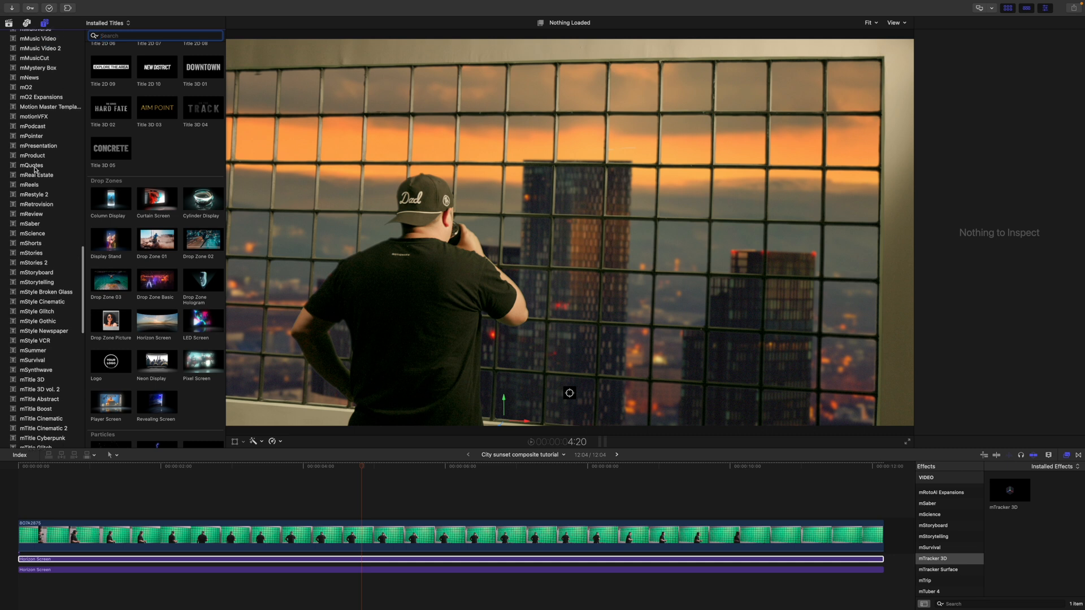
scroll("up", 3)
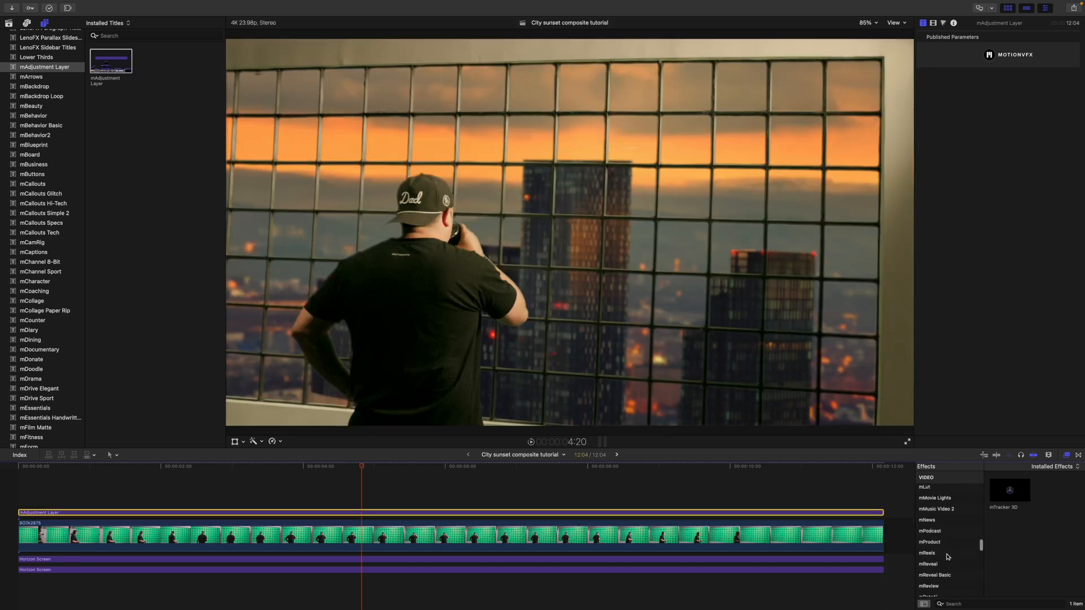
Choose the Dimmed Floodlight anamorphic flare from the mFlare 2 effects collection.
left_click(929, 523)
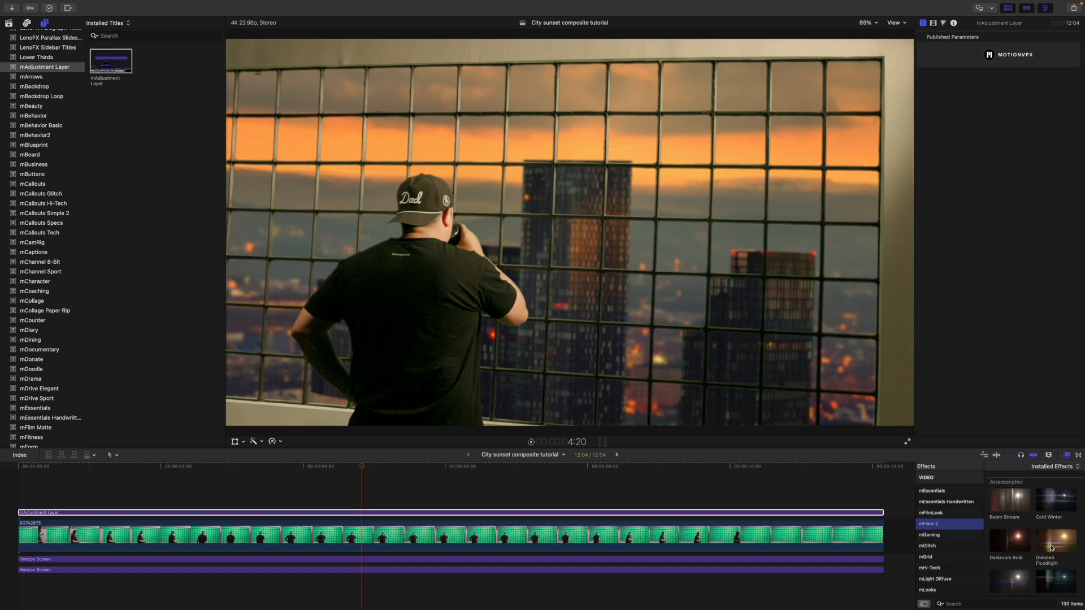
left_click(1049, 538)
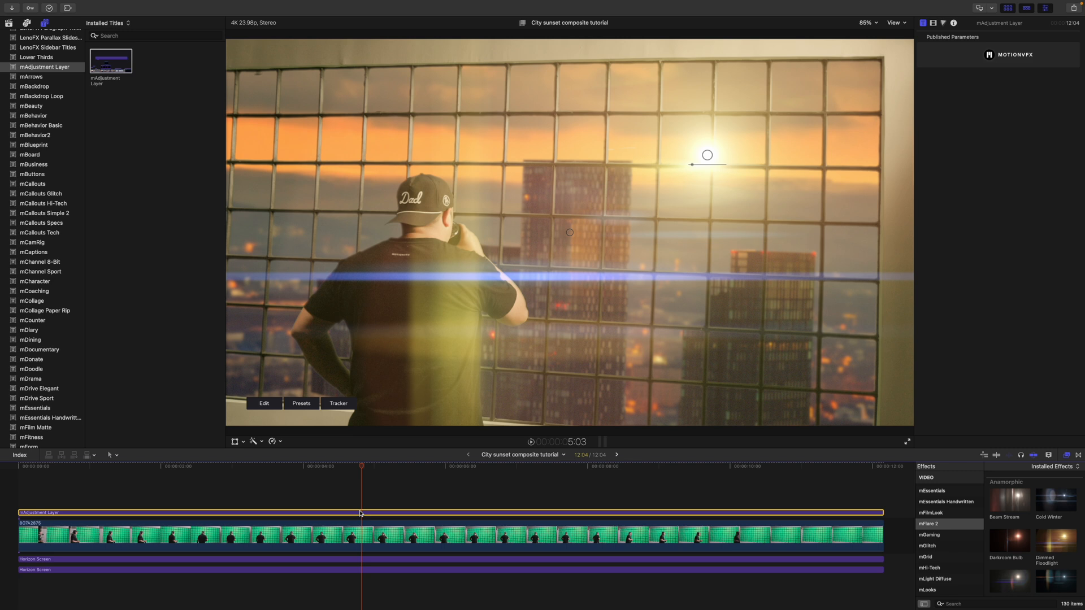
mouse_move(365, 473)
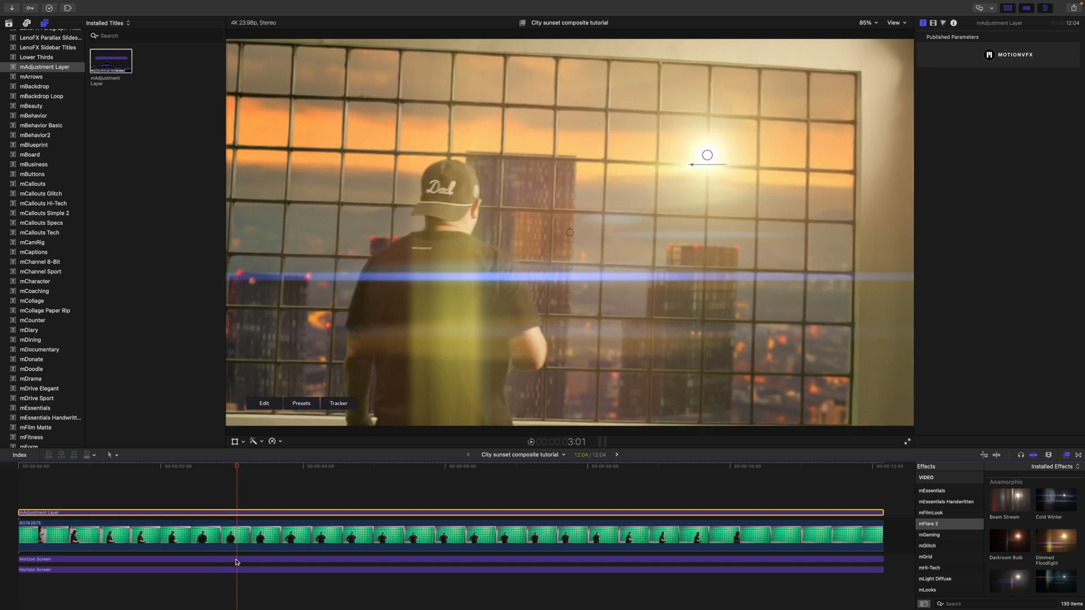
Select the Horizon Screen skyline clip beneath the newly applied Dimmed Floodlight flare.
left_click(235, 559)
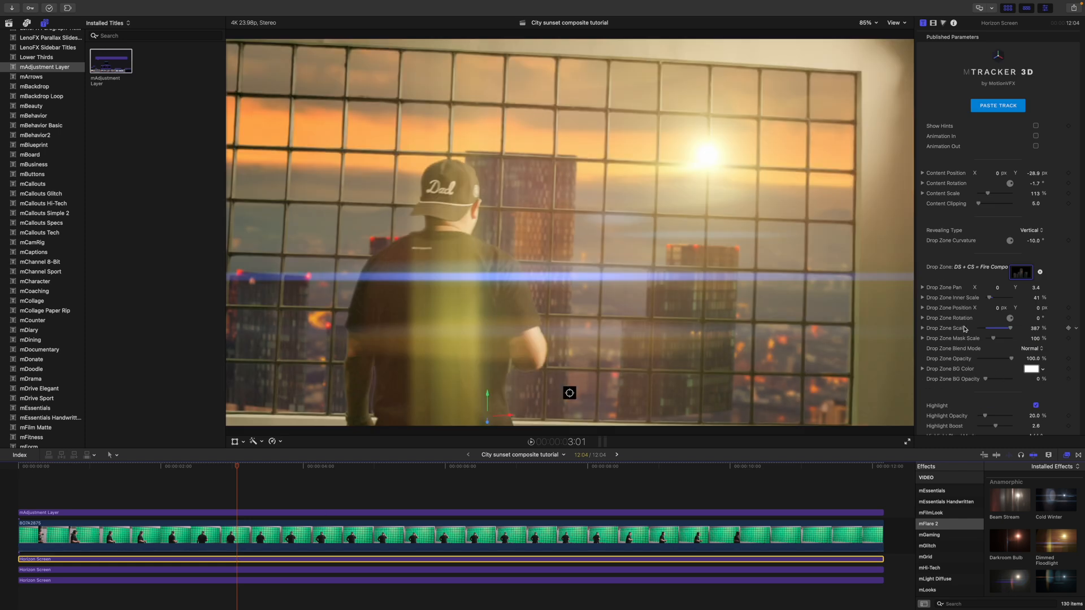
Position the duplicated skyline at Y 8.75, Z -250 with Drop Zone Curvature -15°.
scroll("up", 3)
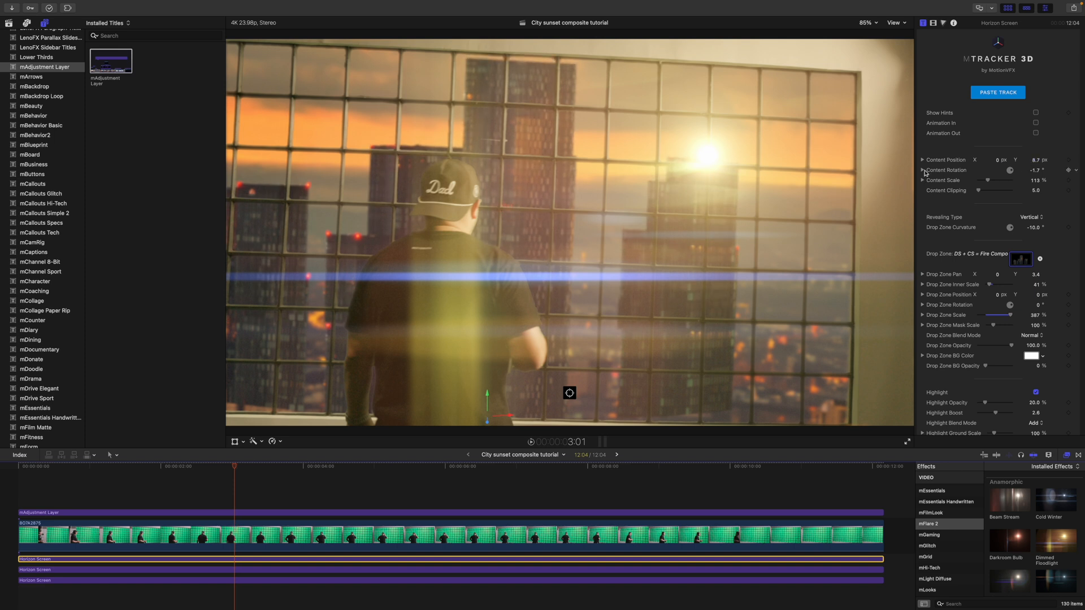
left_click(923, 159)
type("-250")
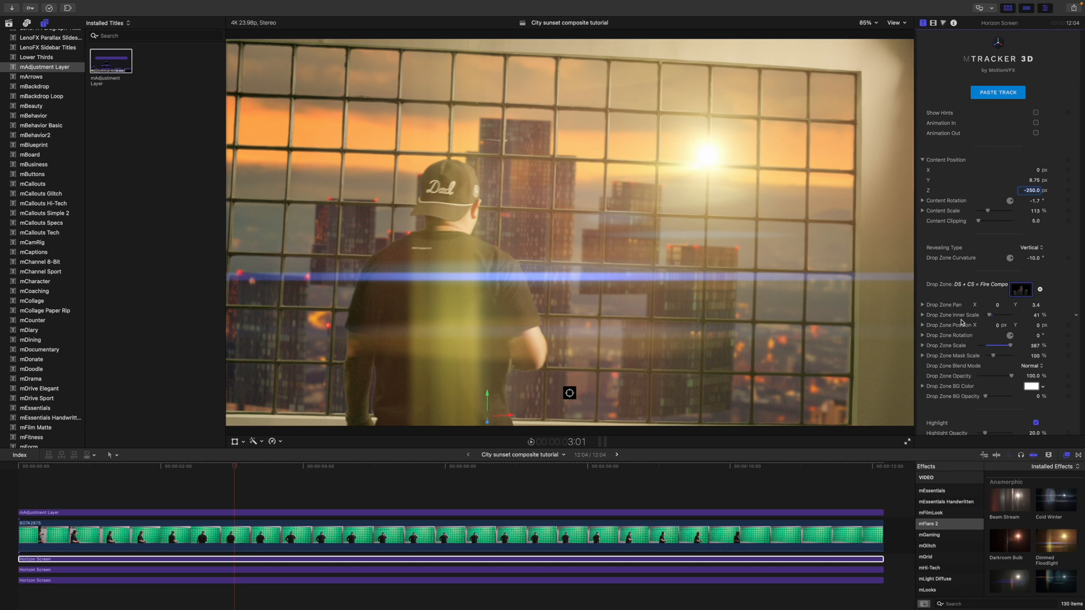
scroll("down", 3)
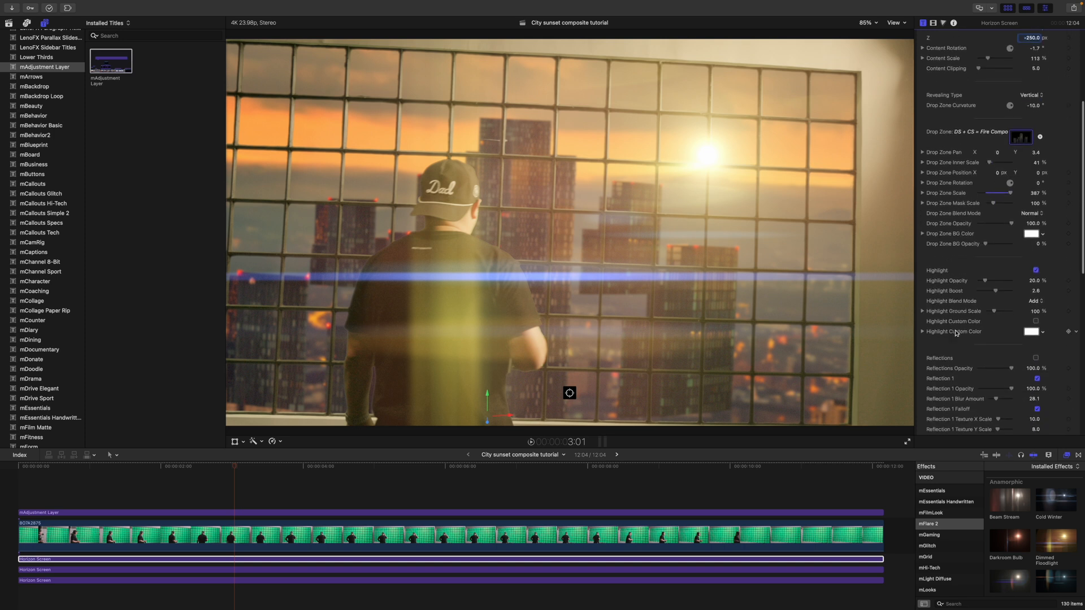
scroll("down", 3)
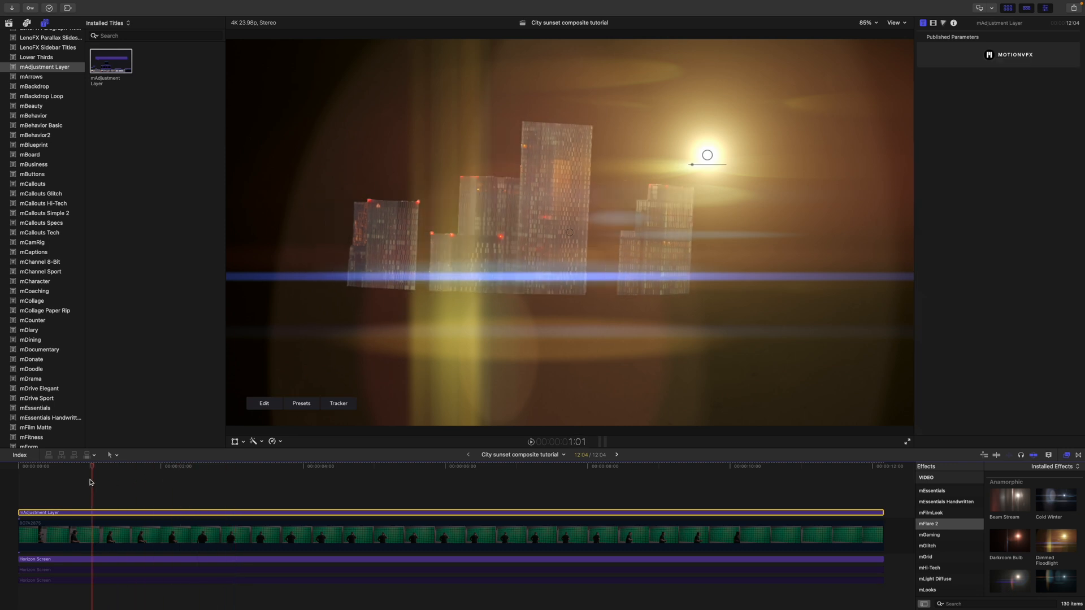
Near the clip start, place the flare's source point on the sun above the skyline.
left_click(267, 466)
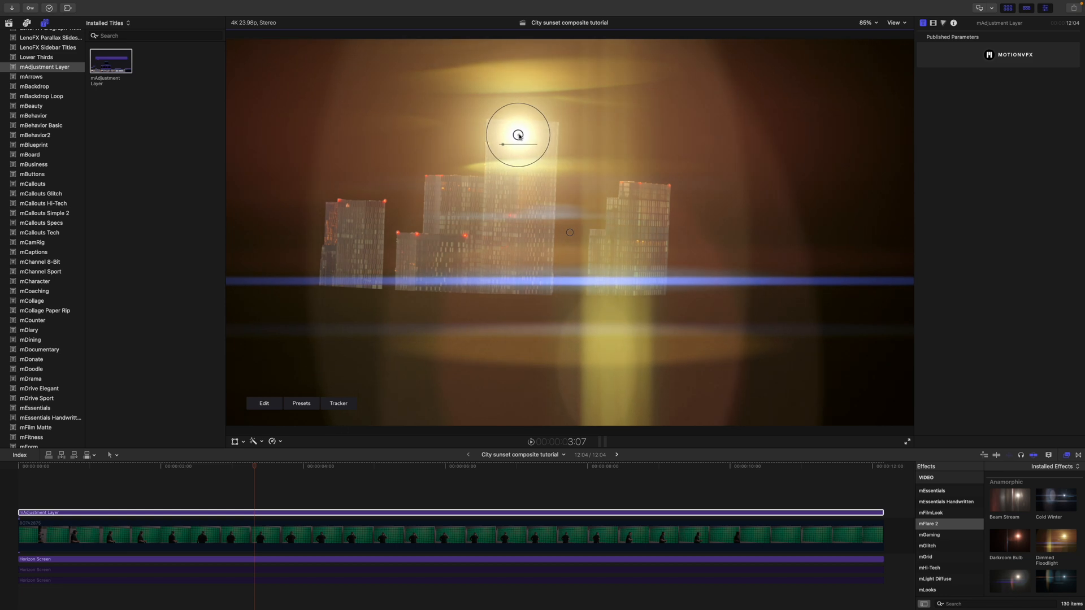
left_click(338, 404)
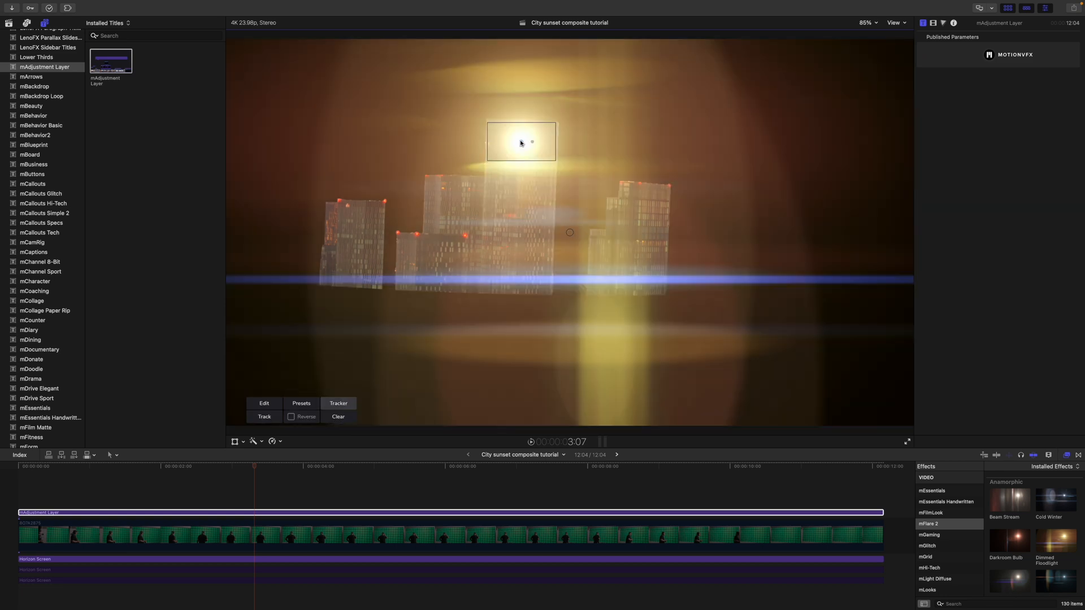
mouse_move(345, 357)
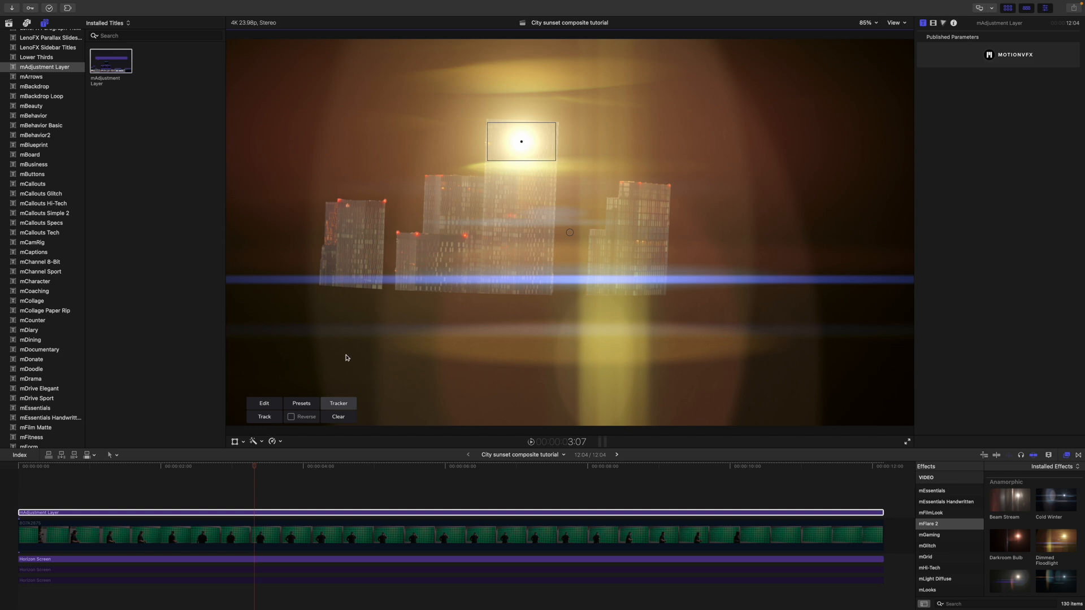
Track the sun so the flare follows its movement through the shot.
left_click(263, 417)
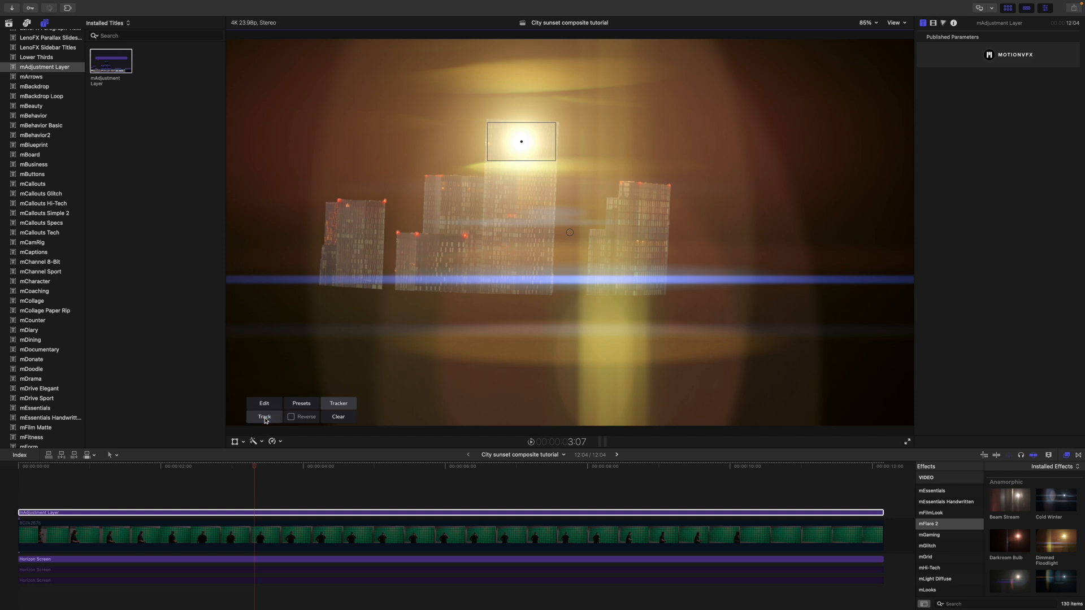
left_click(263, 417)
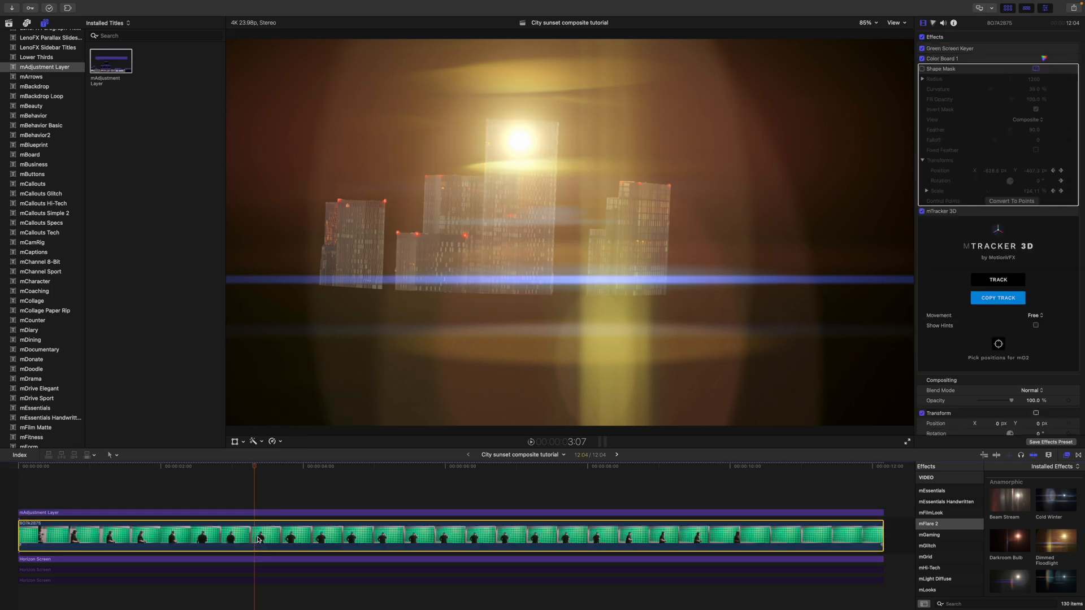
Re-enable the keyed window clip and the first skyline clip in the composite.
left_click(252, 570)
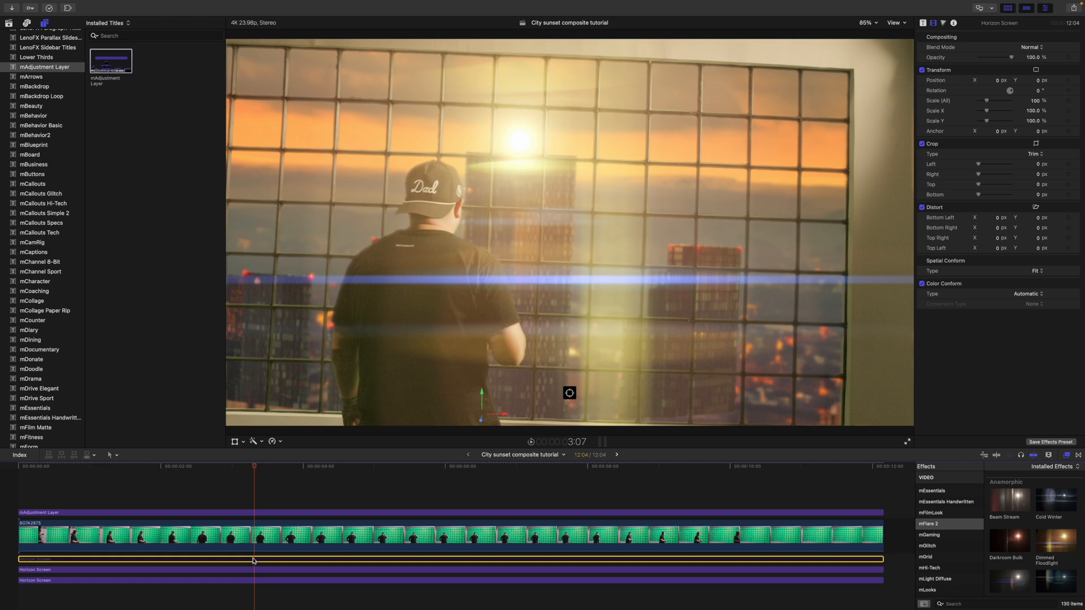
left_click(119, 465)
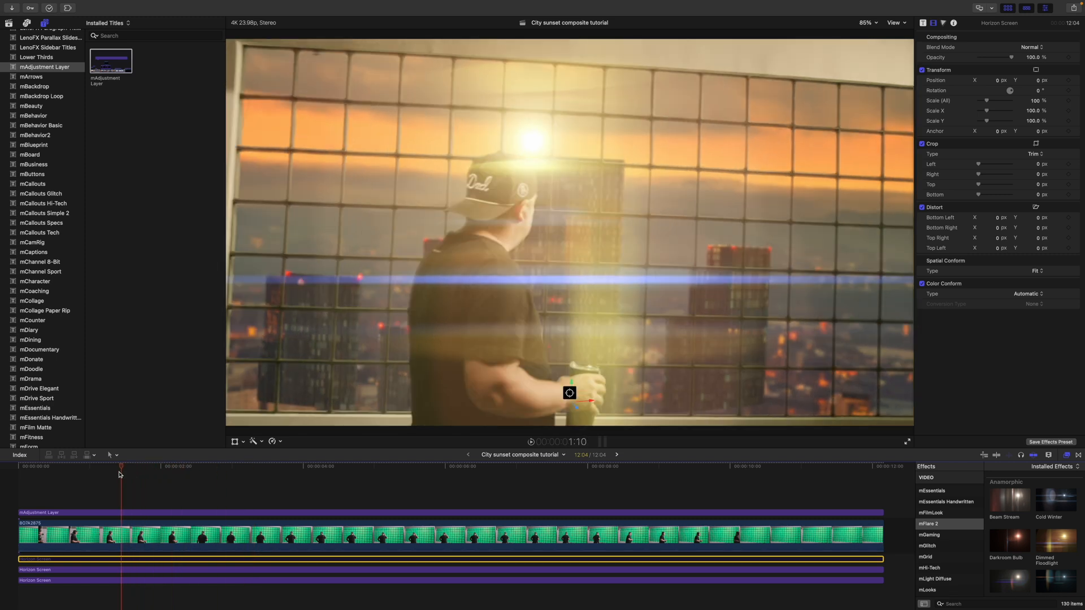
Scrub early, late and mid-shot to verify the flare follows the sun.
left_click(446, 465)
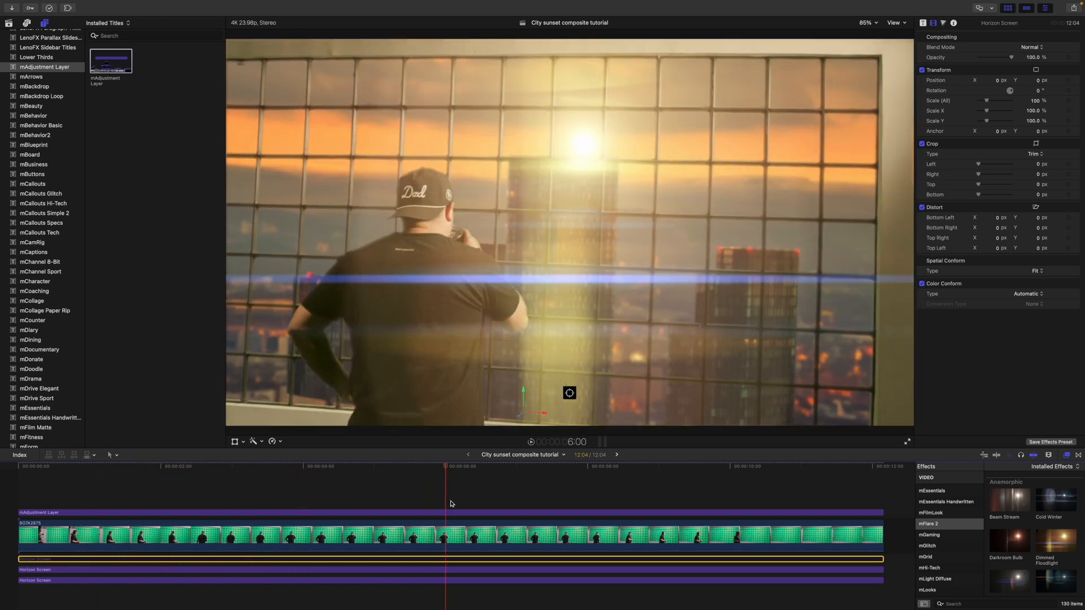
left_click(192, 466)
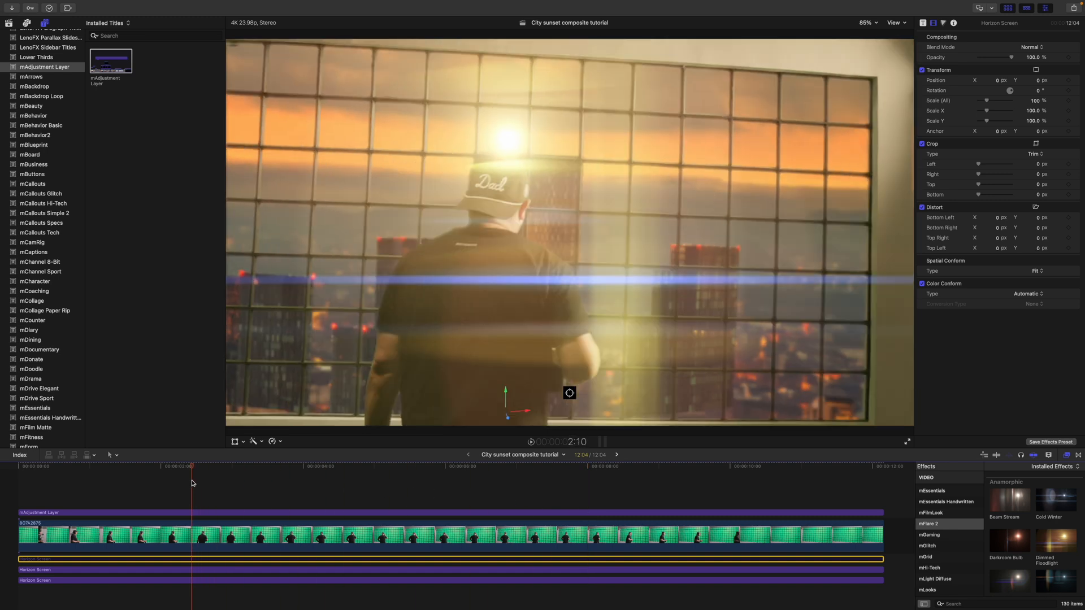
left_click(265, 467)
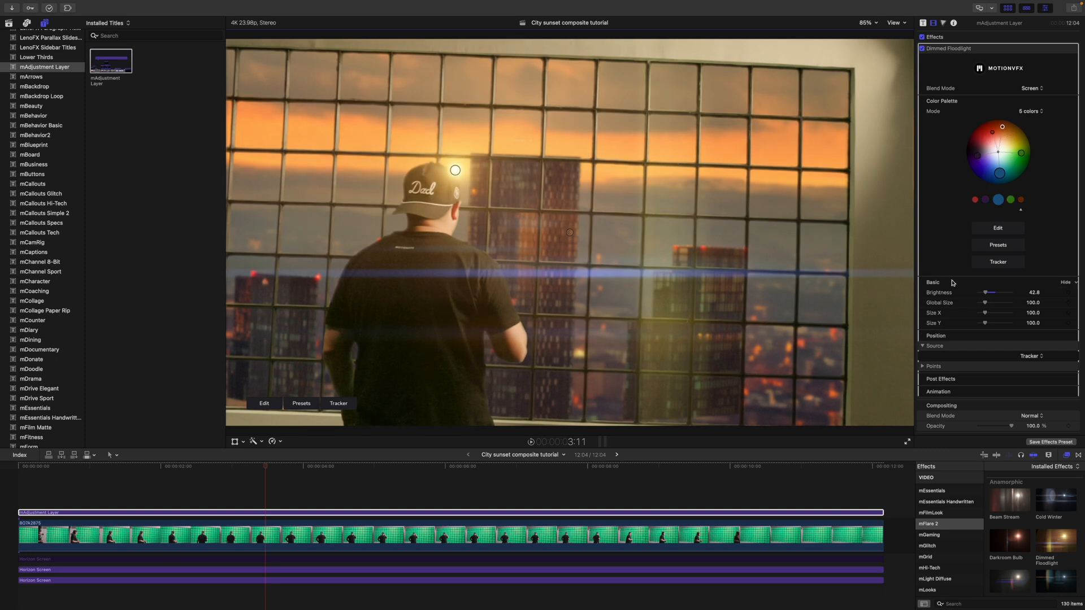
Enable the flare's Track Brightness with Threshold 0.39 and Smoothness 0.15.
left_click(245, 468)
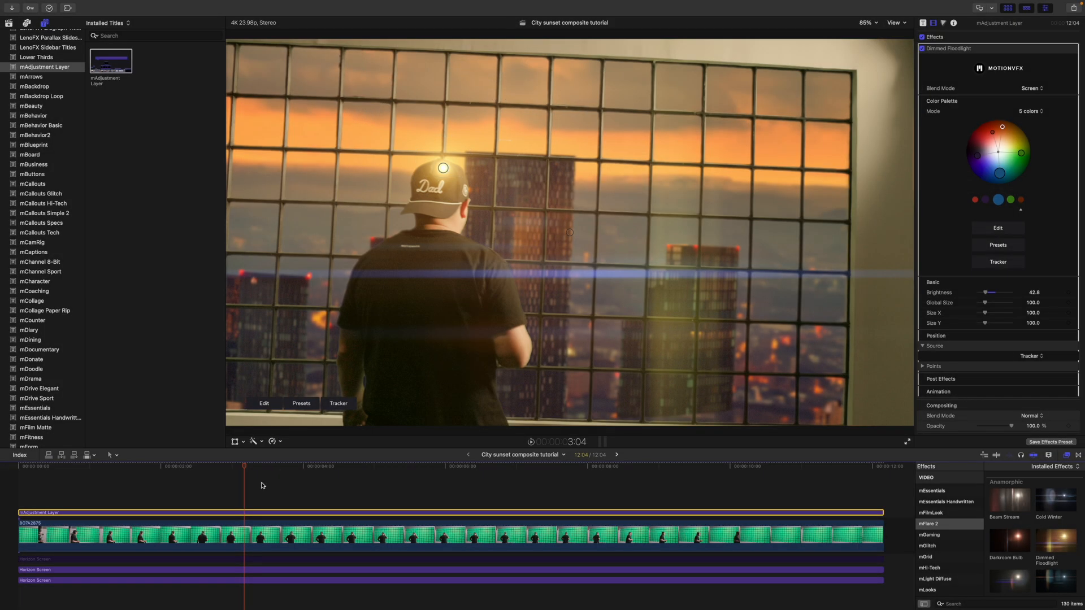
scroll("down", 3)
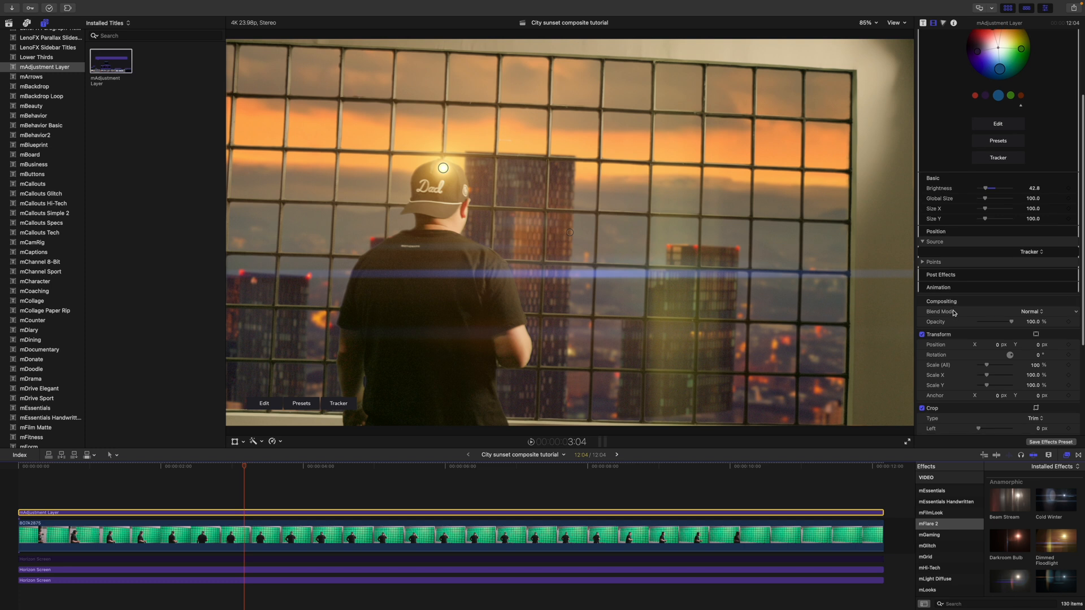
left_click(938, 287)
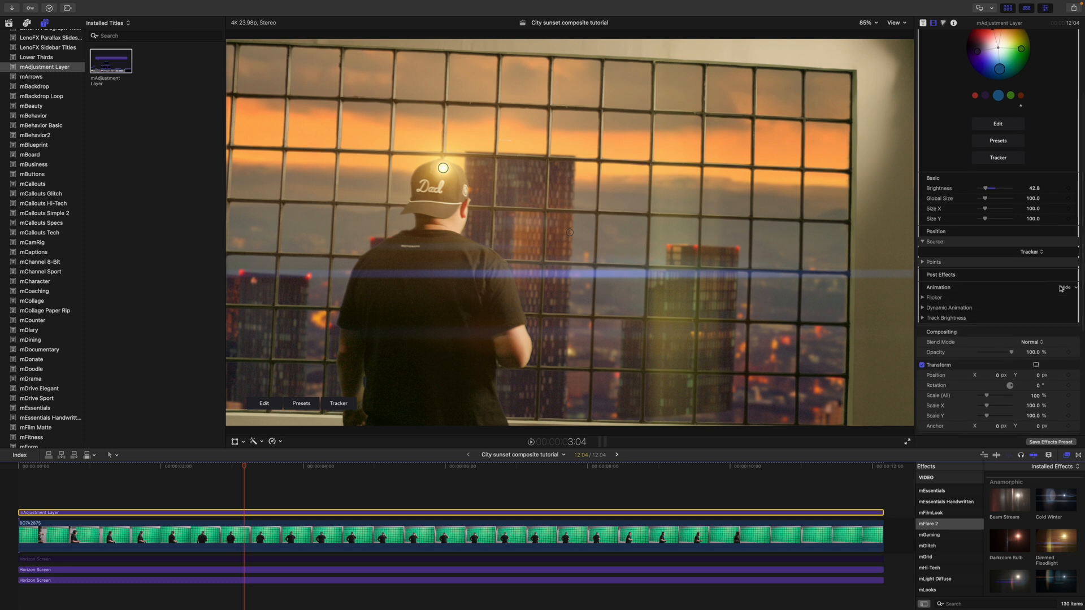
left_click(921, 318)
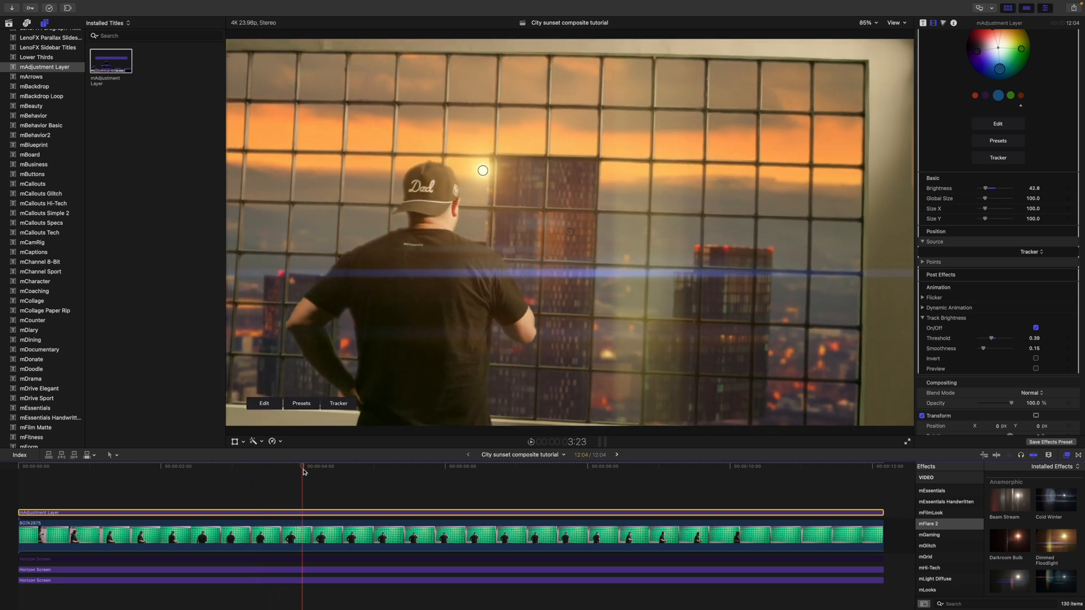
left_click(322, 468)
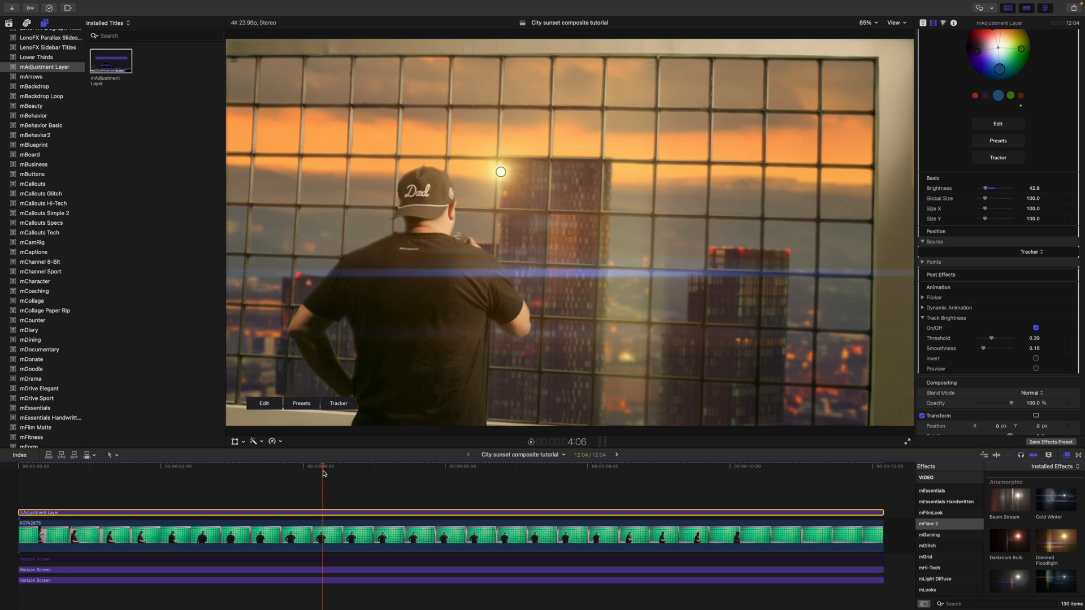
left_click(349, 465)
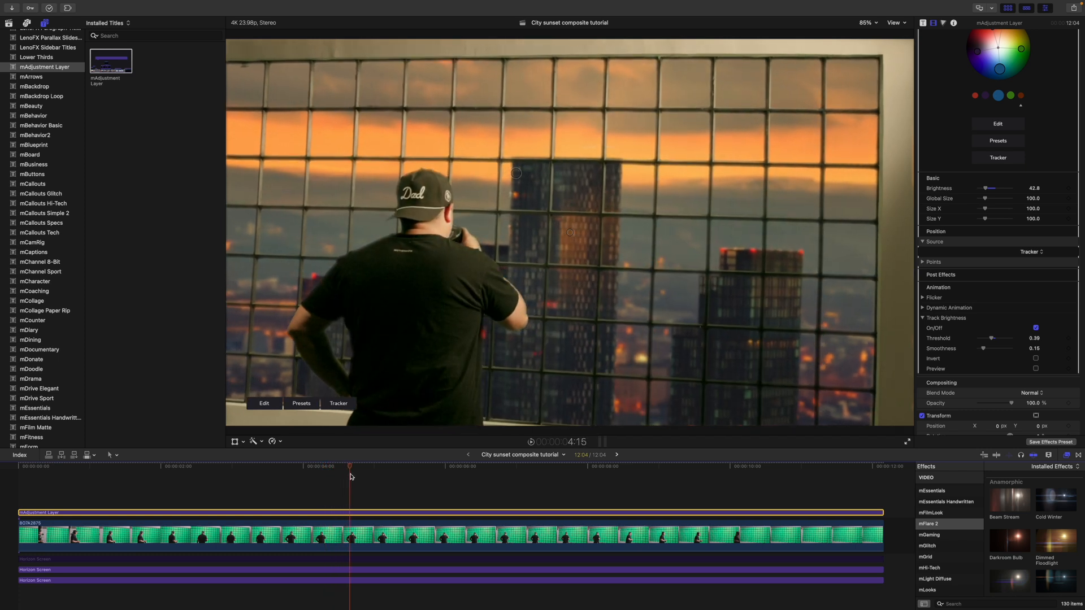
left_click(448, 465)
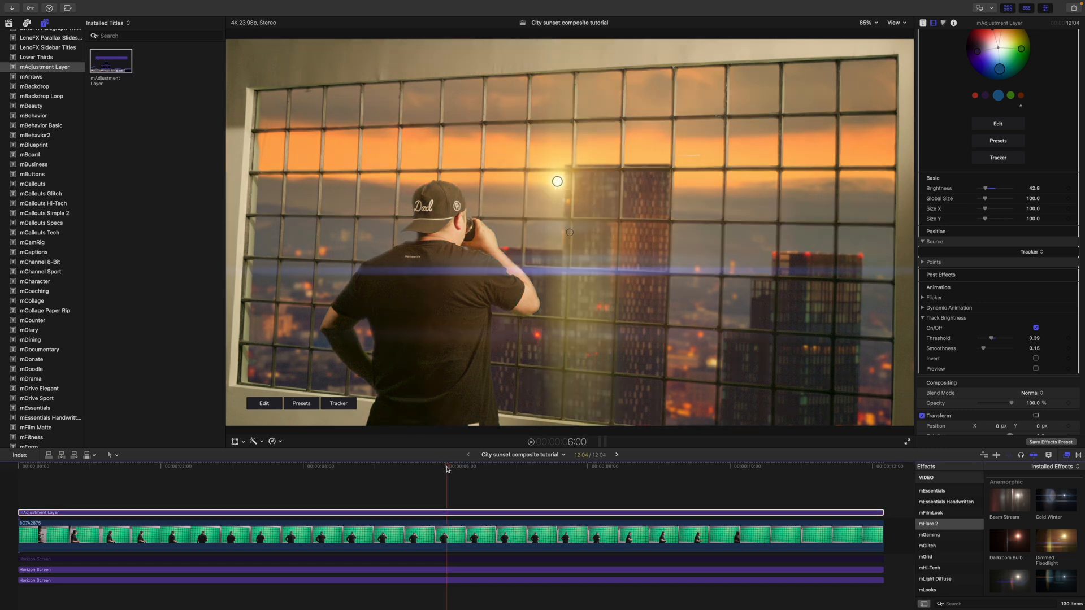
left_click(235, 467)
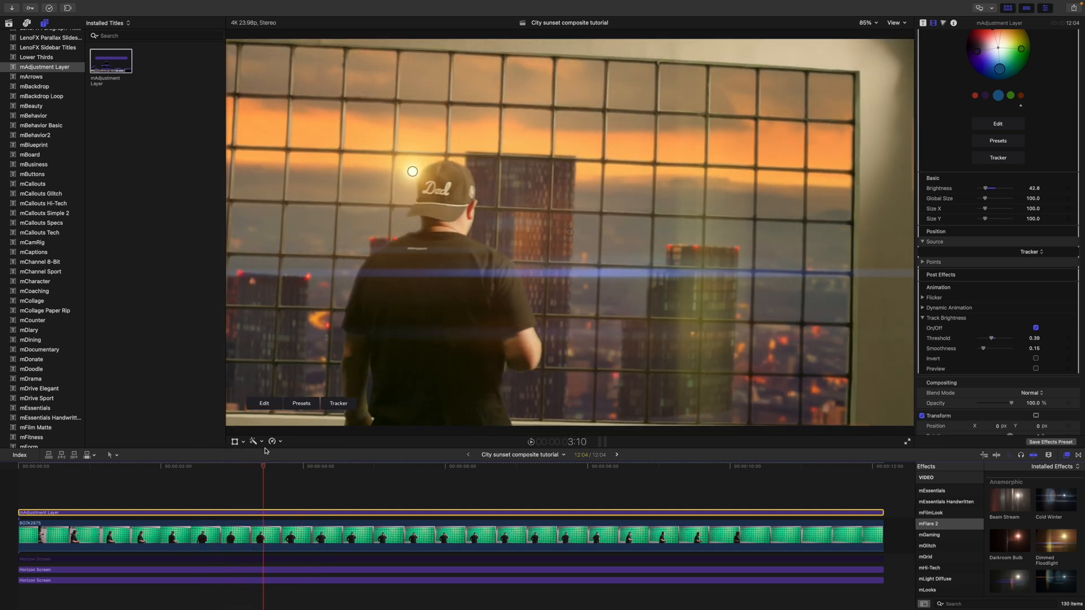
left_click(380, 463)
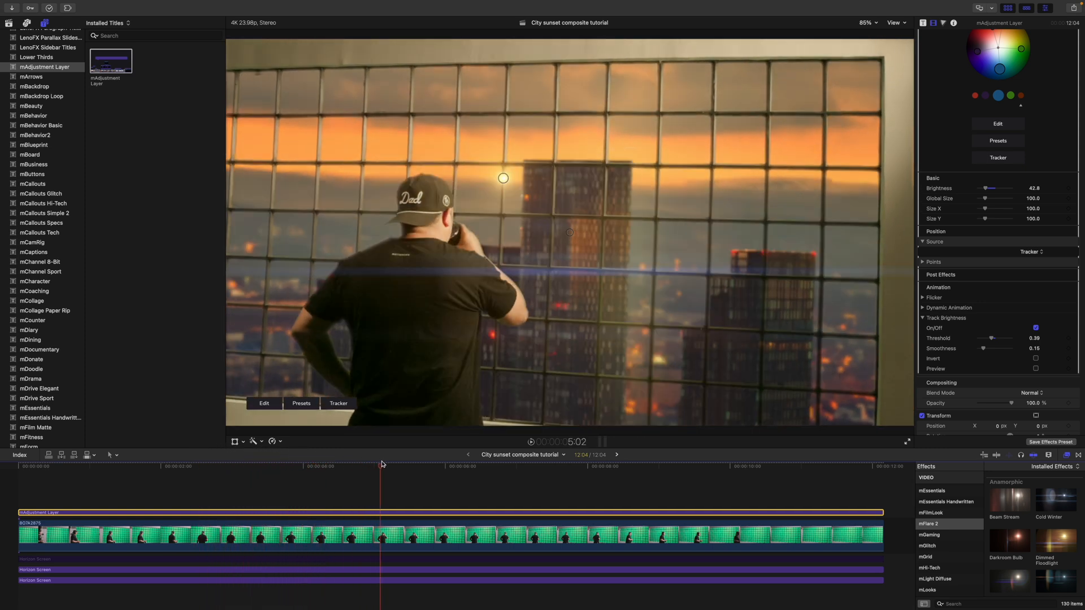
left_click(548, 466)
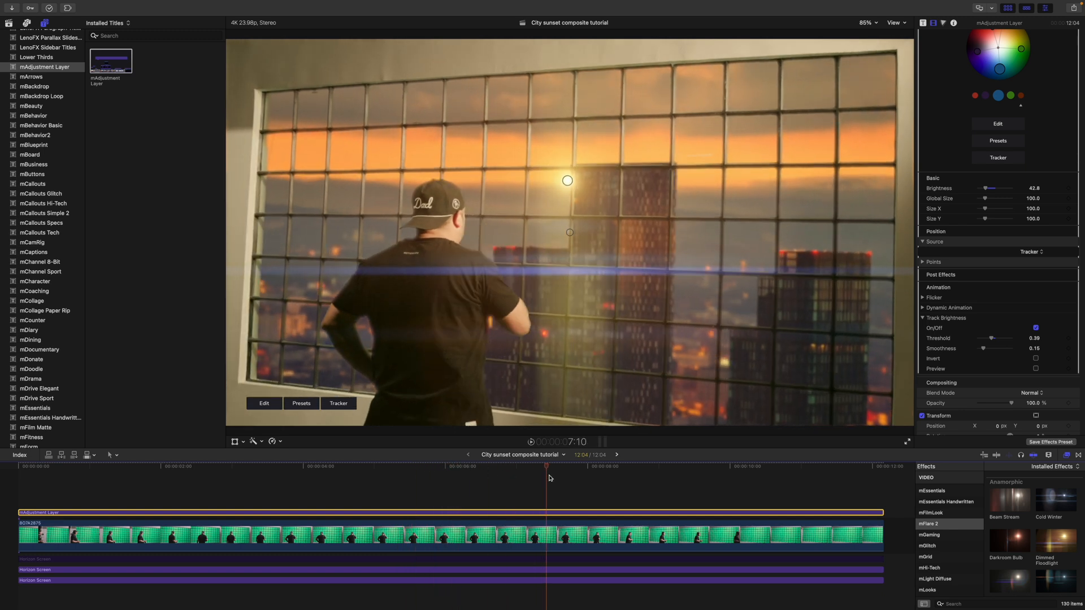
left_click(663, 465)
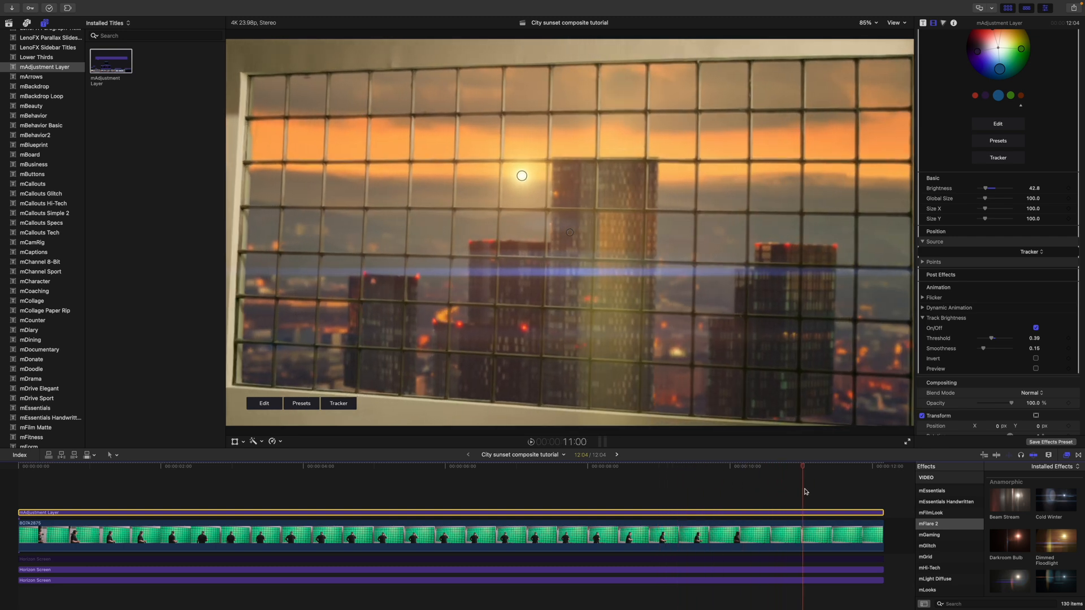
left_click(310, 467)
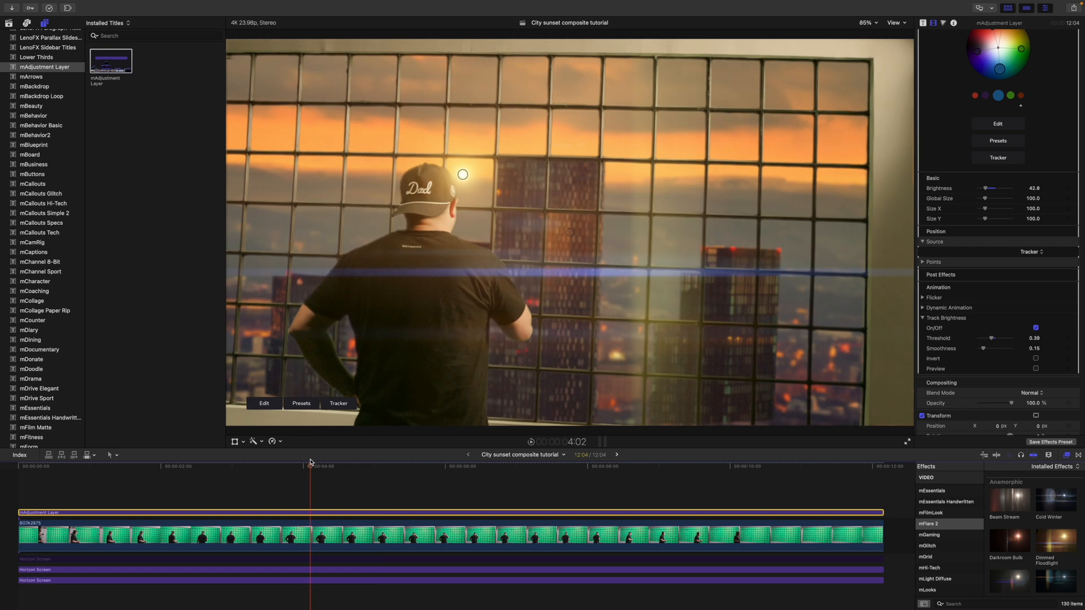
mouse_move(106, 69)
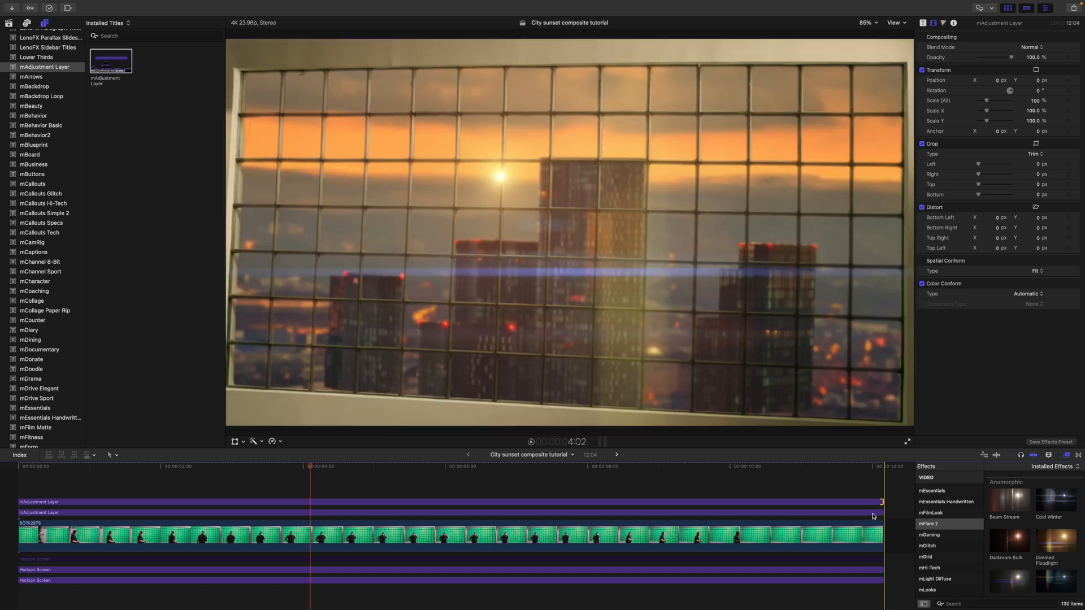
Grade the second adjustment layer with the mFilmLook Aurora preset and Levels enabled.
left_click(307, 502)
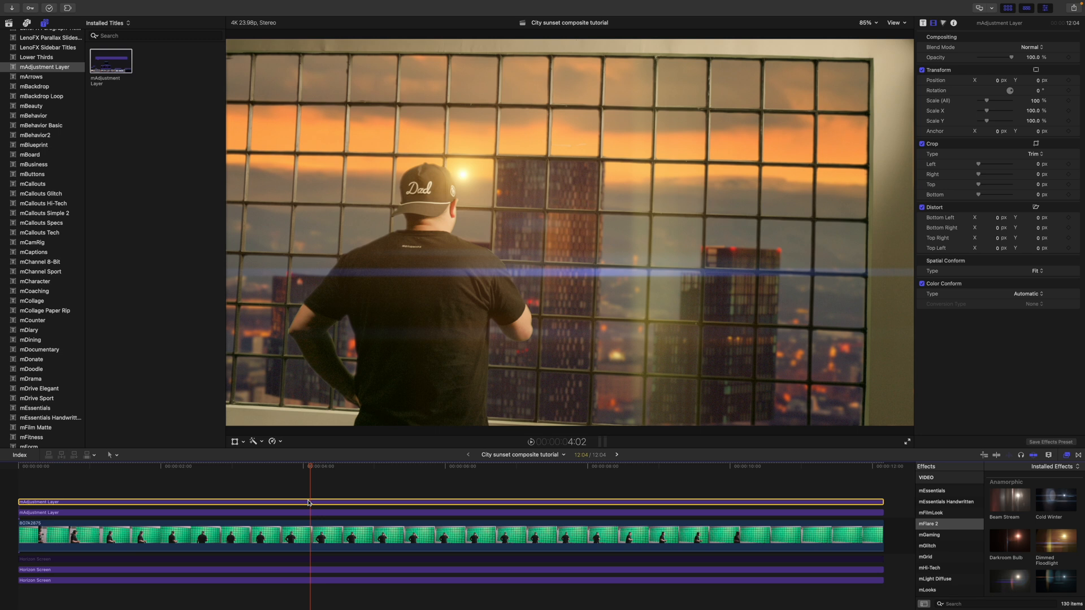
left_click(932, 513)
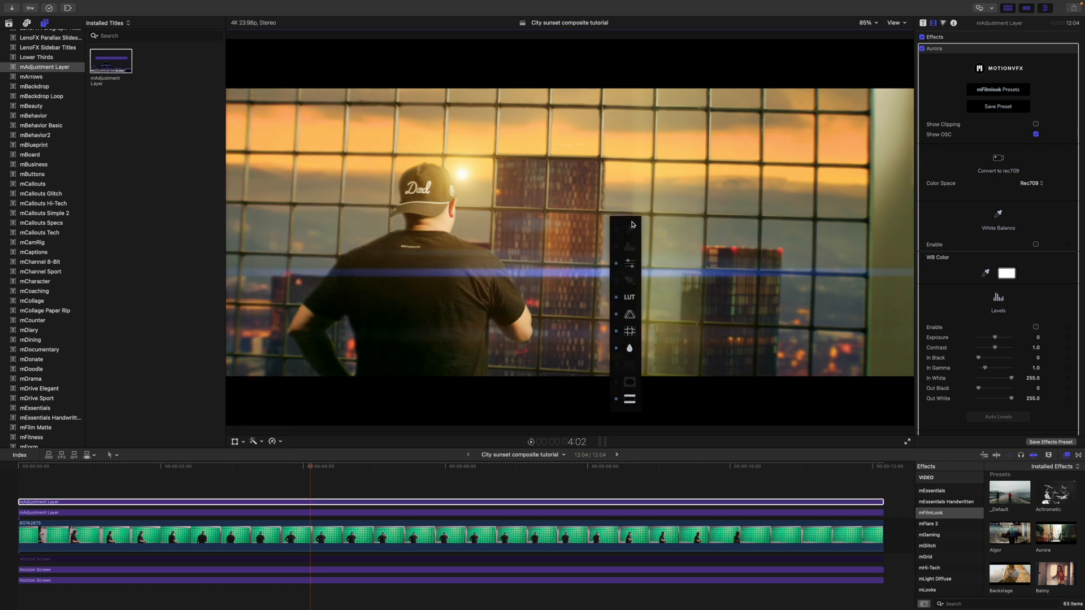
Bring up the mTracker 3D title collection in the Titles sidebar.
scroll("down", 3)
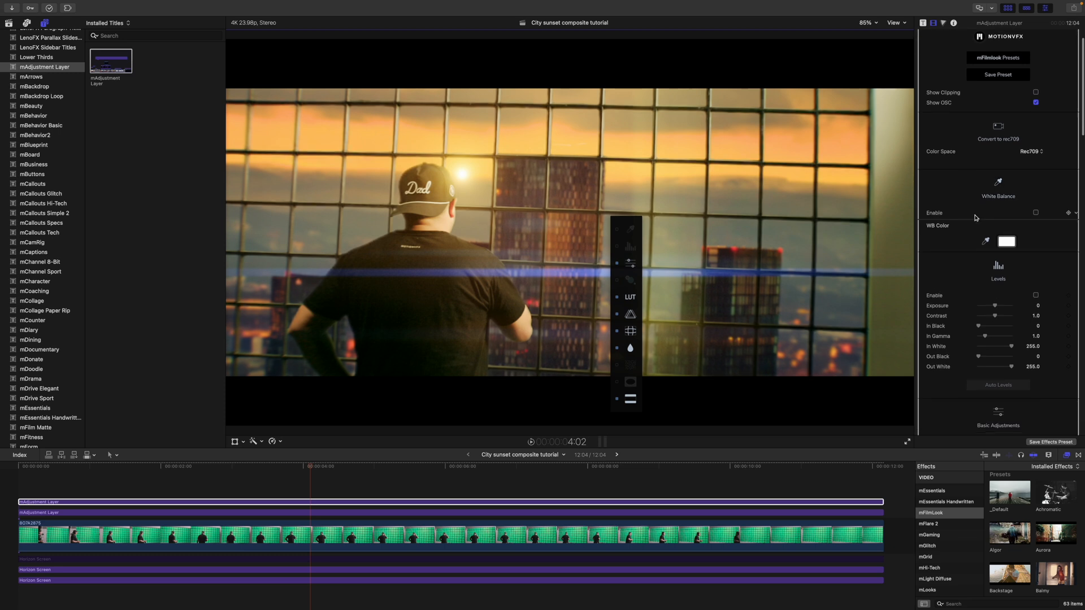
scroll("down", 3)
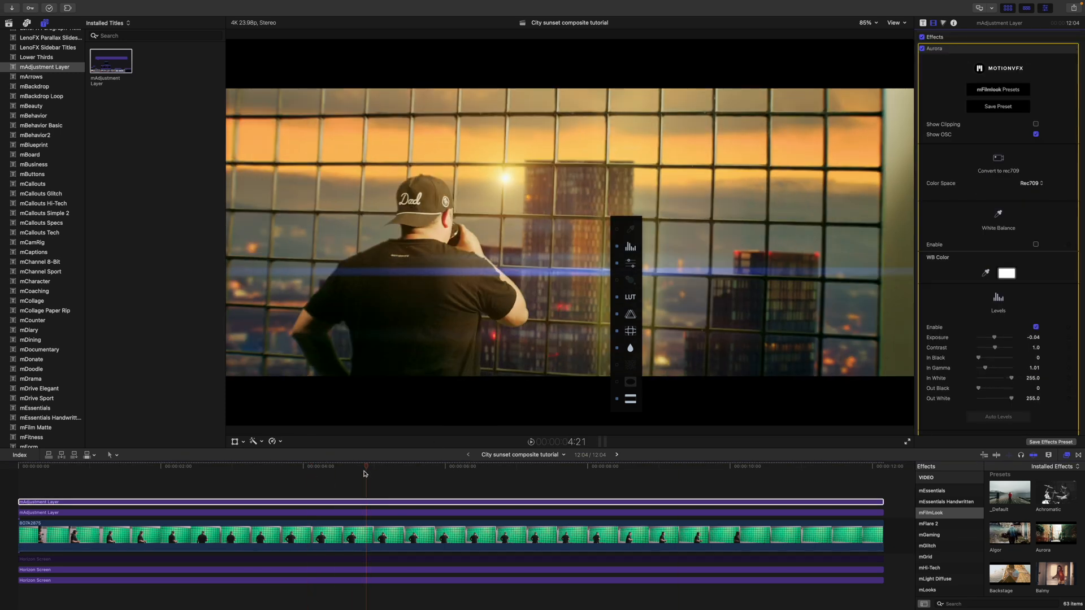
scroll("down", 3)
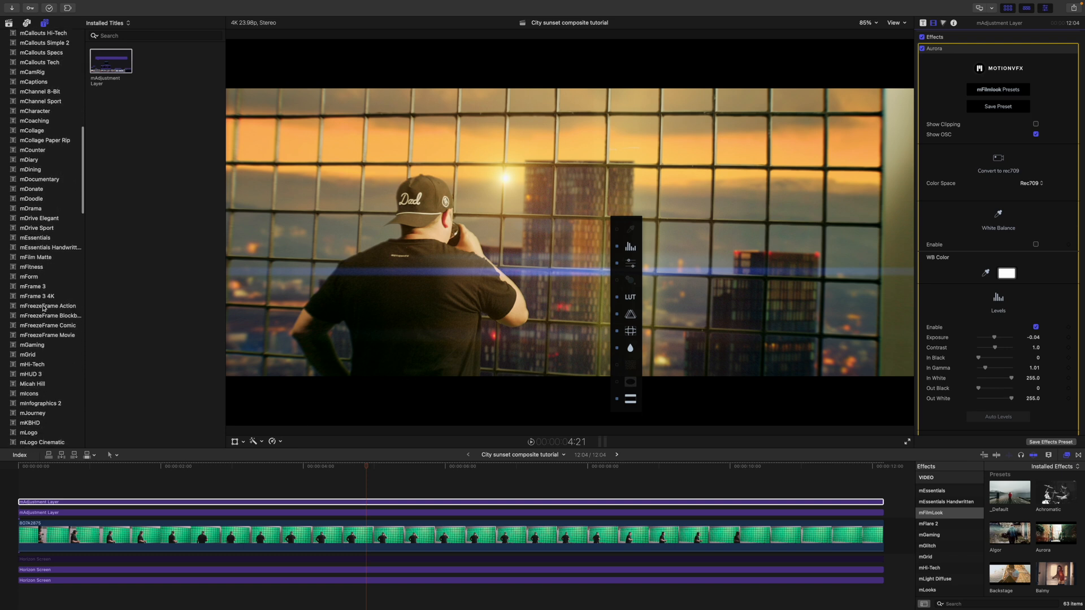
scroll("down", 3)
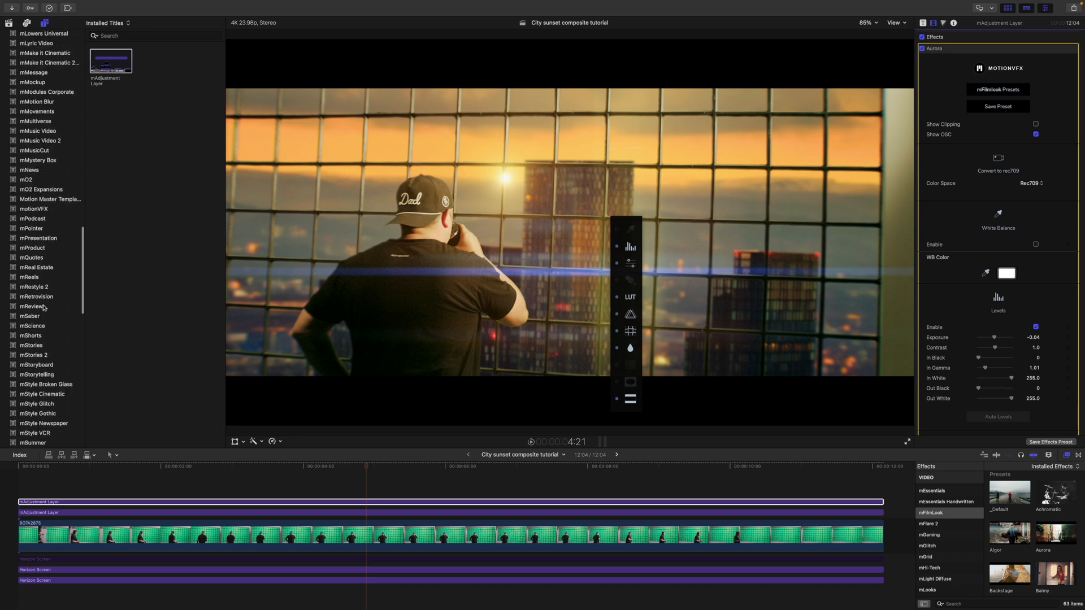
scroll("down", 3)
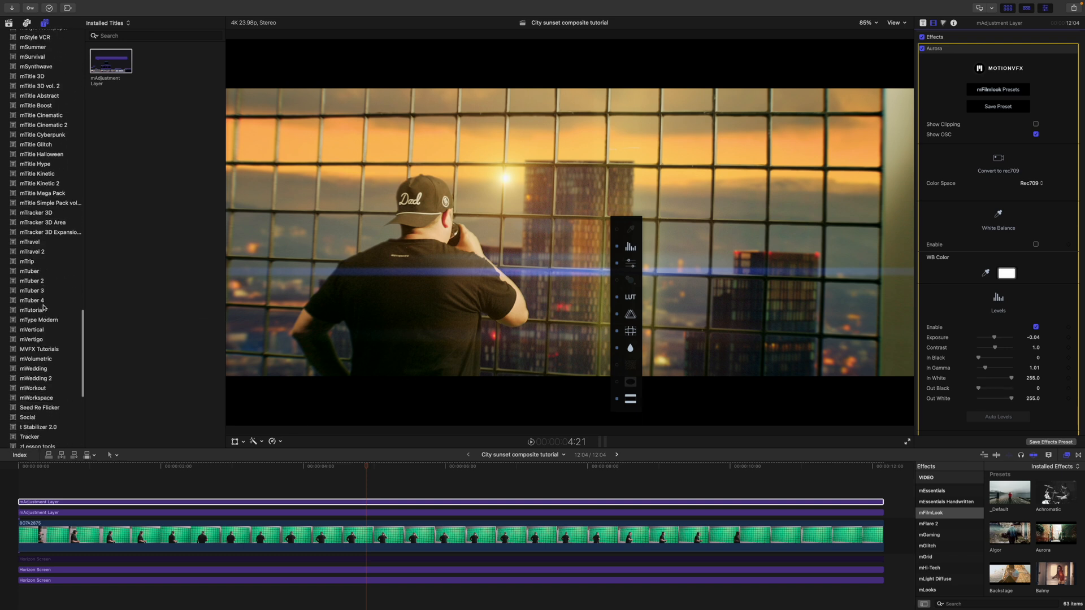
scroll("up", 3)
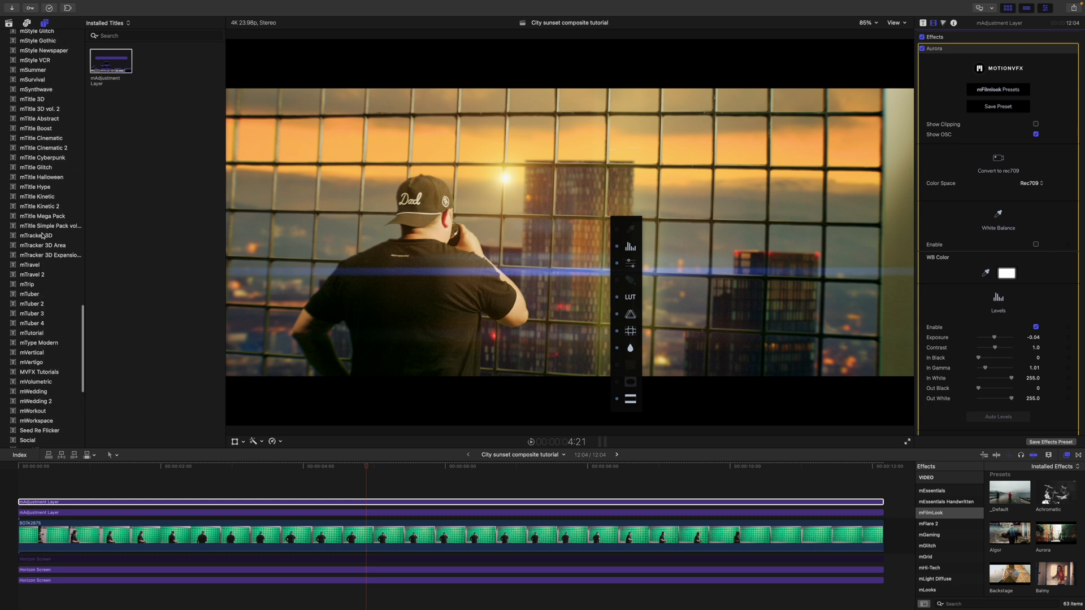
left_click(37, 235)
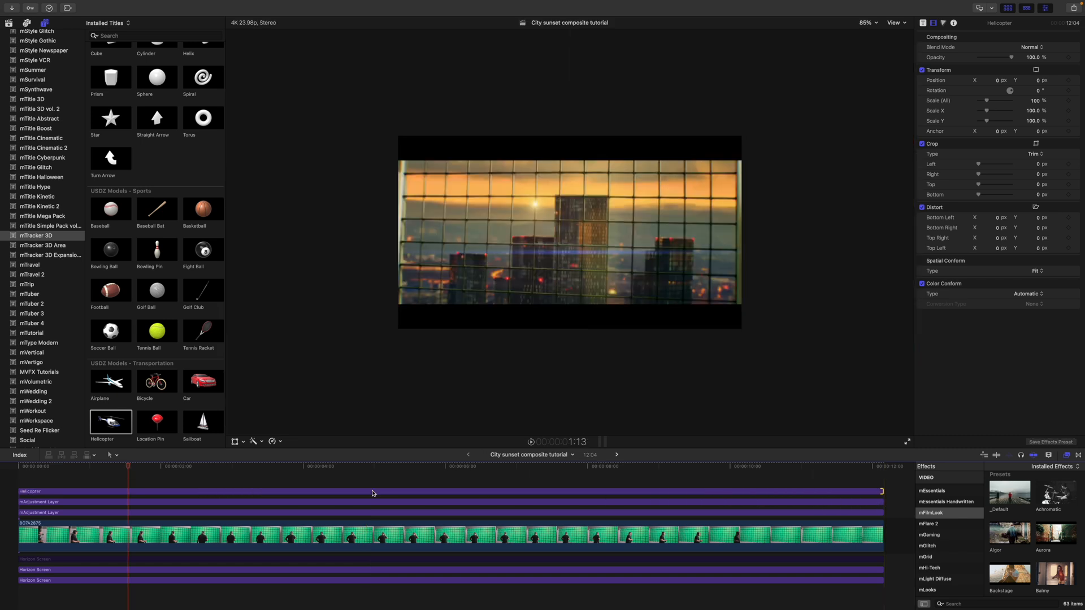
Select the Helicopter USDZ model clip and preview a frame showing it over the towers.
left_click(292, 467)
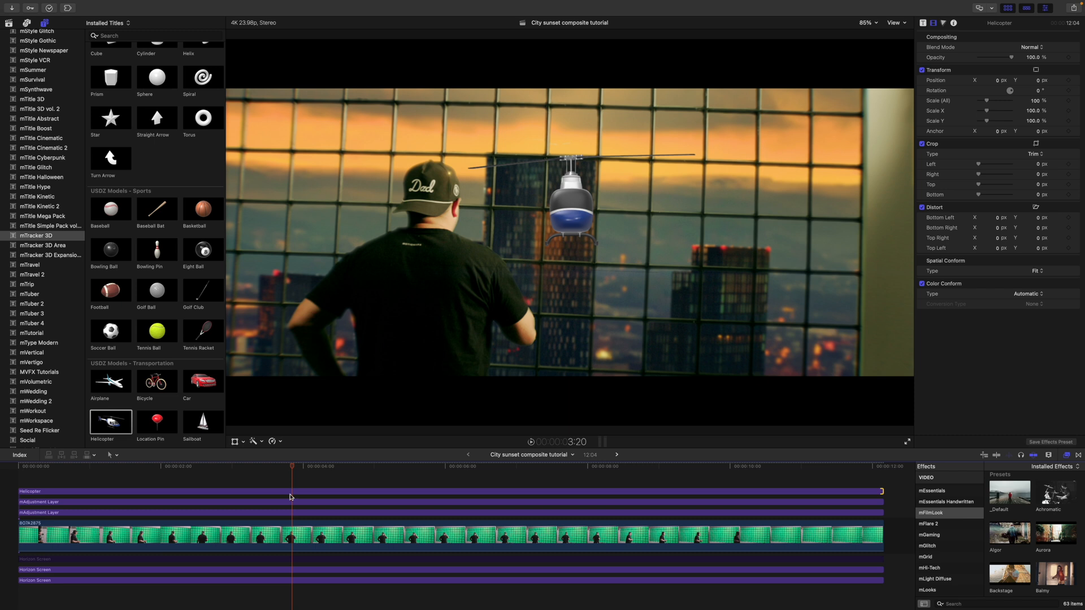
left_click(277, 491)
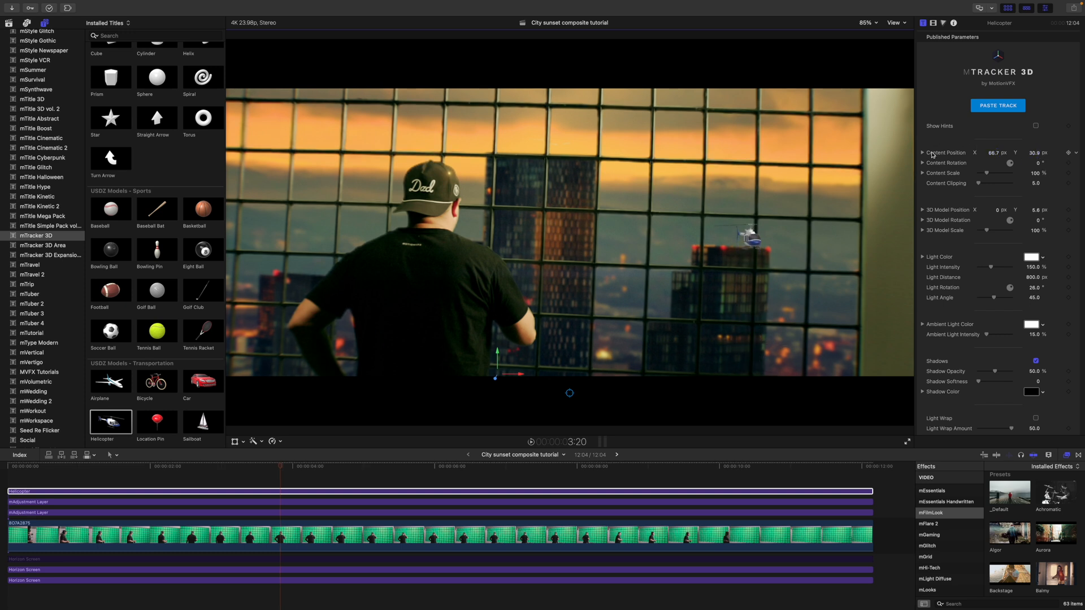
Adjust the helicopter's position and tint its key light and ambient light warm orange, then check it later in the shot.
left_click(922, 153)
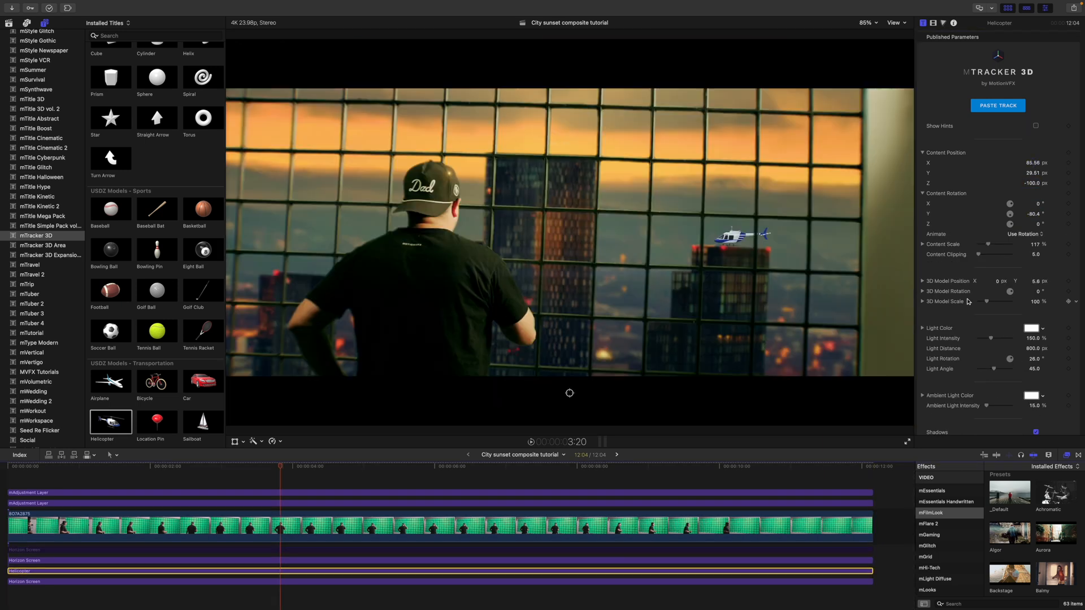
left_click(1030, 328)
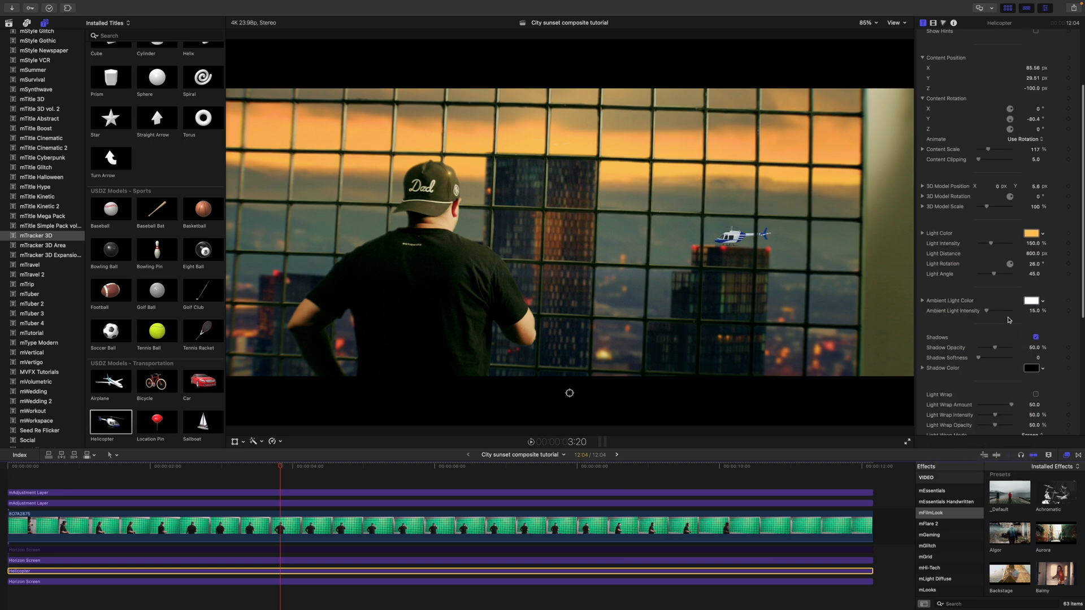
left_click(1031, 299)
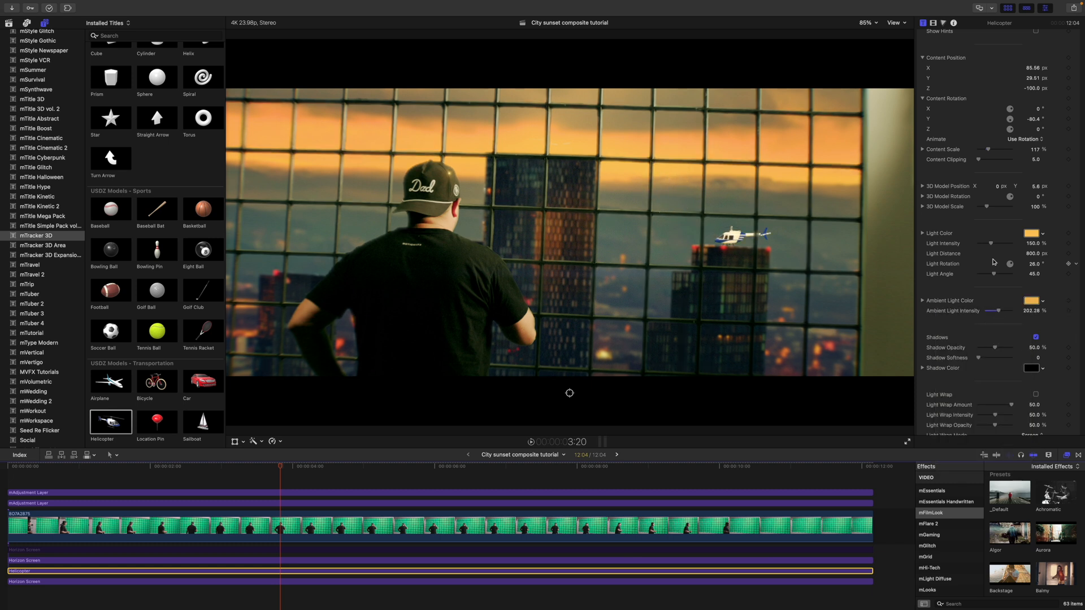
scroll("down", 3)
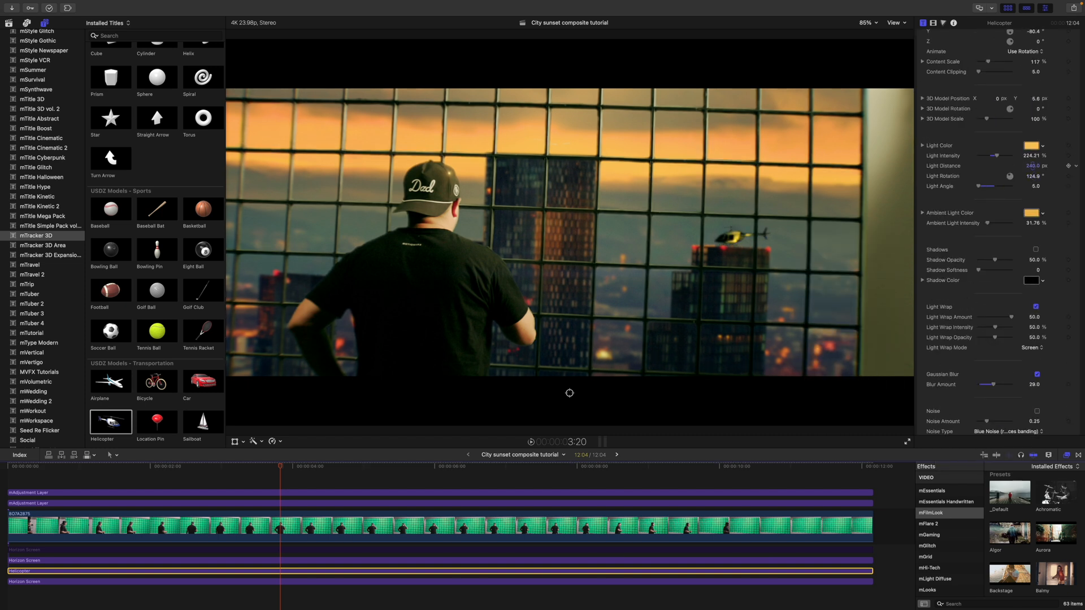
left_click(409, 467)
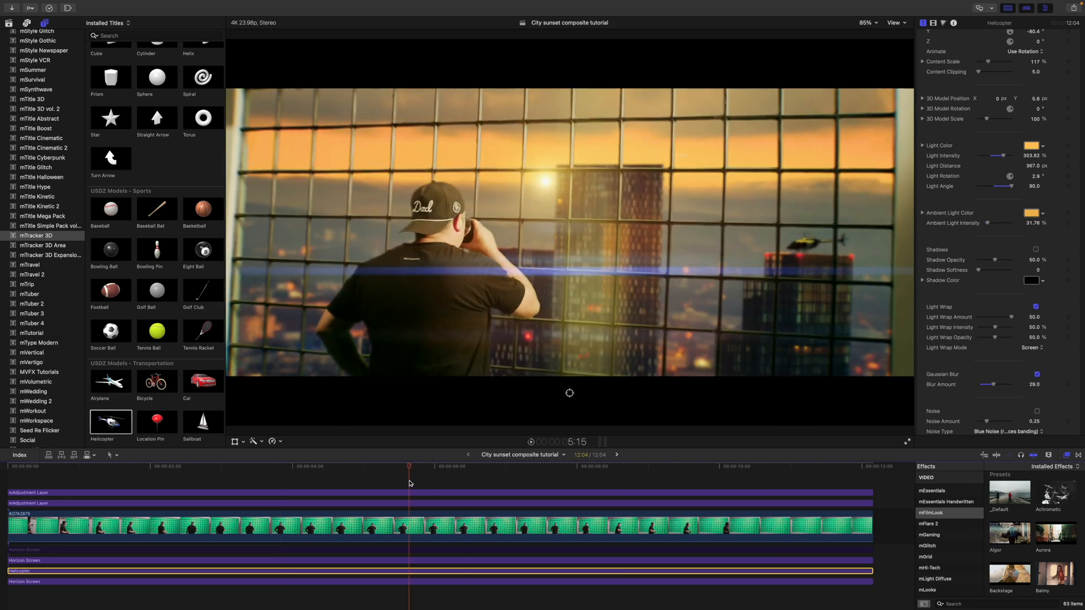